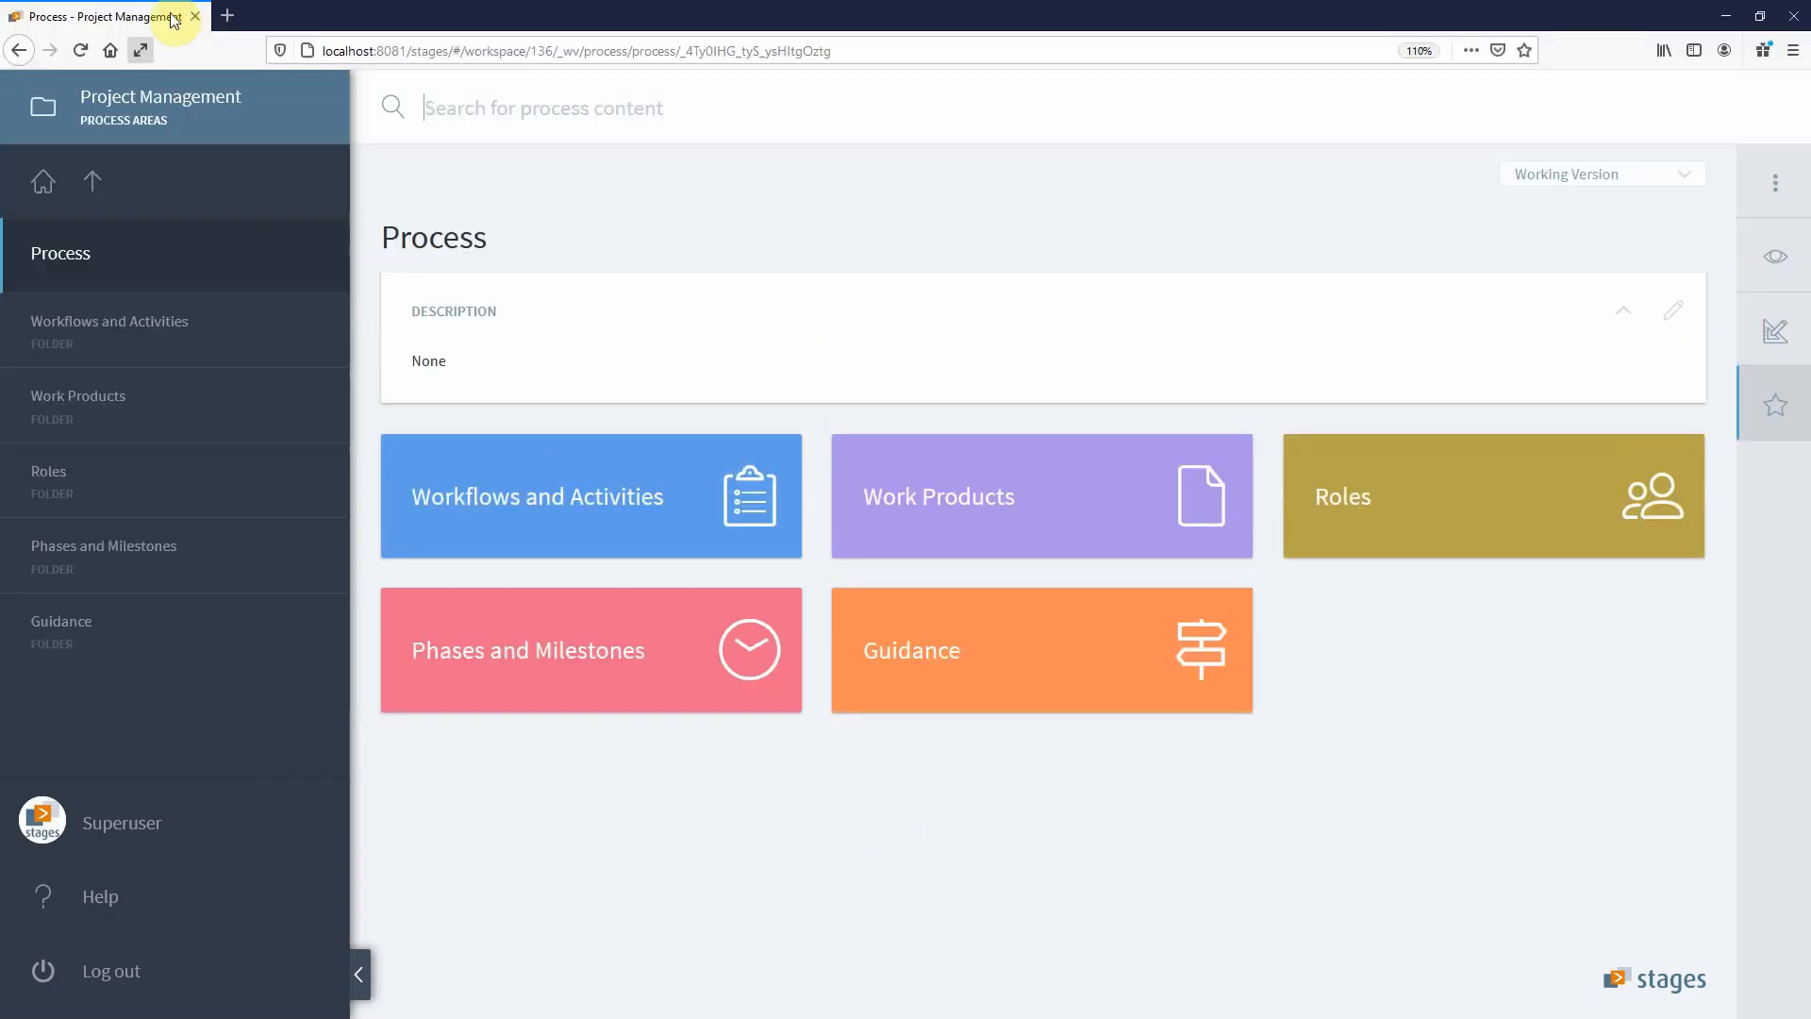
# Step: Go full screen and view Project Management's Process Modules usage, showing Software Engineering
pyautogui.press('F11')
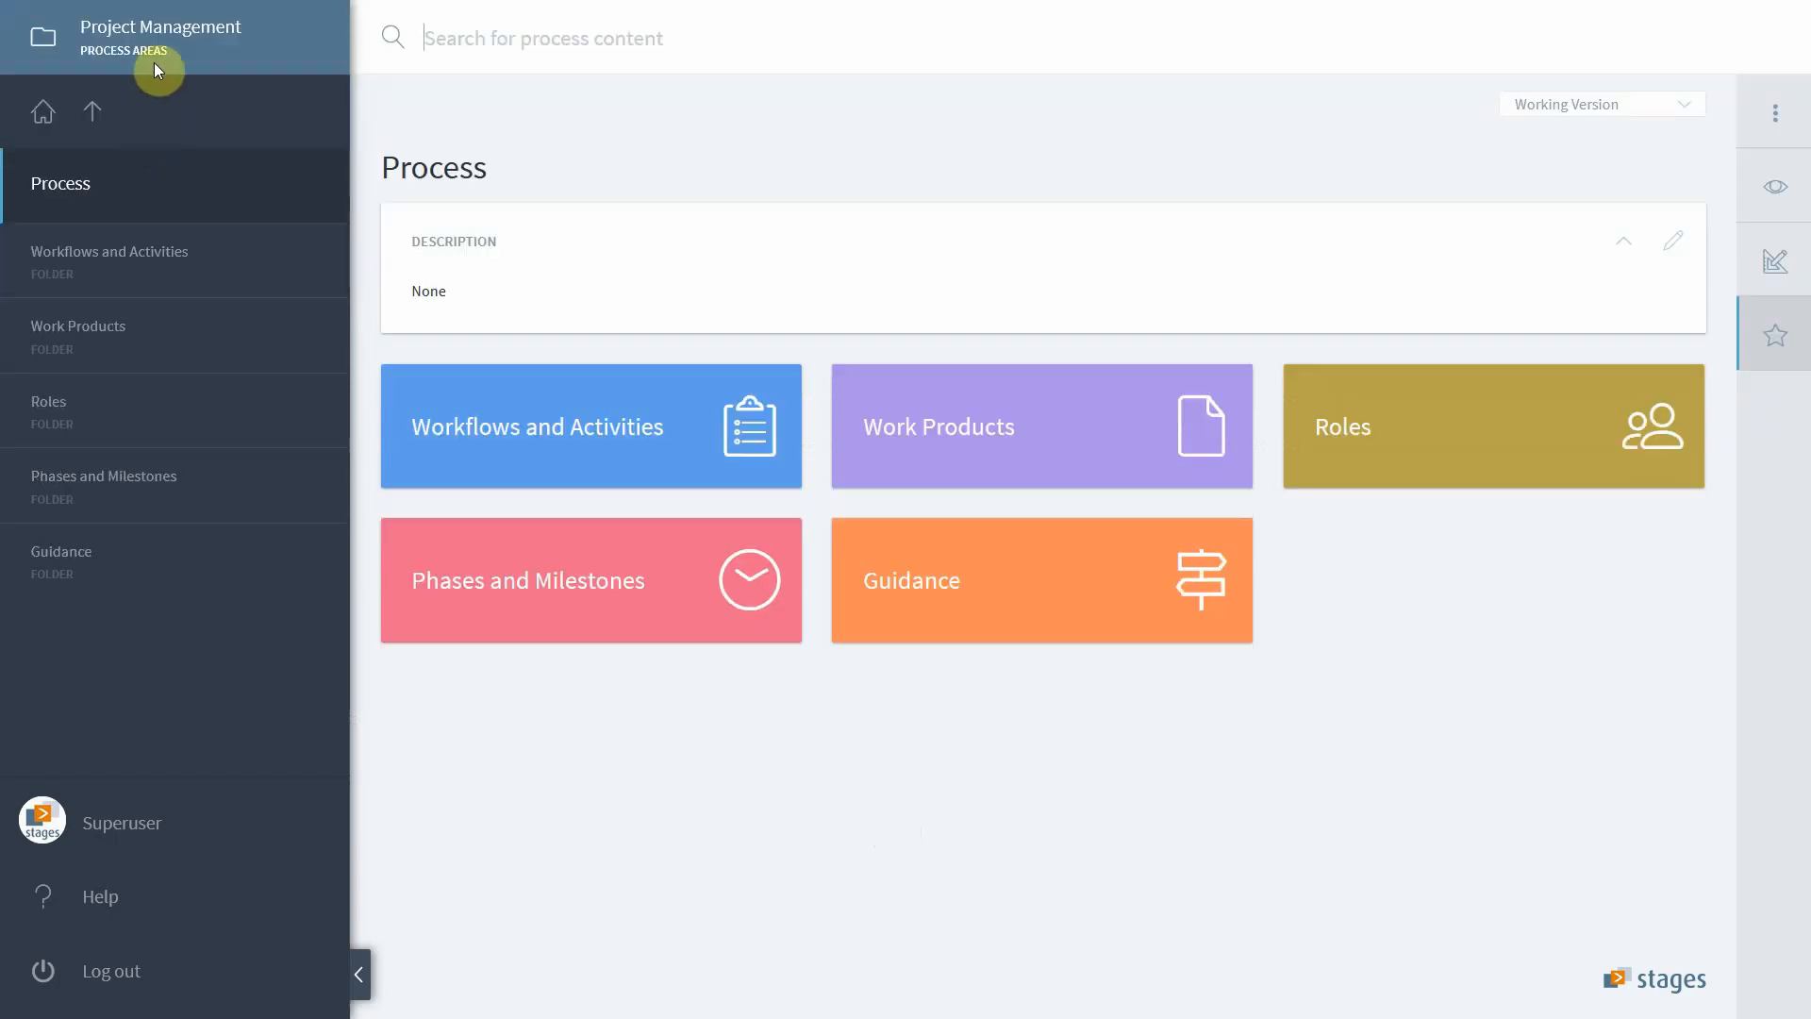
pyautogui.moveTo(93, 112)
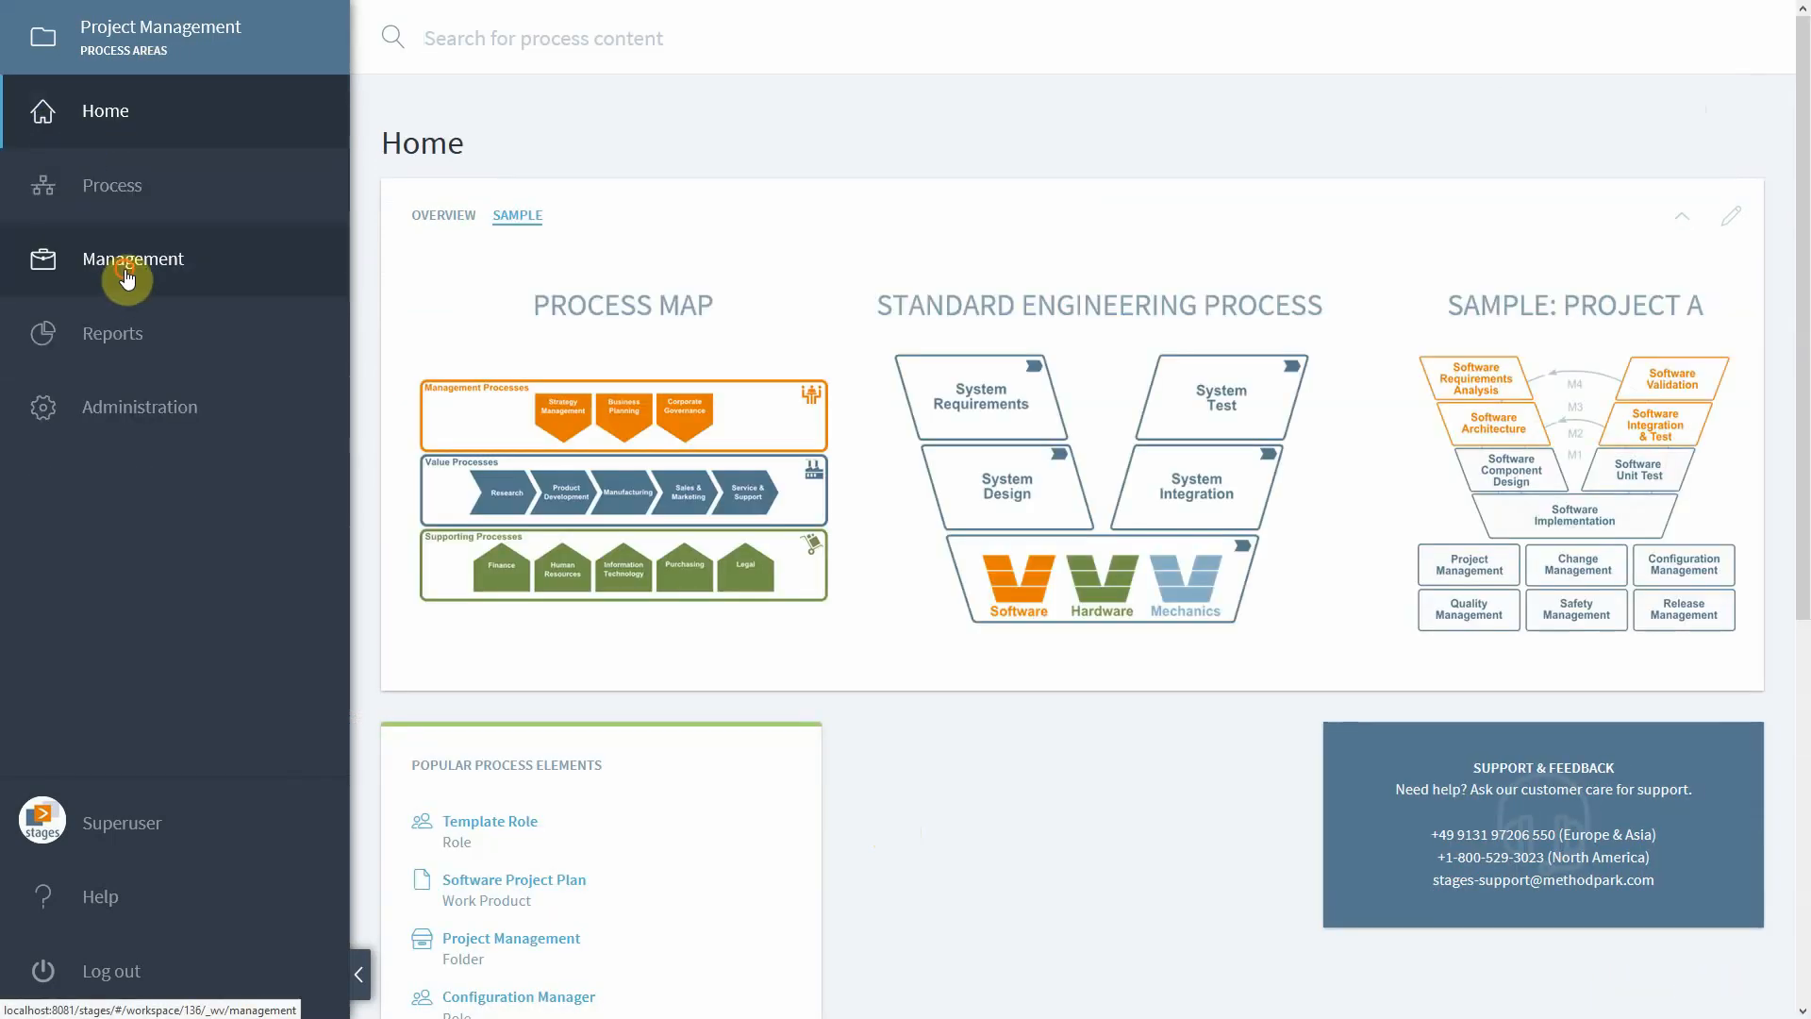
pyautogui.click(133, 257)
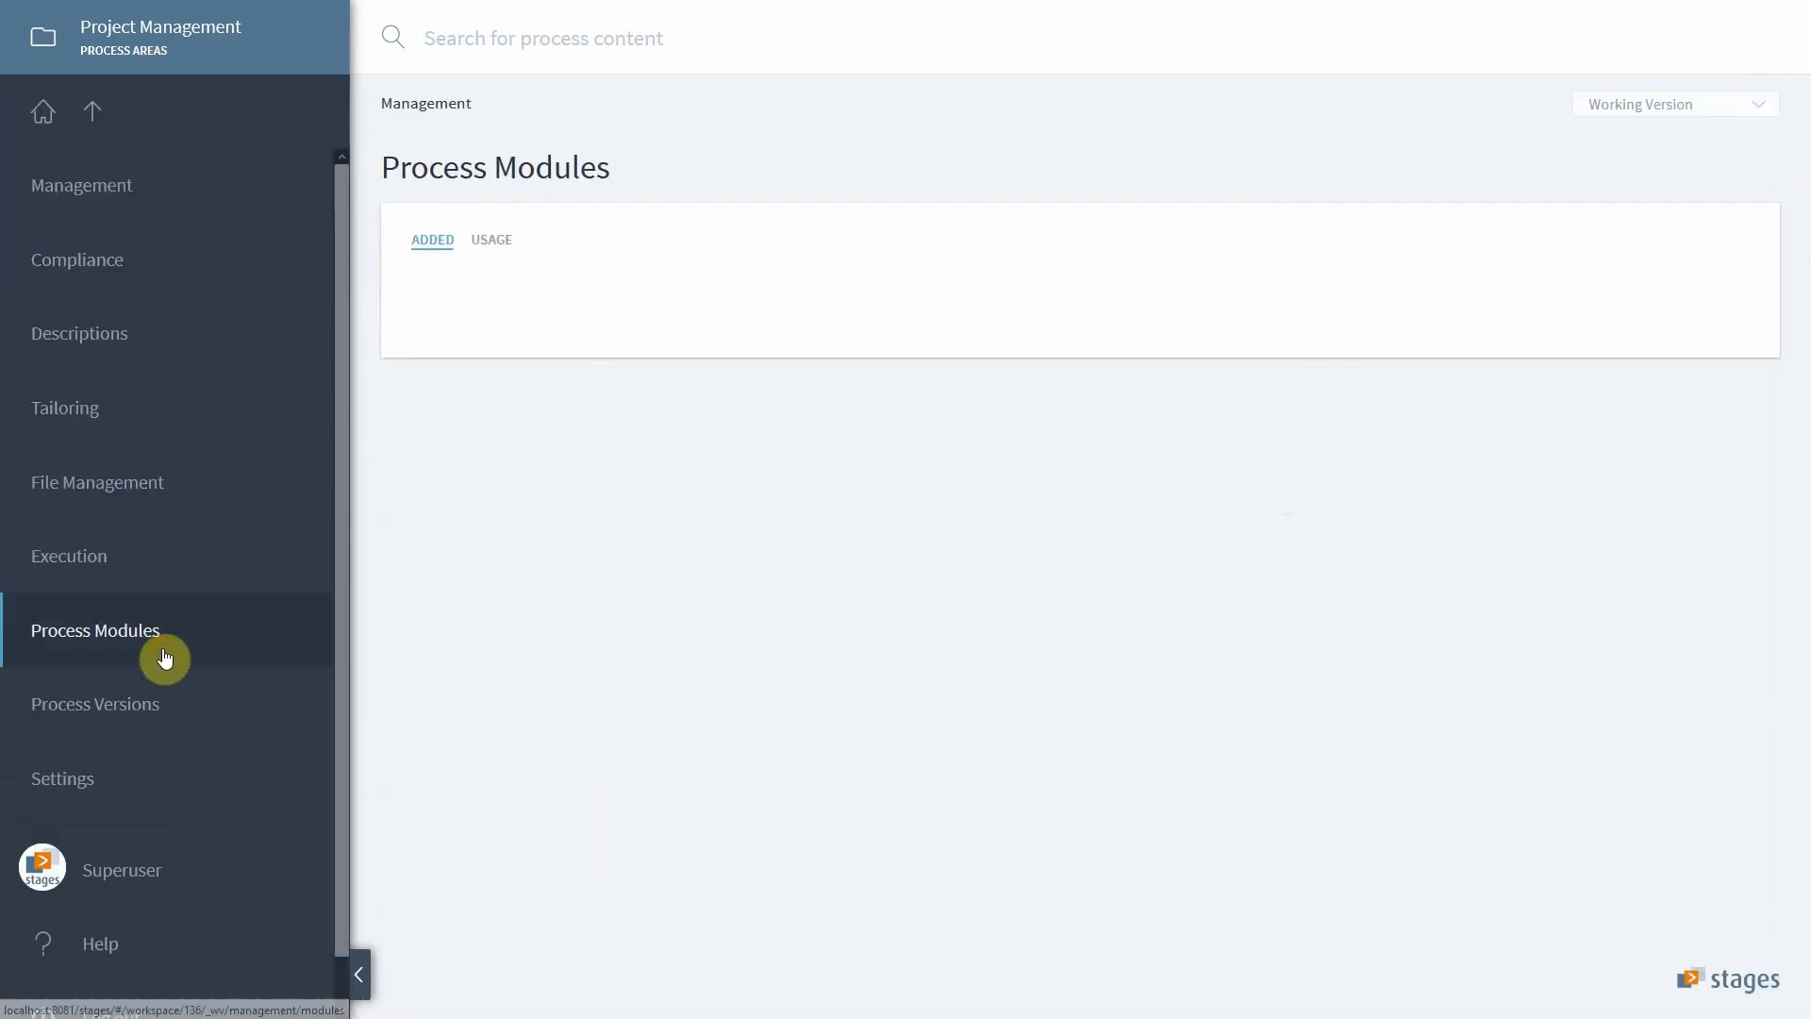
pyautogui.click(490, 239)
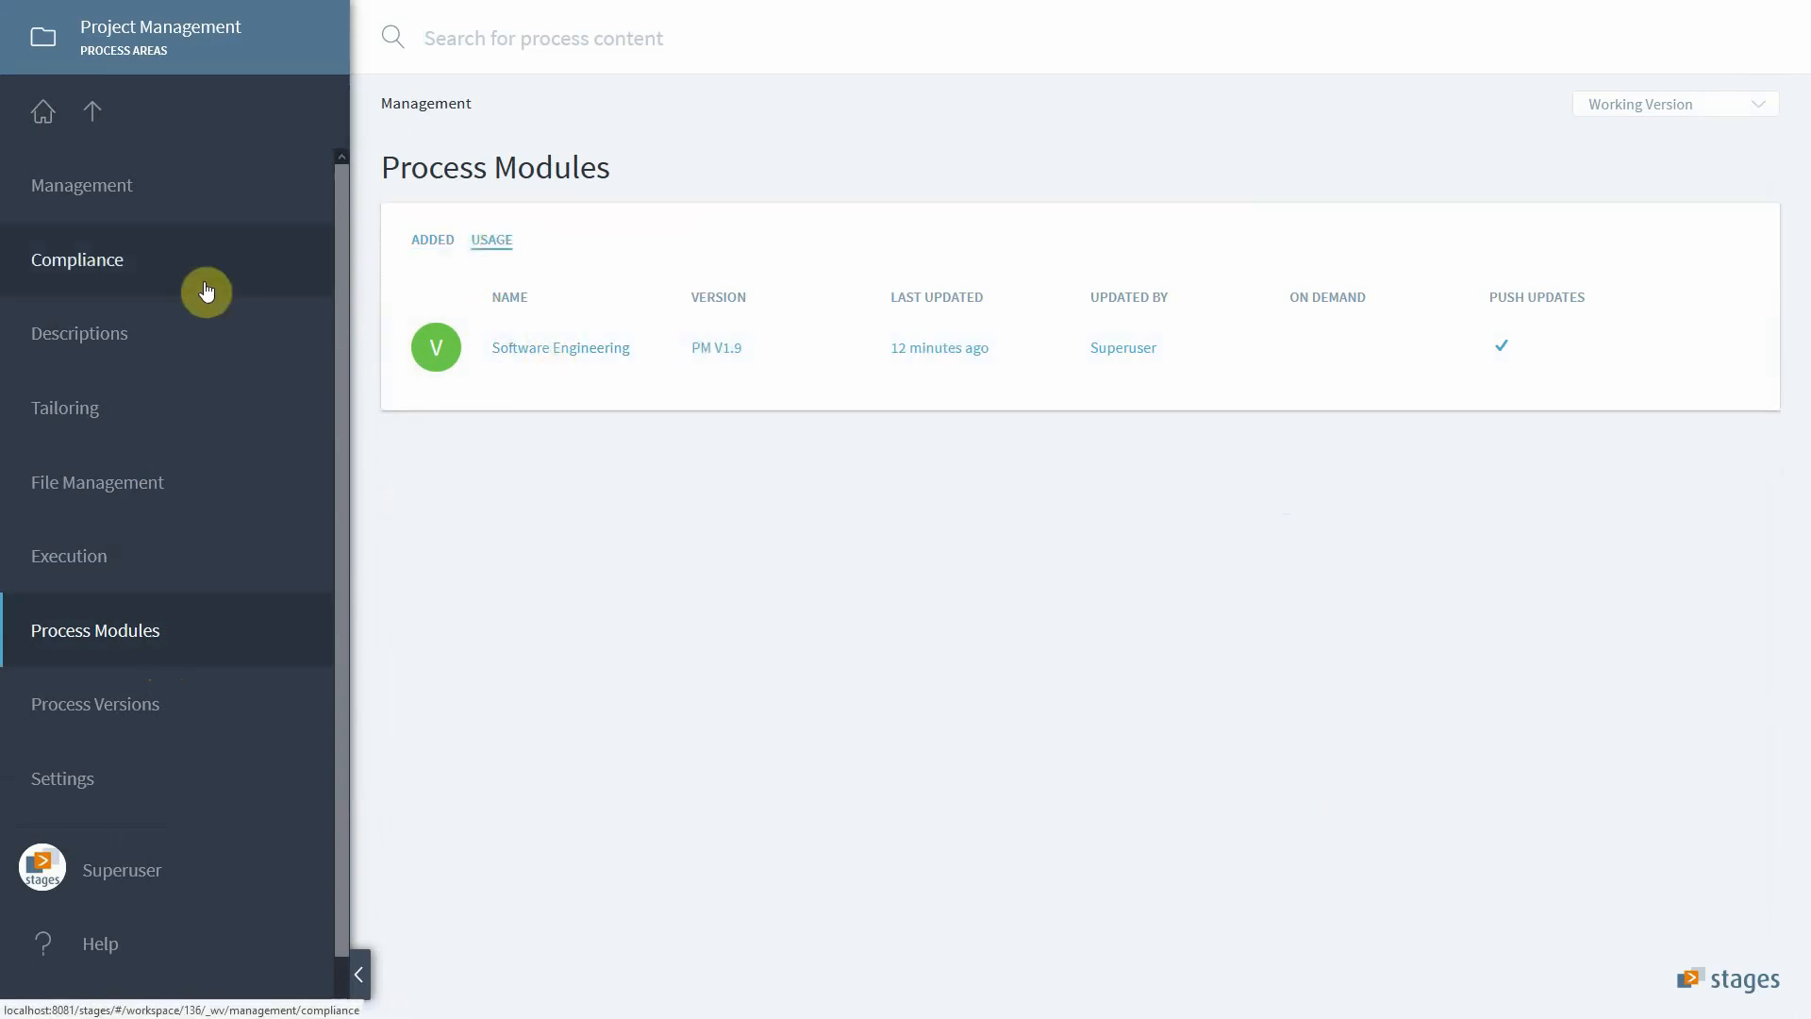
# Step: Show Project Management's Compliance page with the CMMI 2.0 (Sample) reference model
pyautogui.click(77, 258)
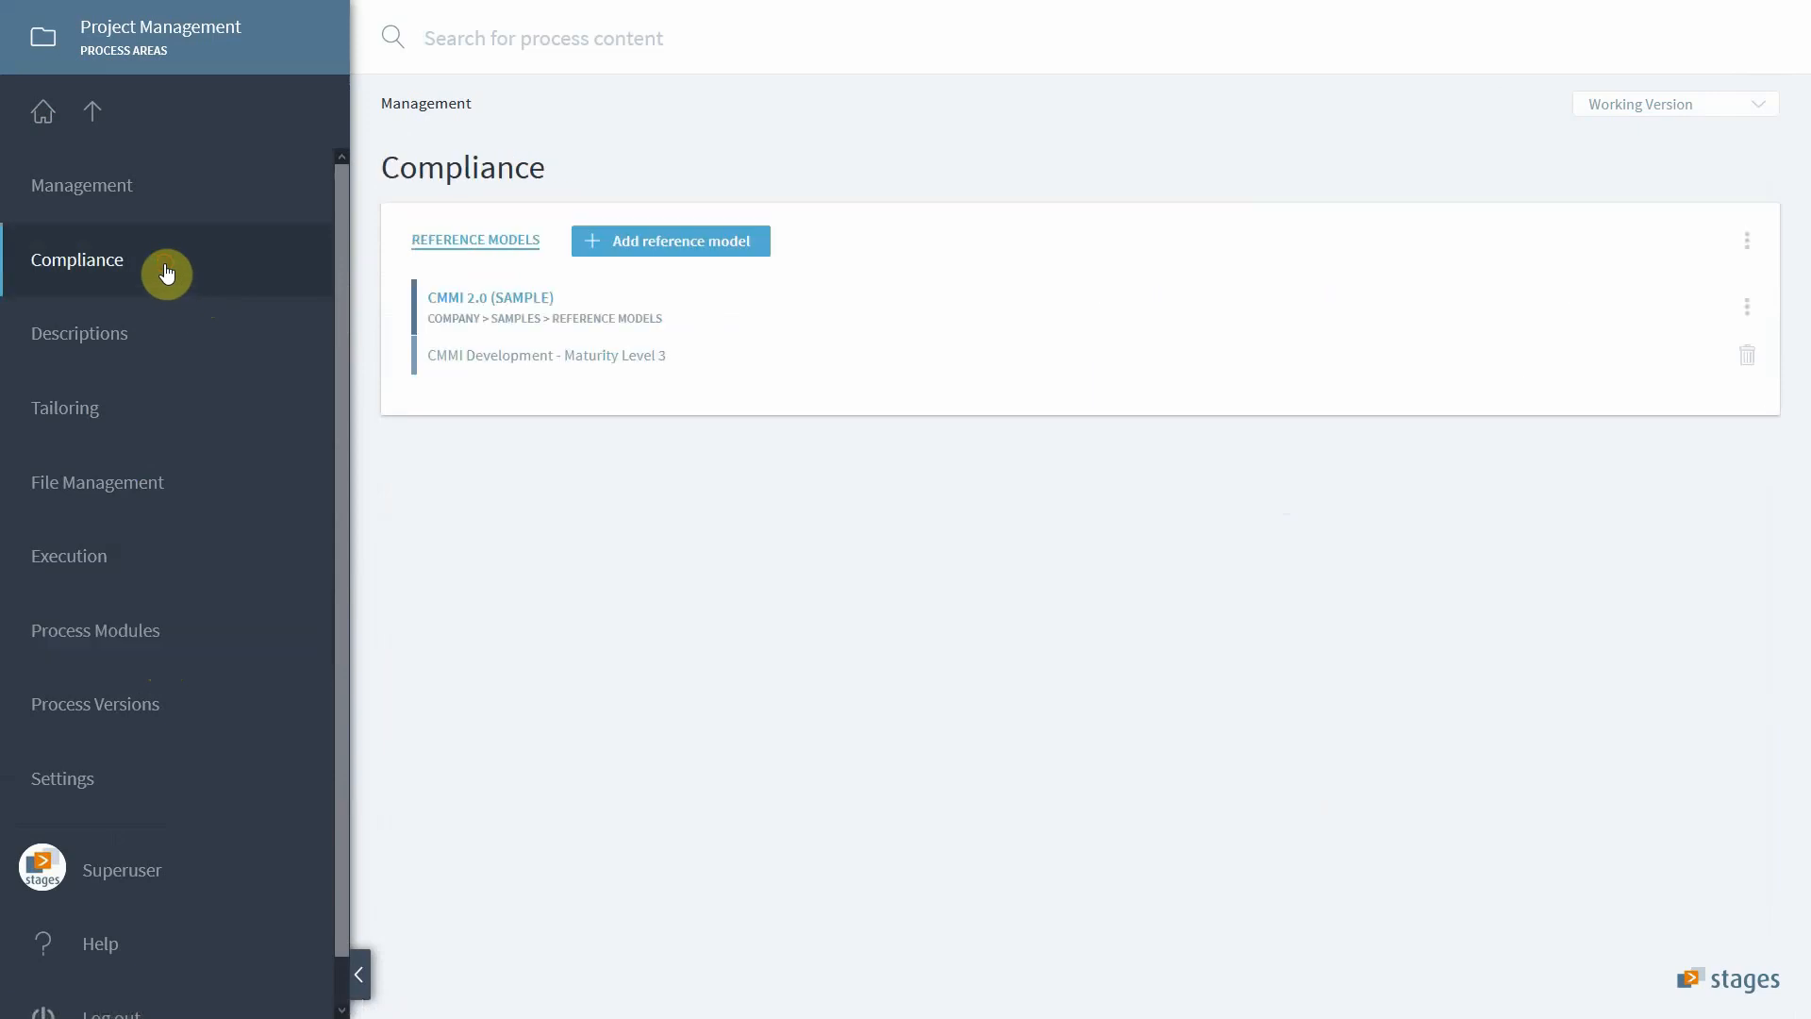
pyautogui.moveTo(696, 372)
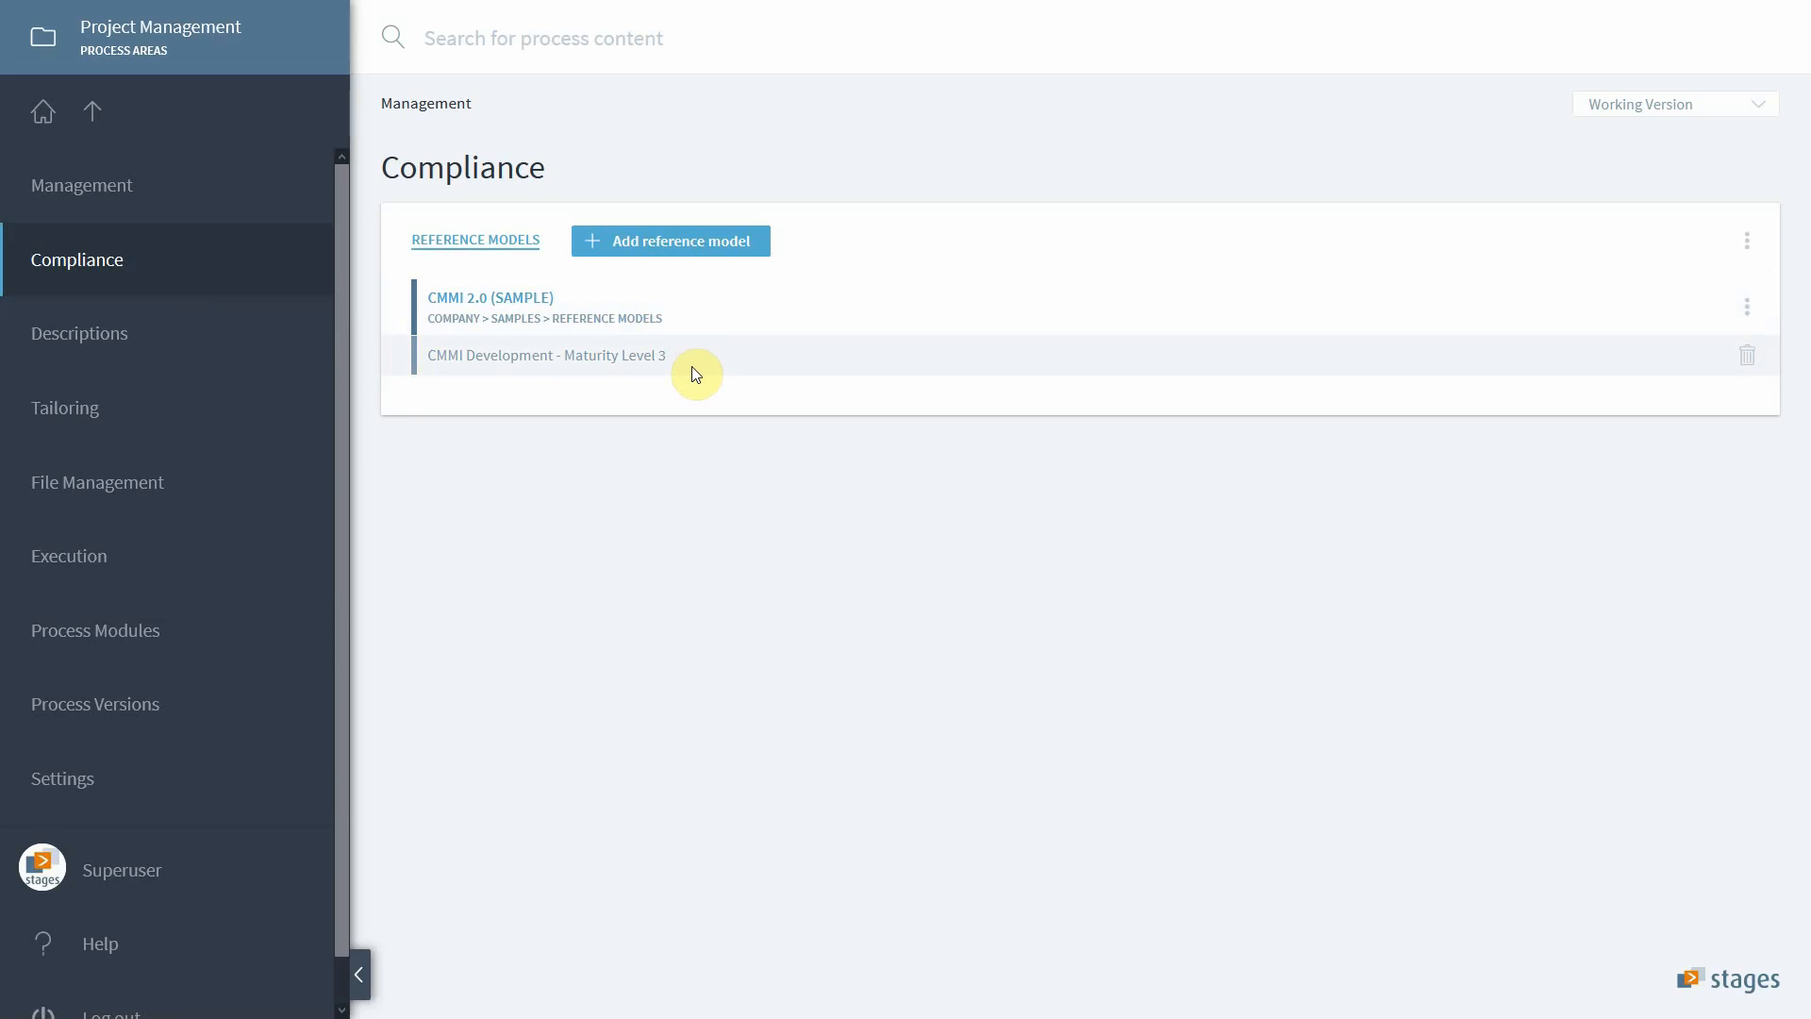
pyautogui.moveTo(706, 266)
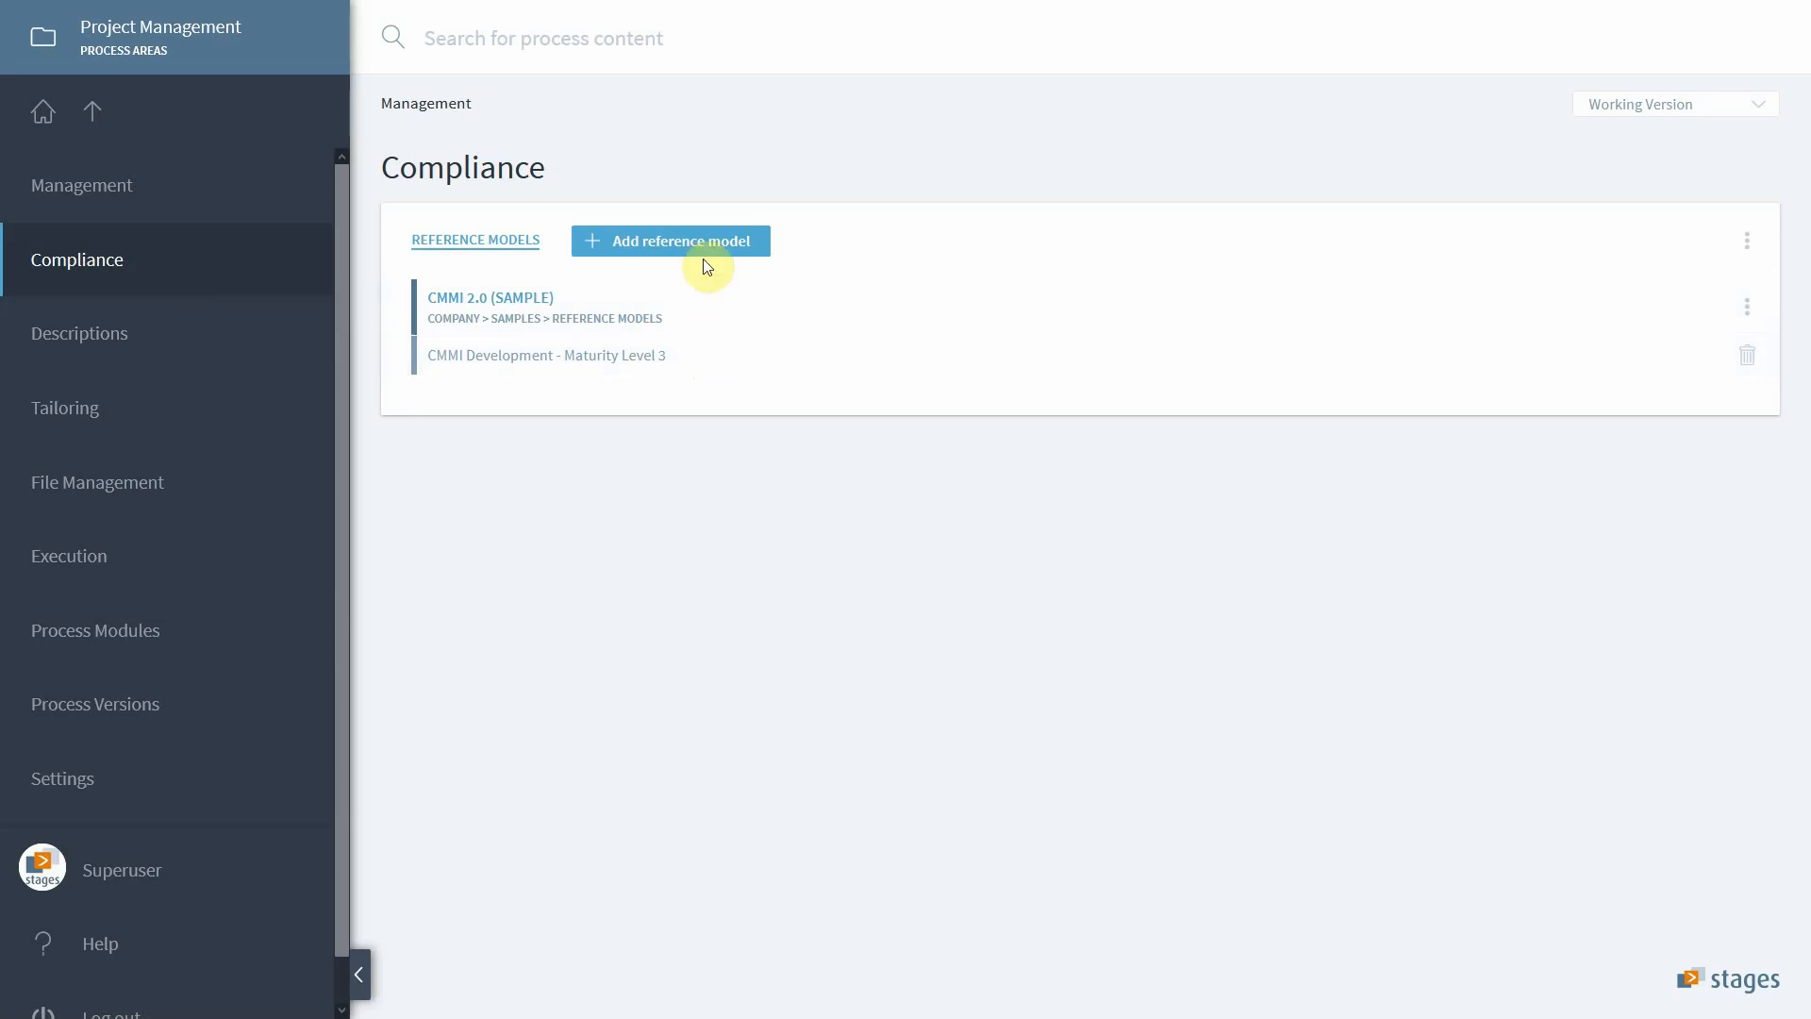
# Step: Search 'MAN.3' and add Automotive SPICE 3.1 MAN.3: Project Management (L3) as a reference model
pyautogui.click(671, 240)
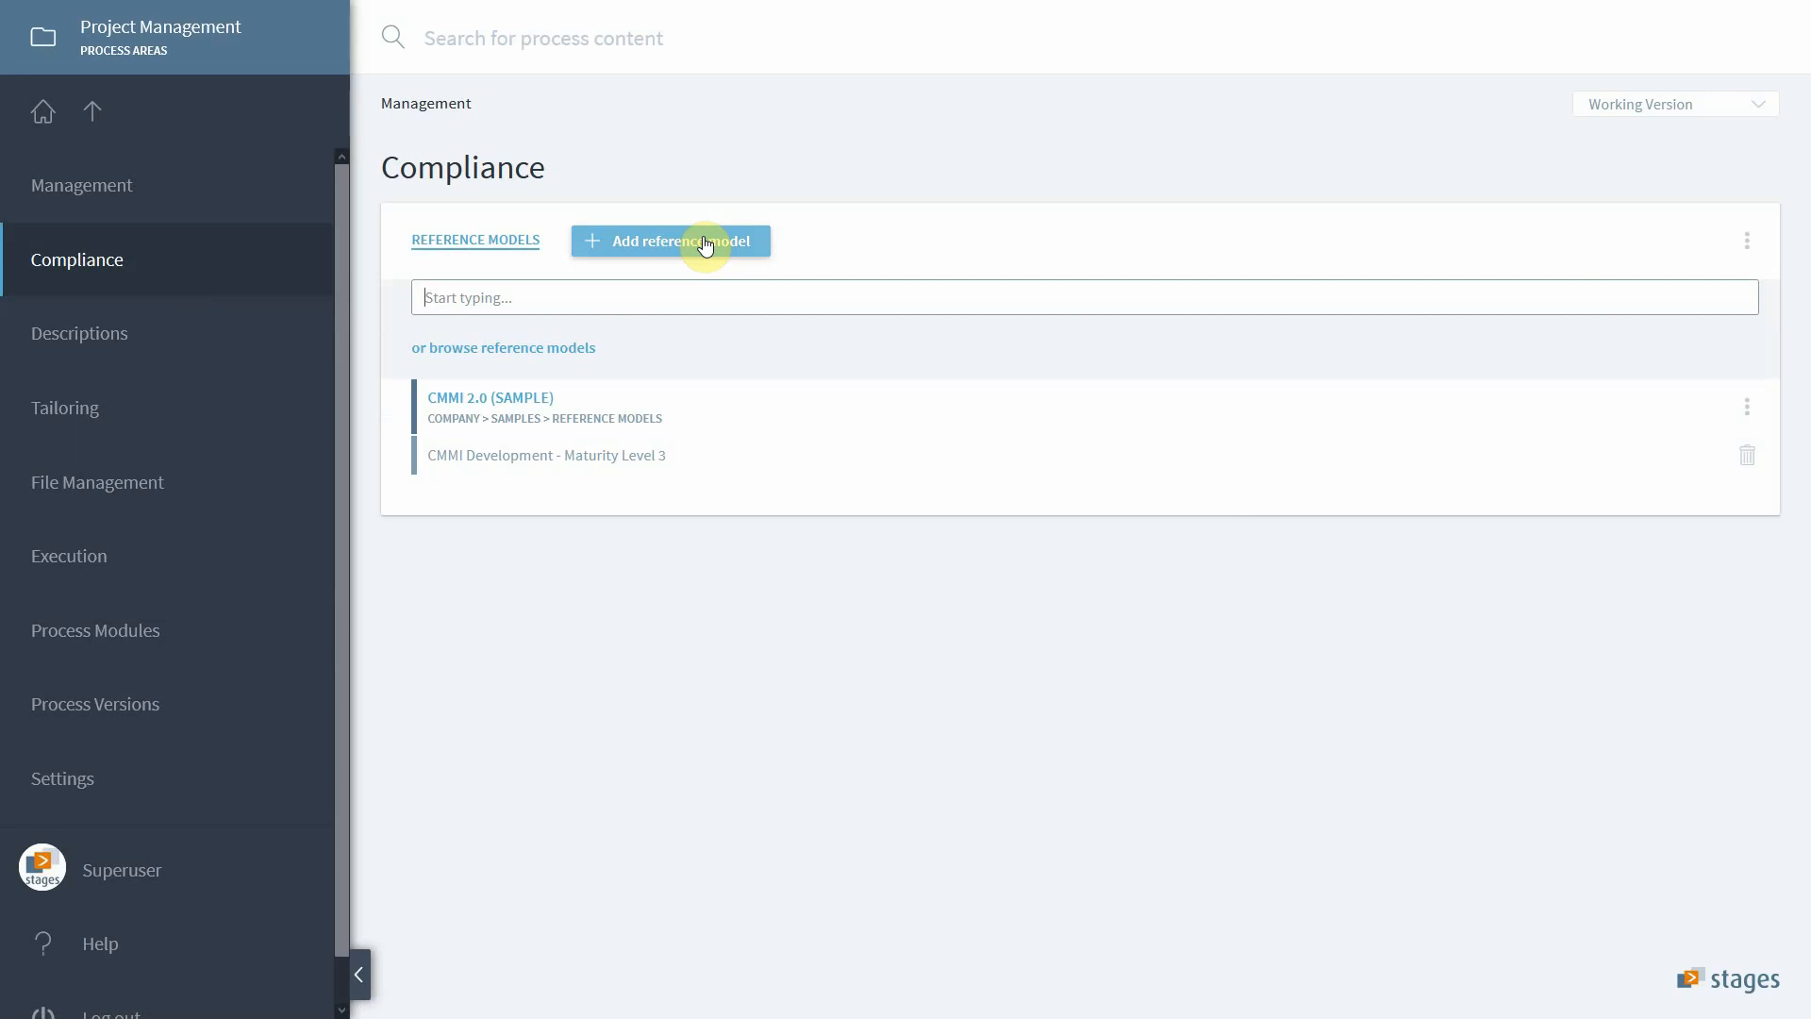
pyautogui.write('MAN.3')
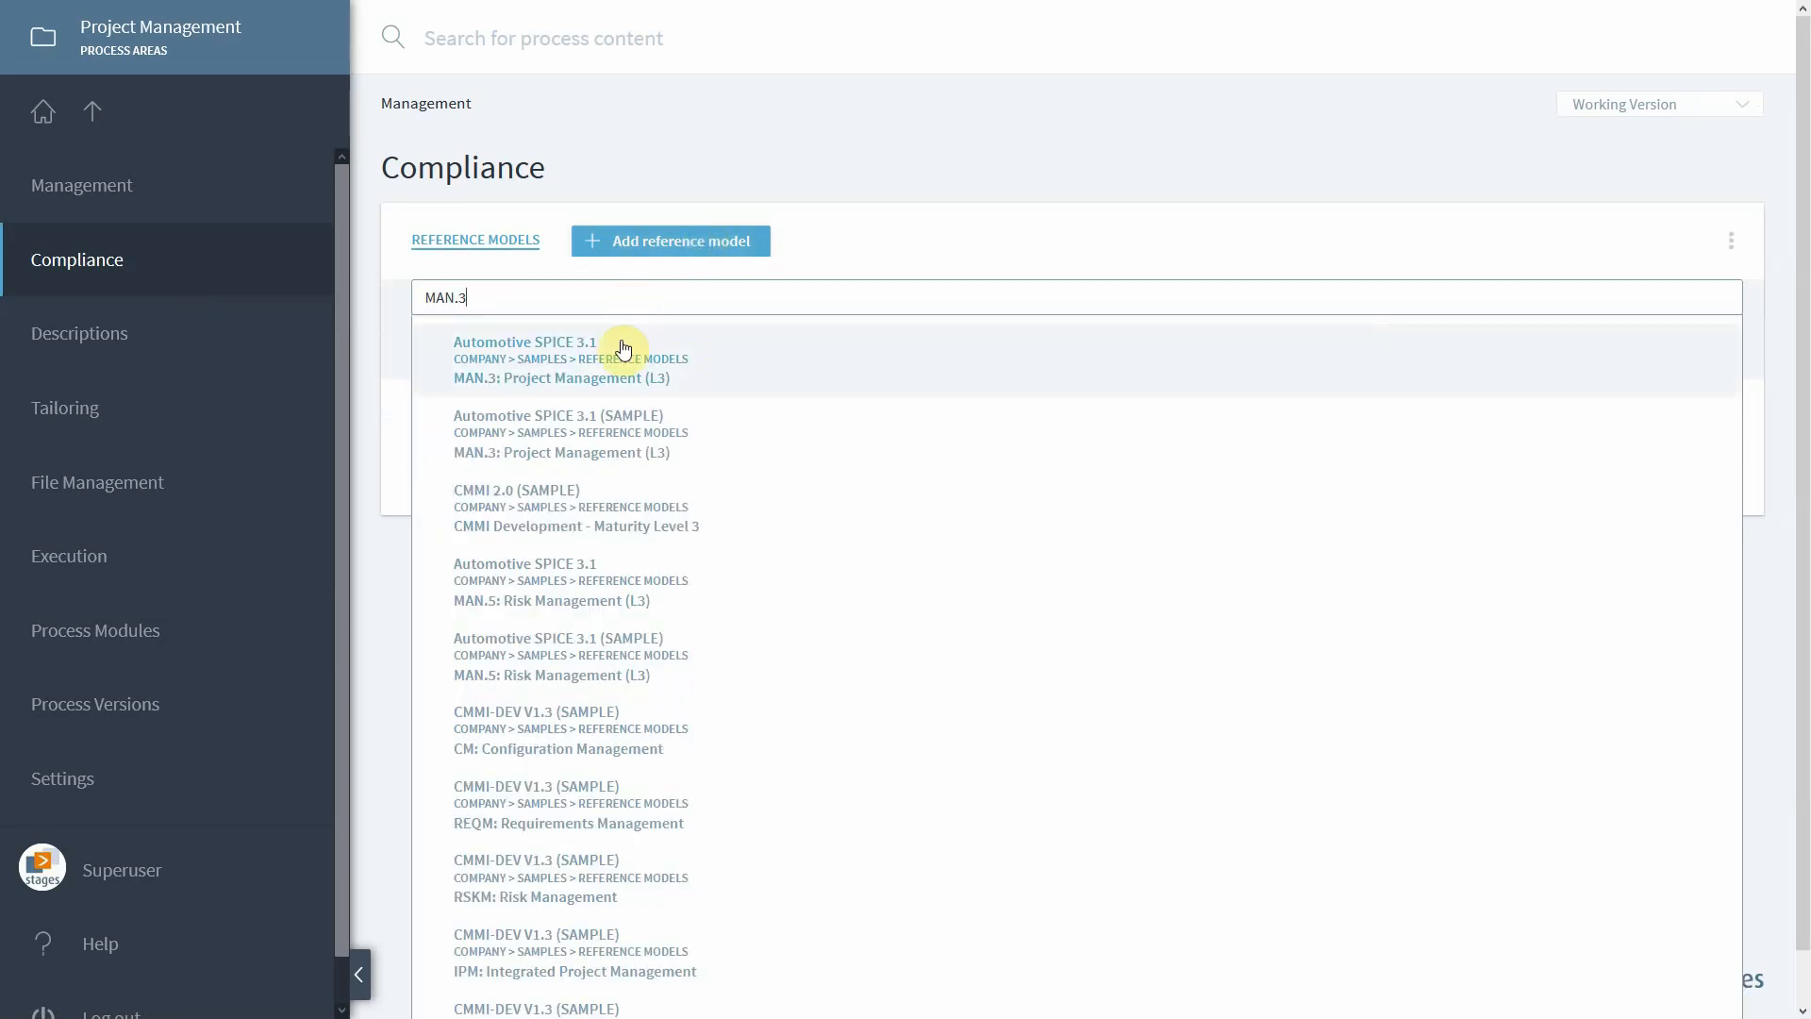
pyautogui.moveTo(601, 378)
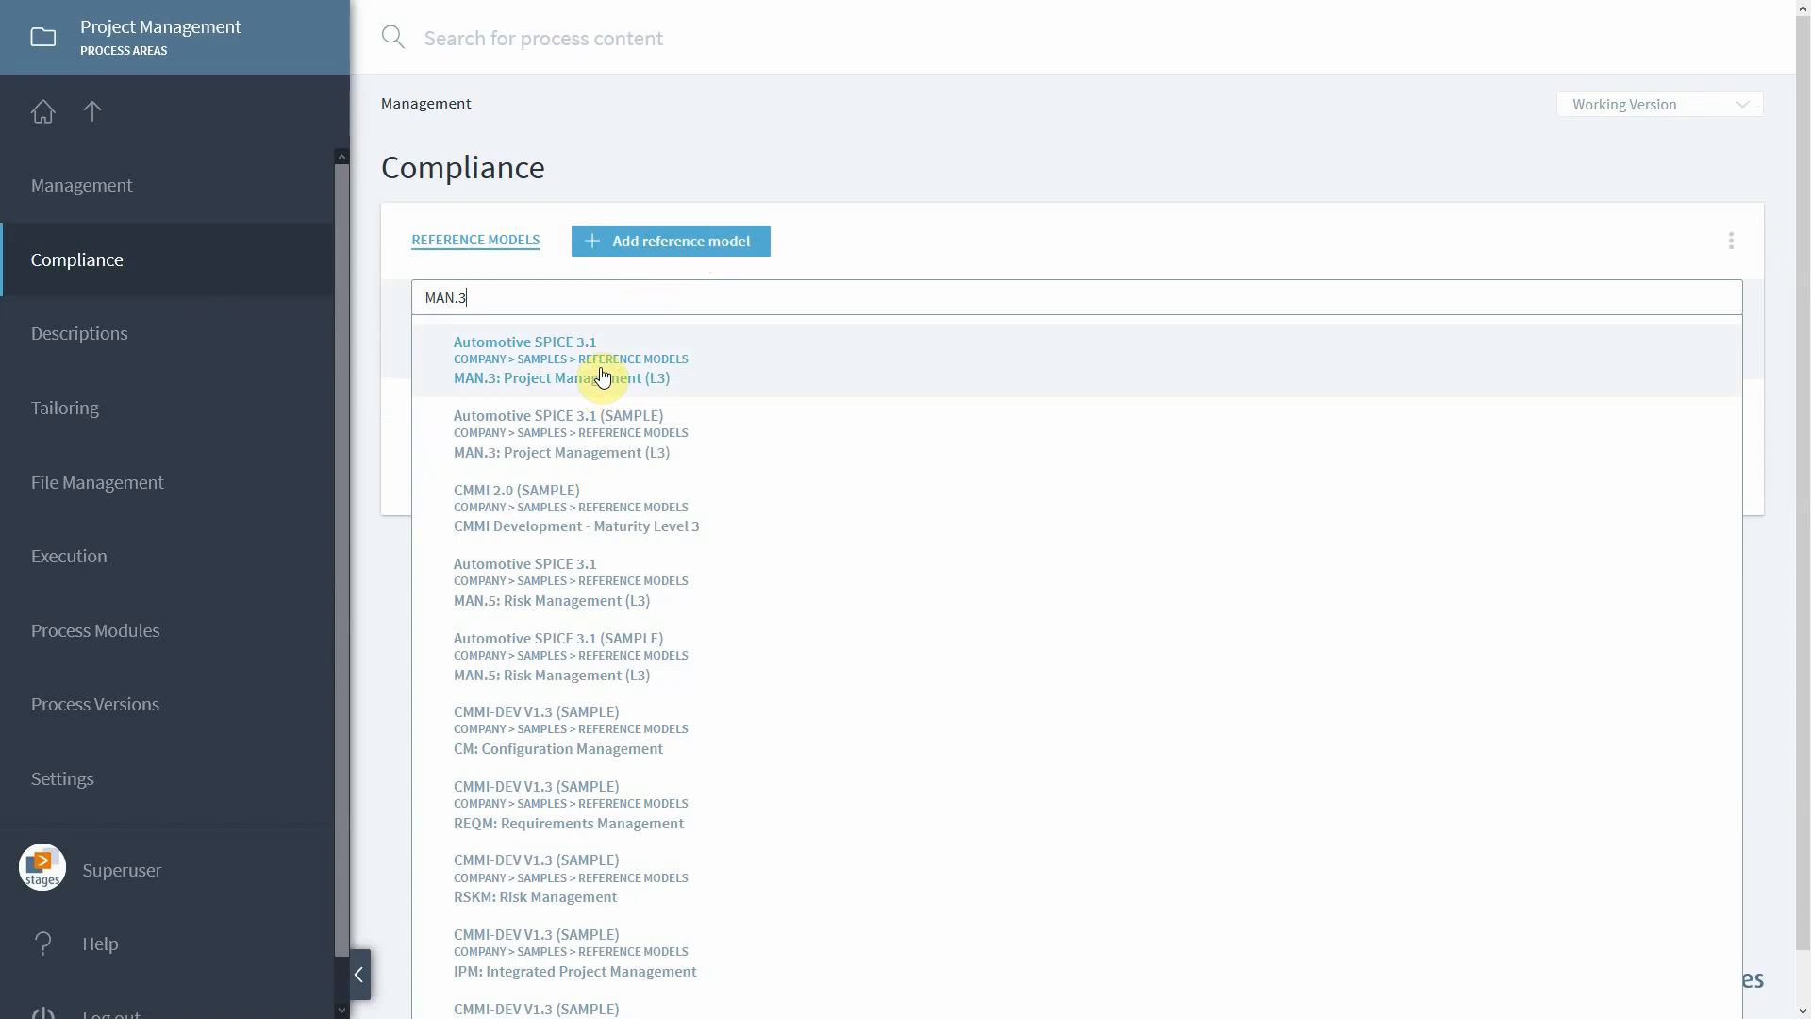
pyautogui.click(560, 378)
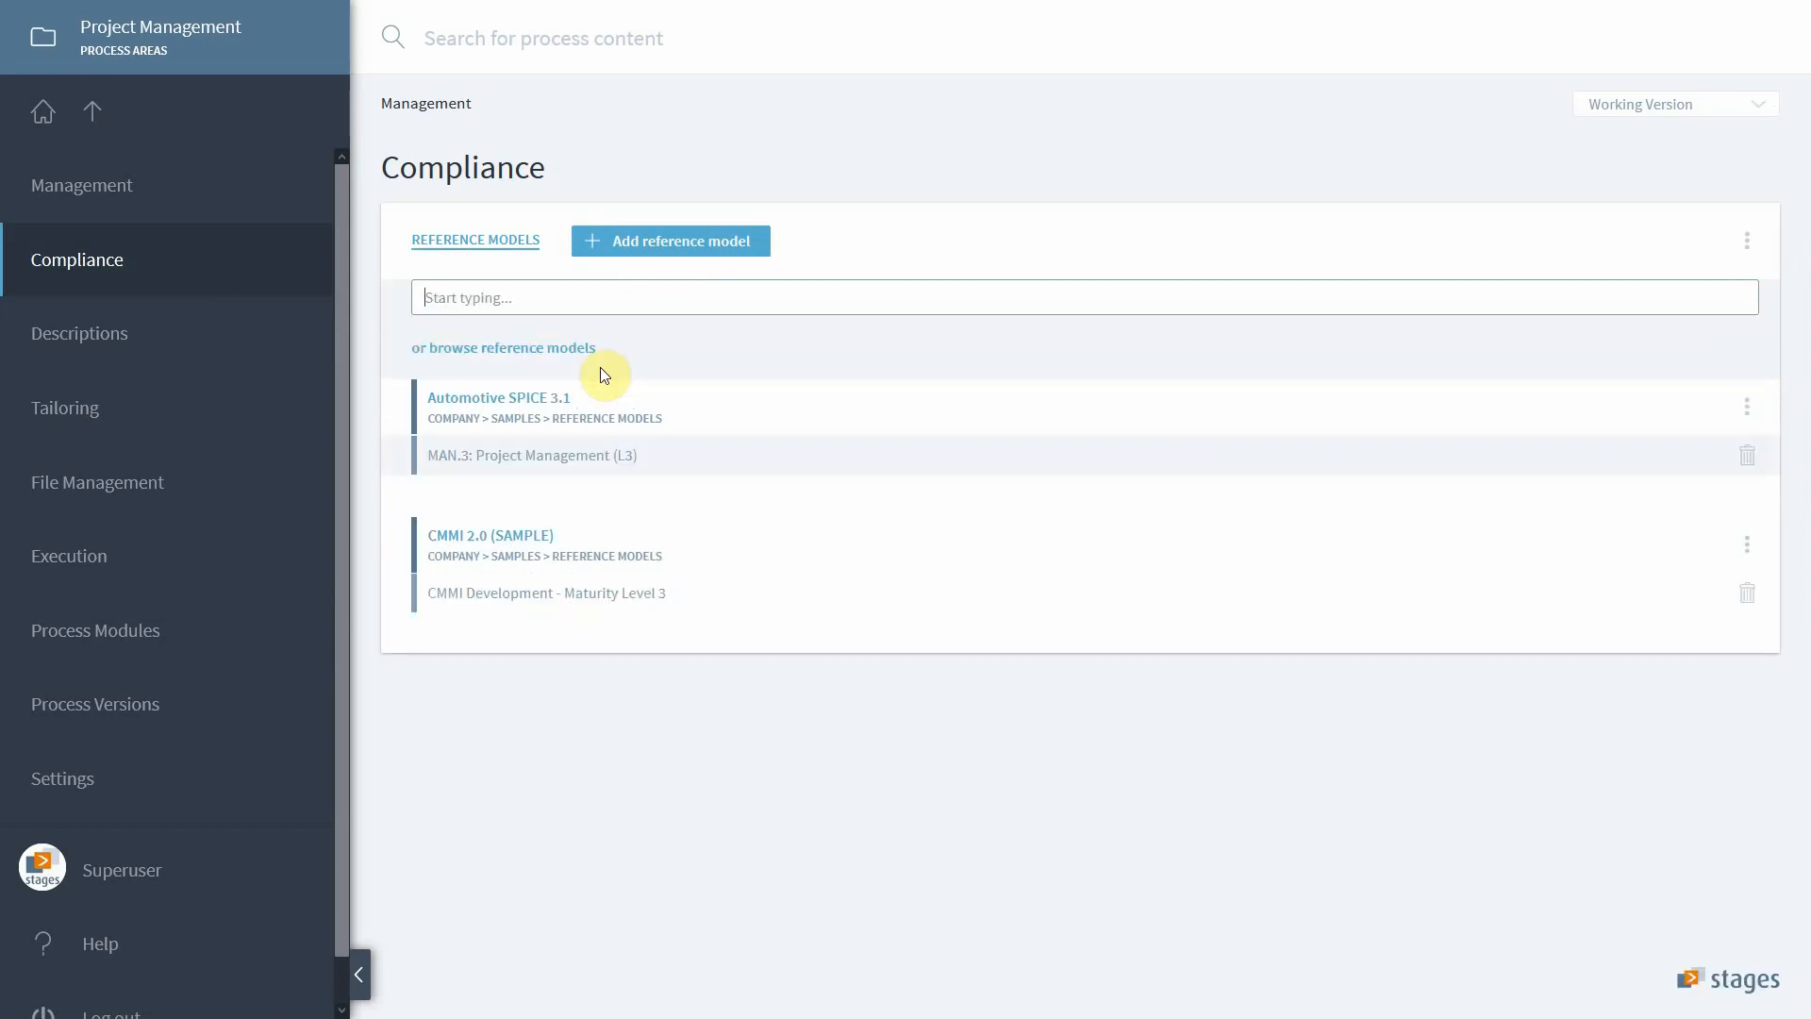
pyautogui.moveTo(674, 366)
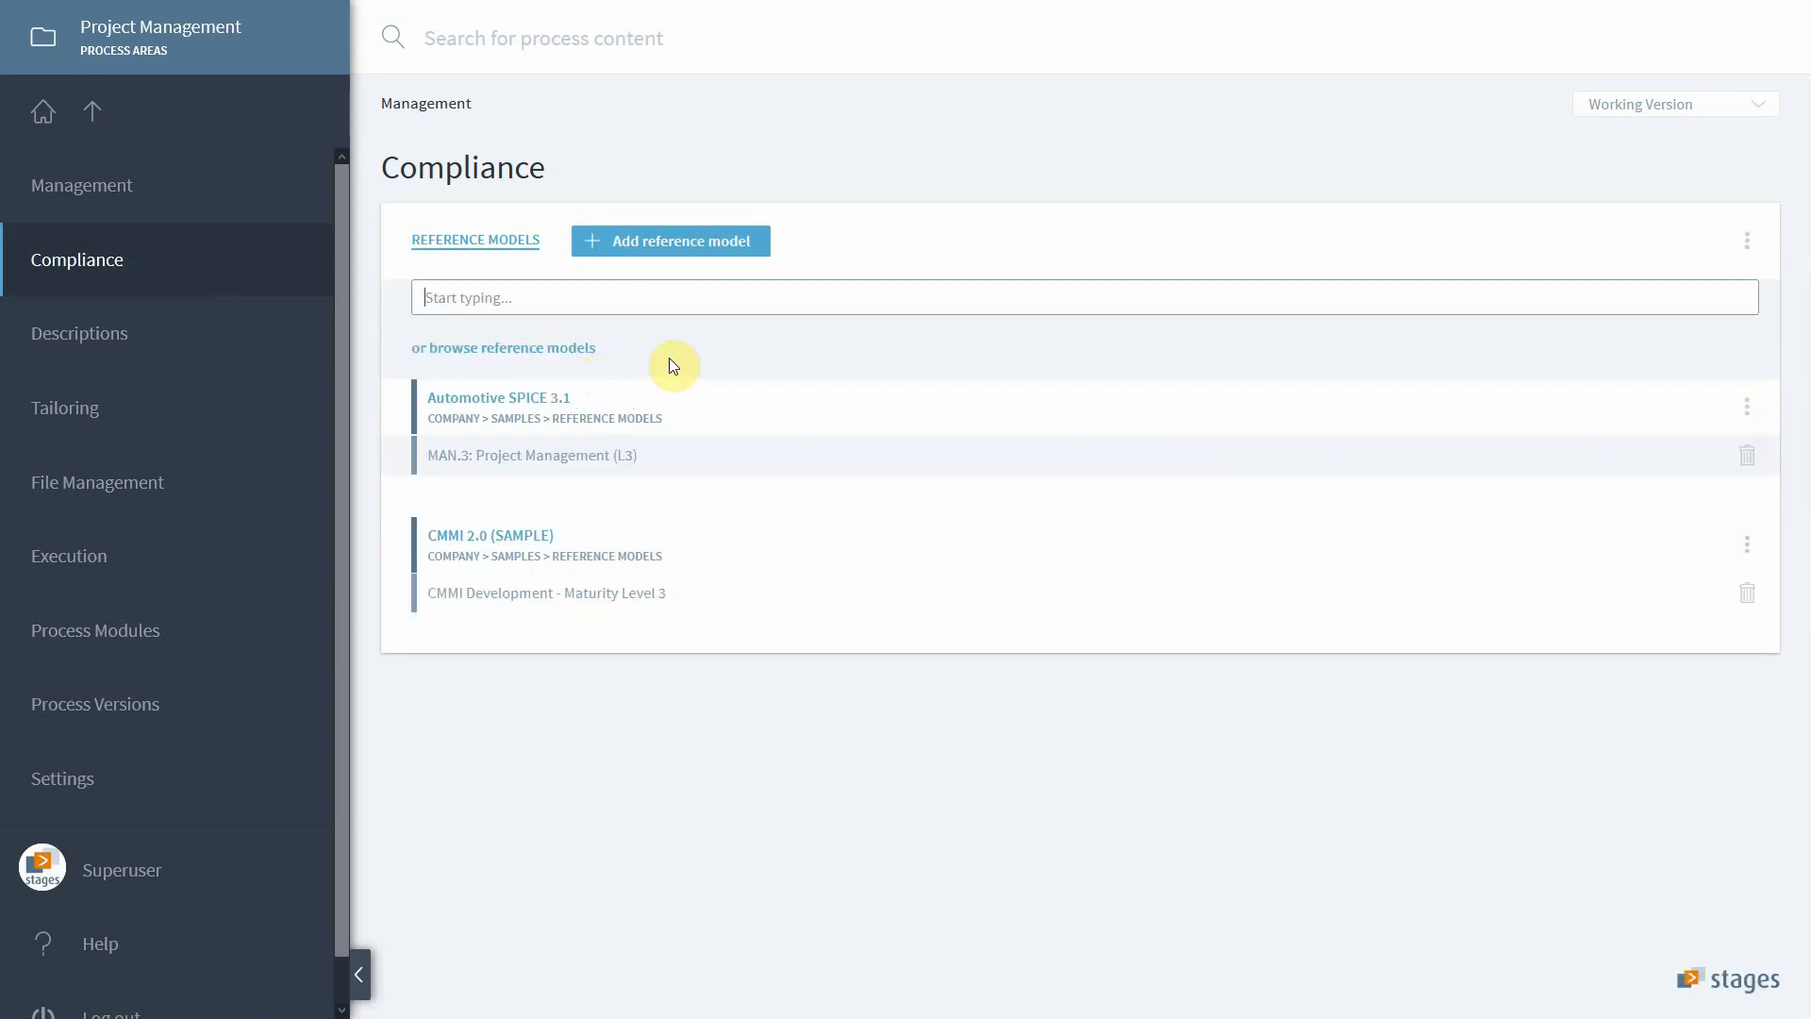
pyautogui.moveTo(690, 415)
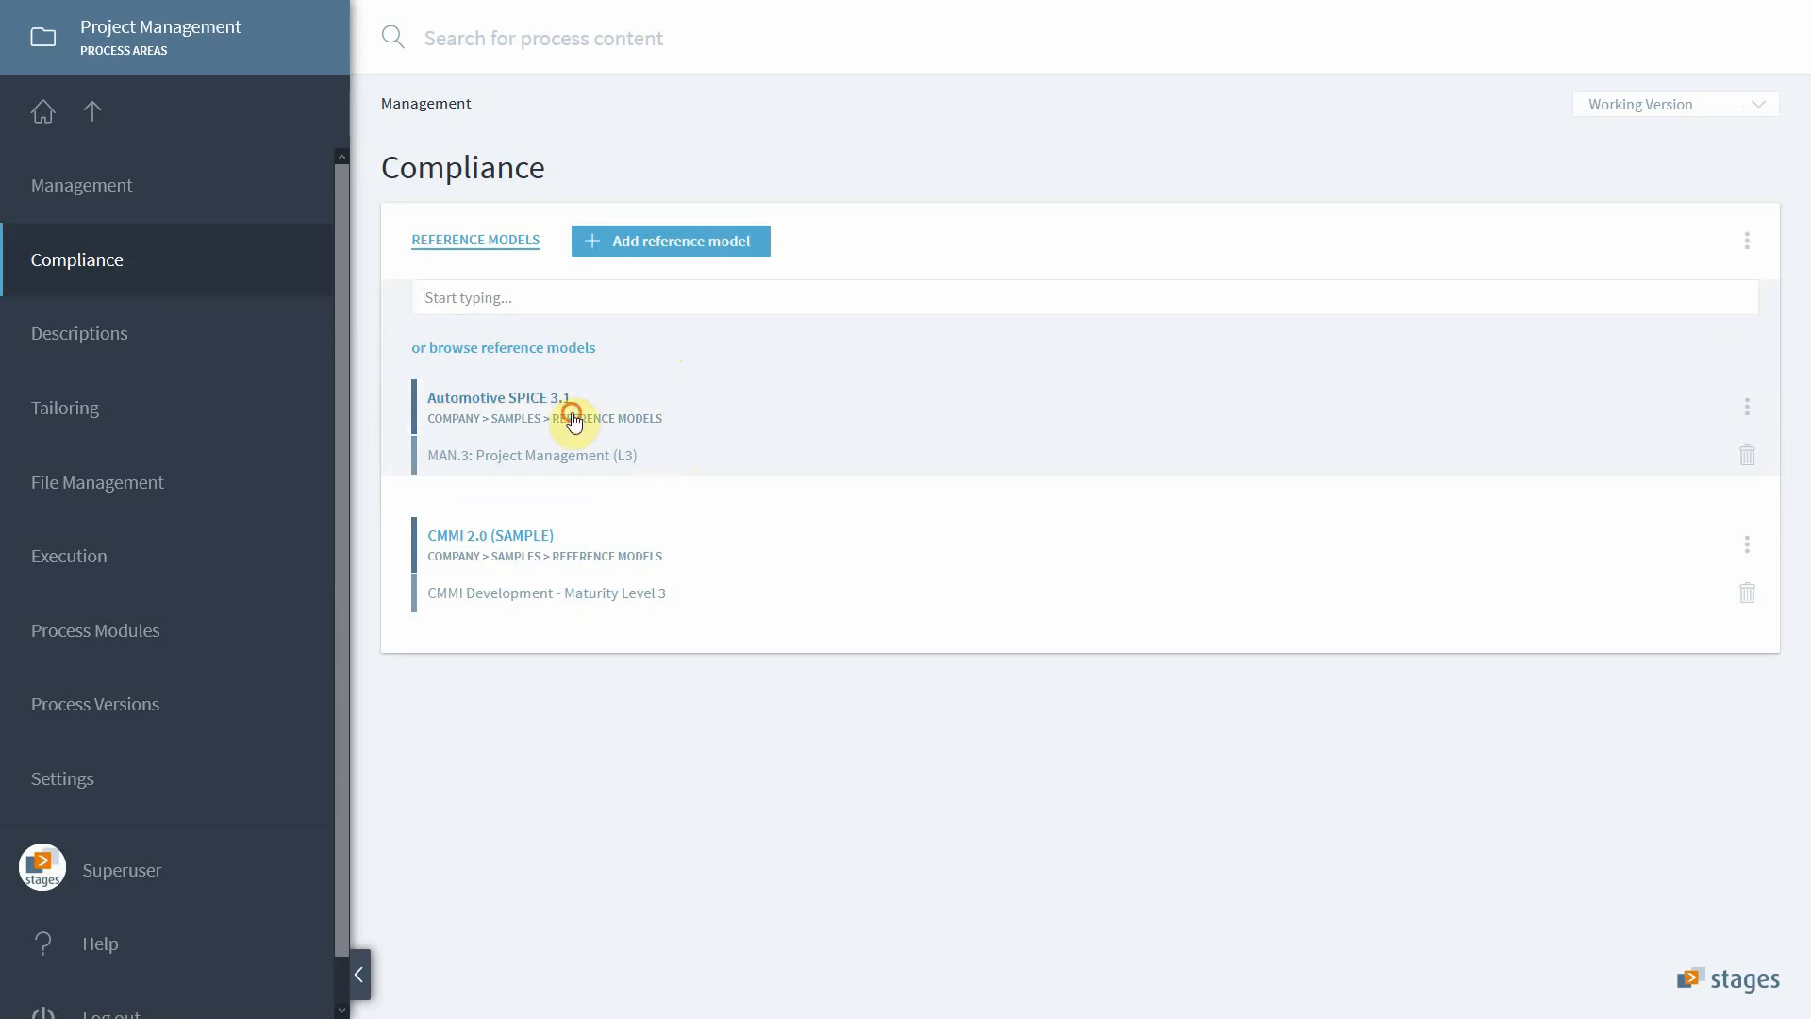
# Step: Open Automotive SPICE 3.1 and navigate to MAN.3: Project Management under the MAN group
pyautogui.click(498, 397)
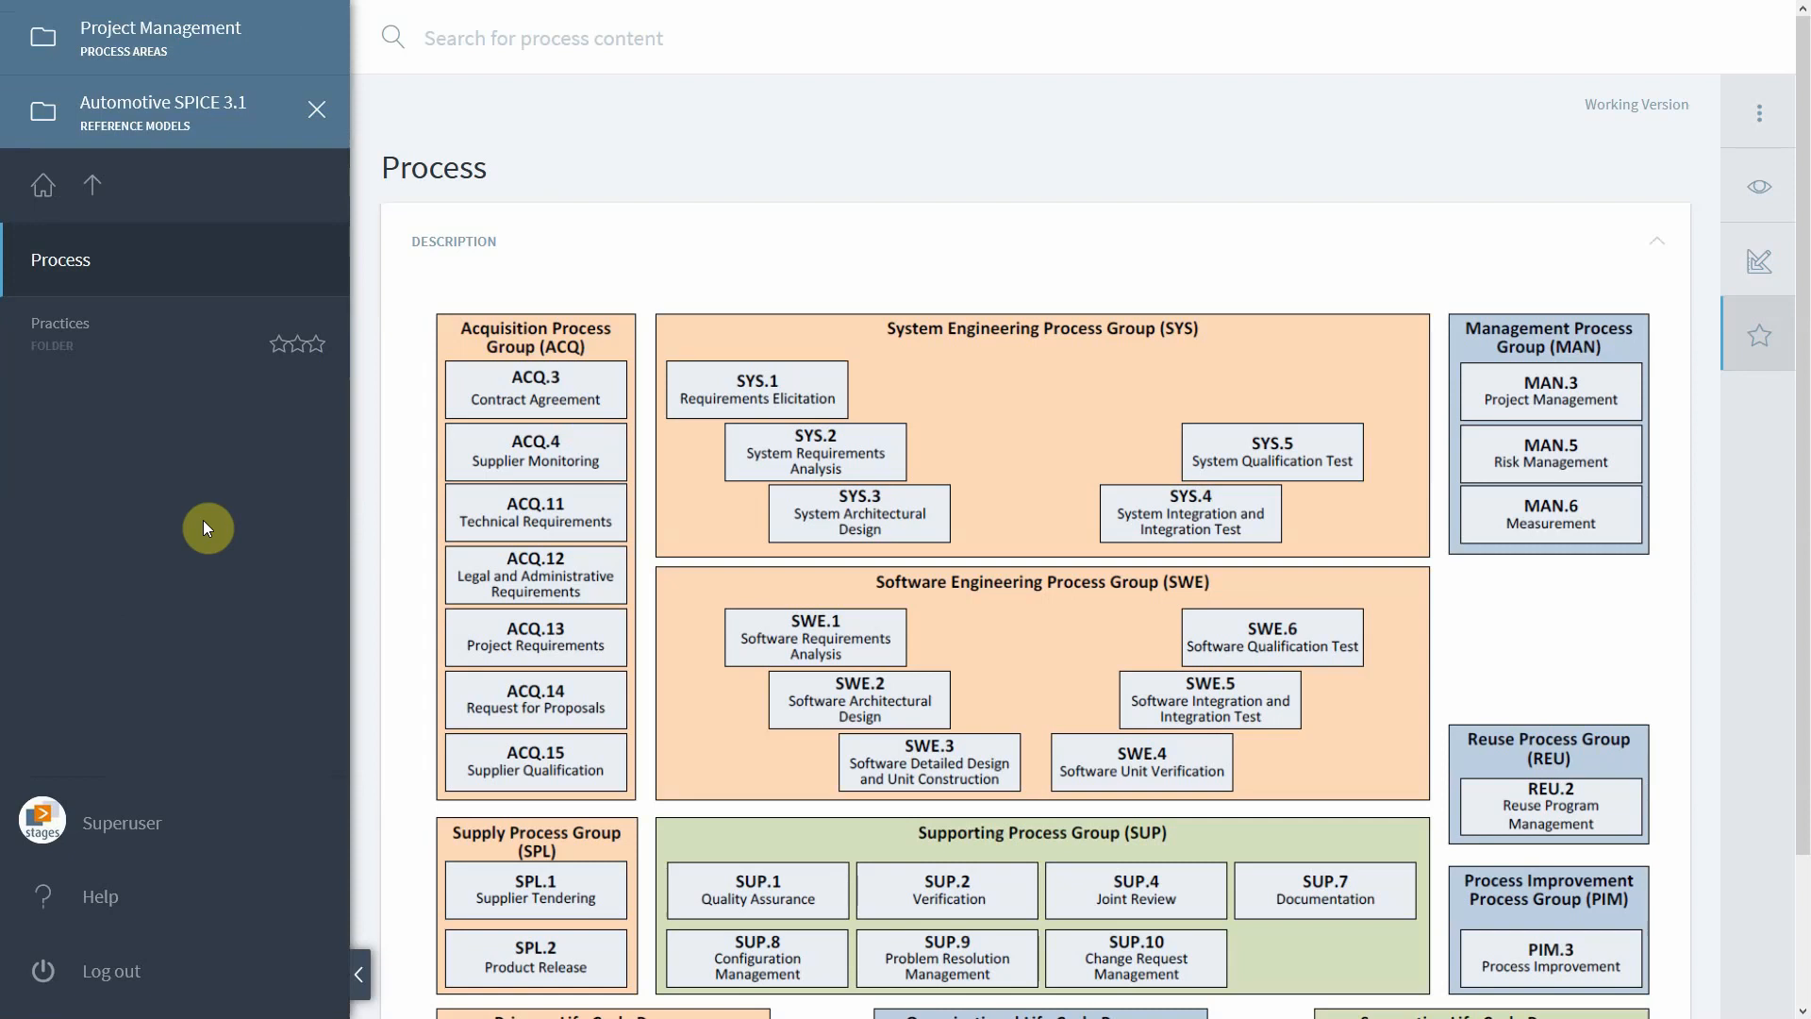
pyautogui.moveTo(170, 354)
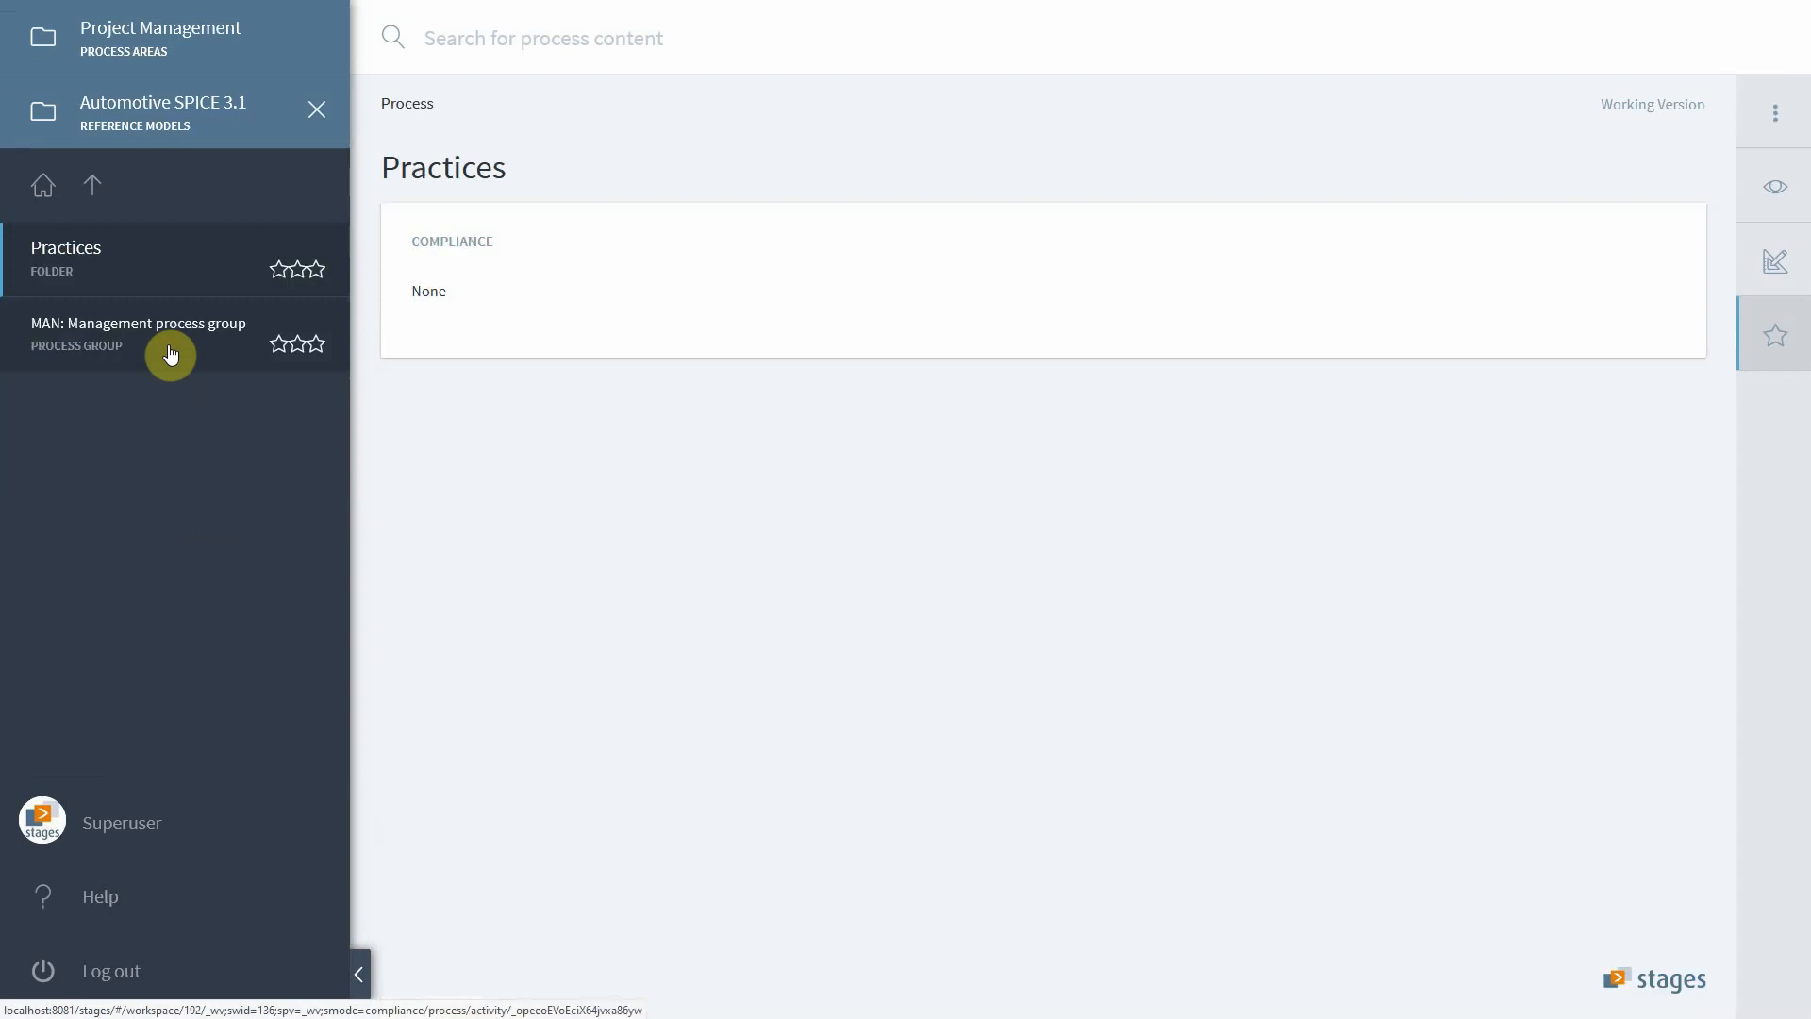
pyautogui.click(139, 333)
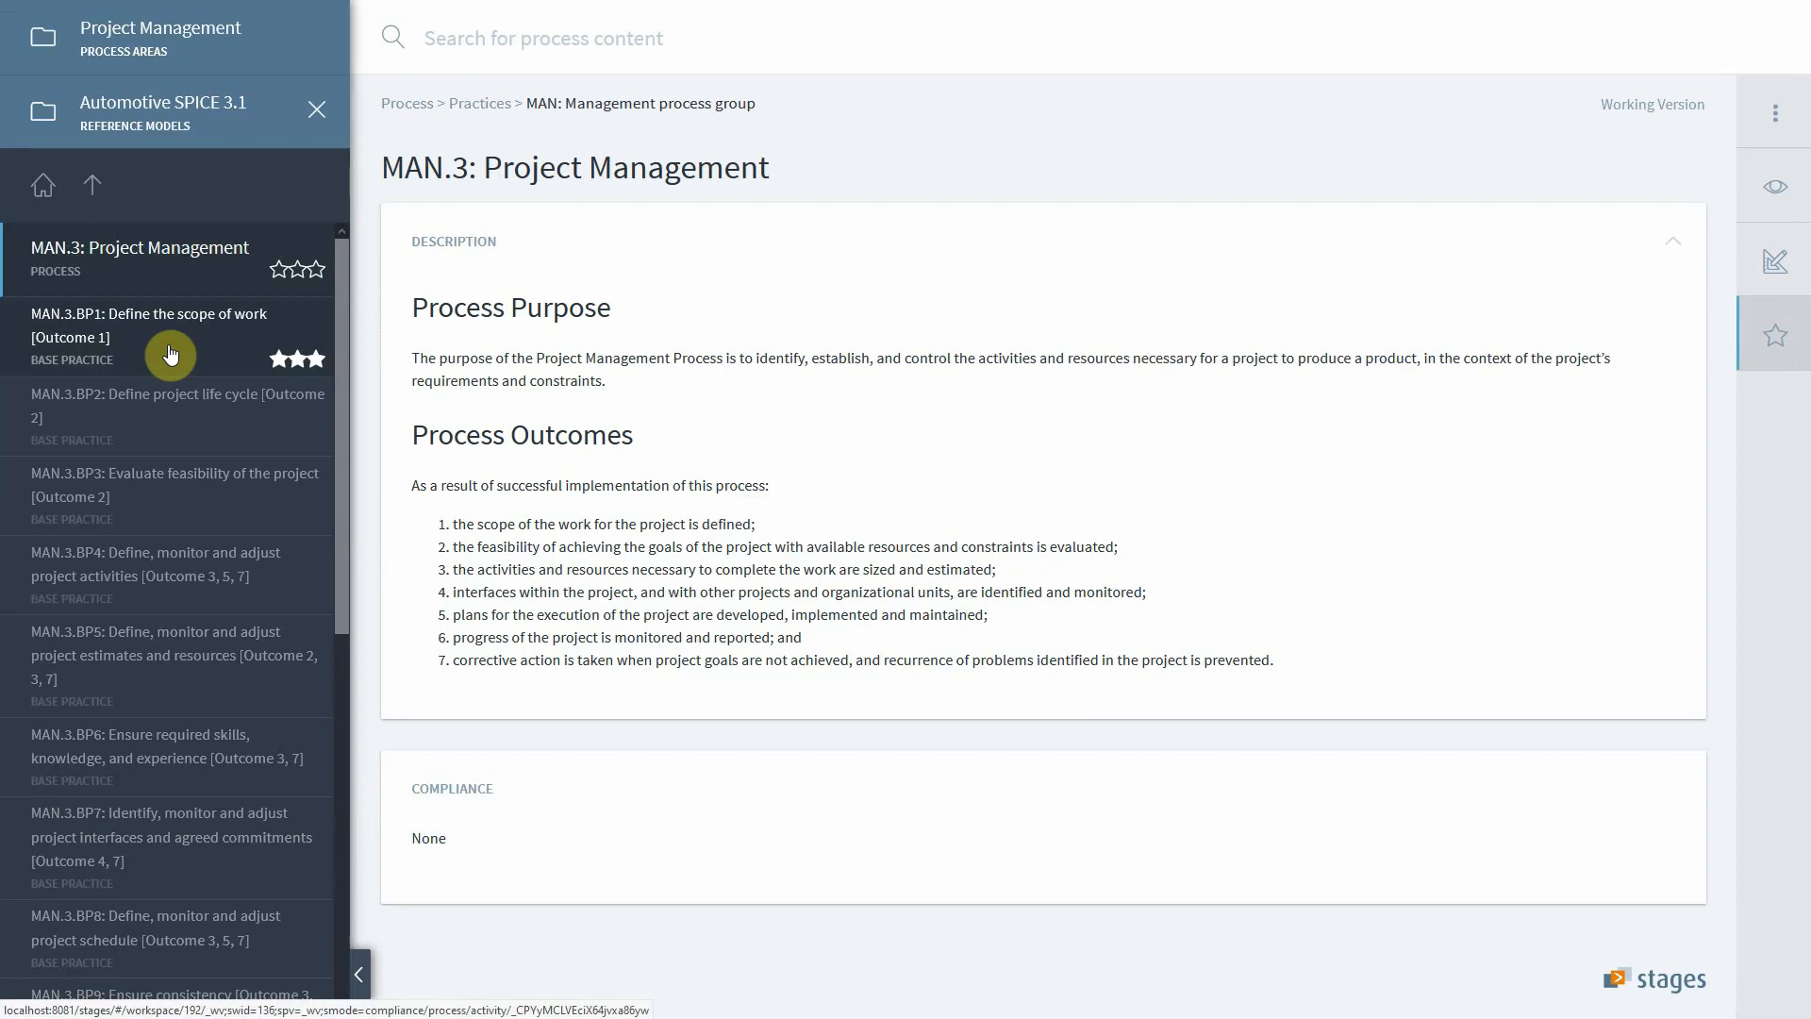
# Step: Open base practice MAN.3.BP1: Define the scope of work
pyautogui.click(139, 335)
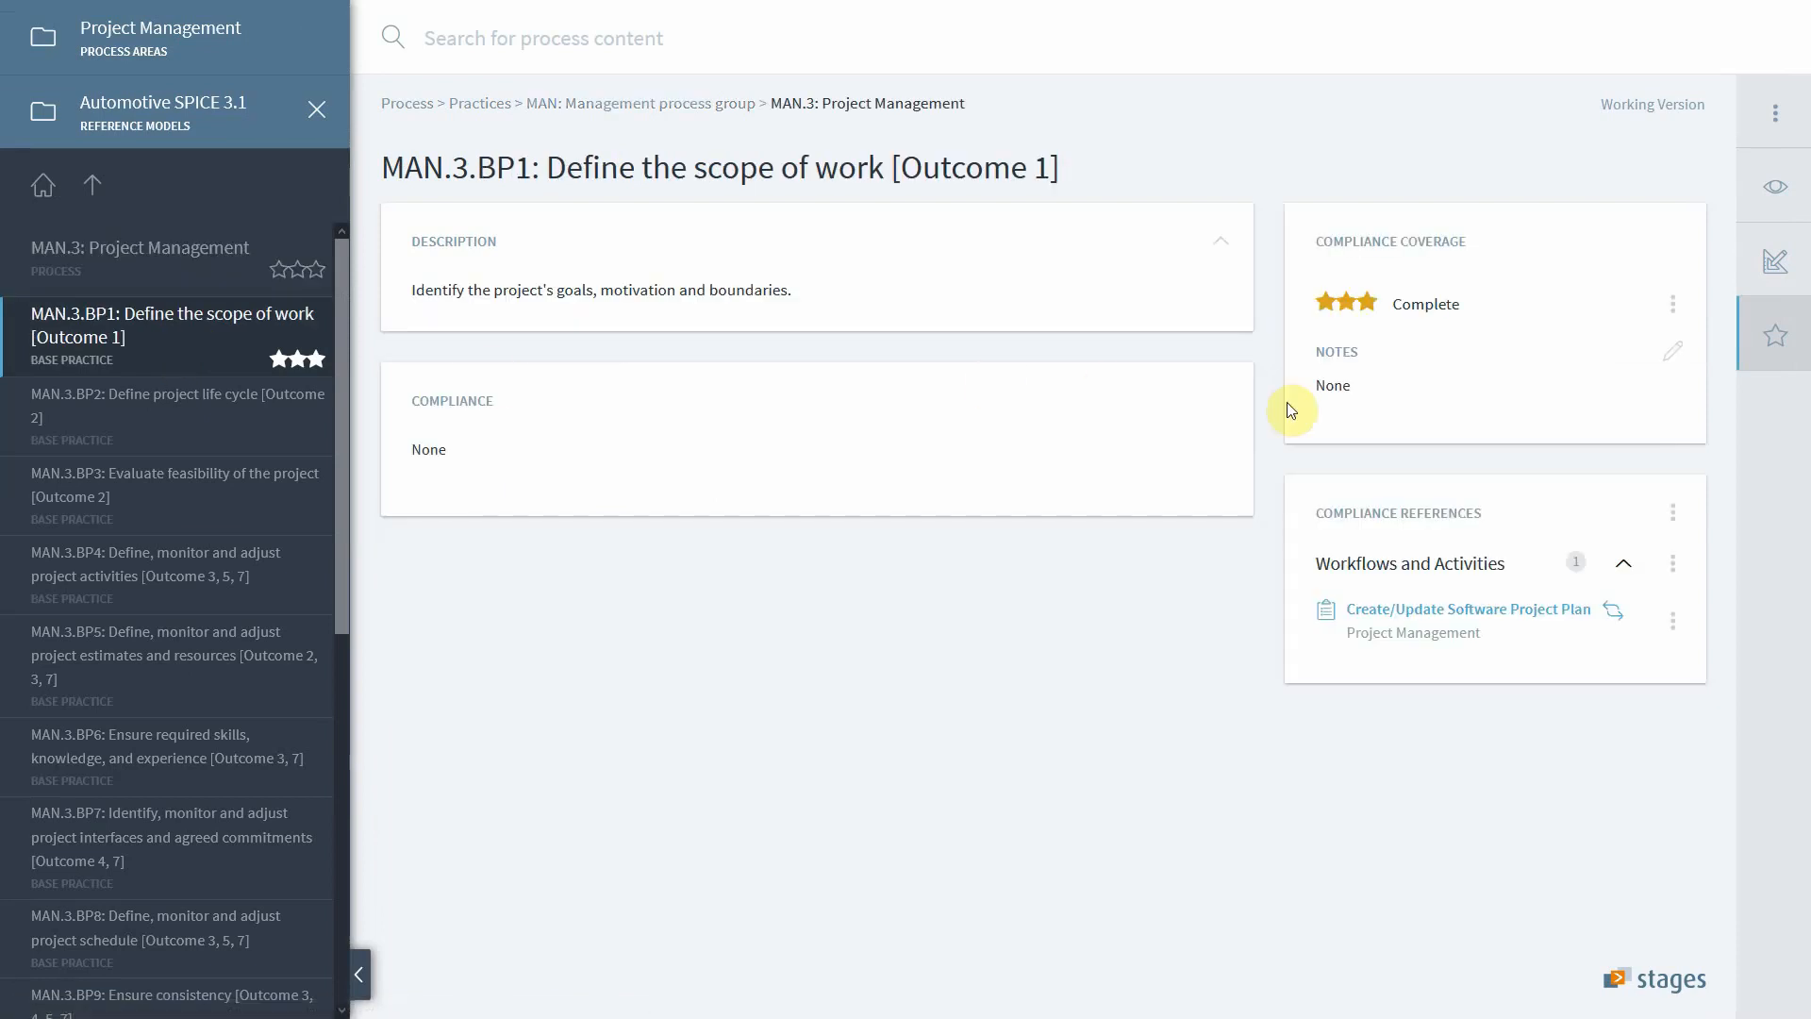
pyautogui.moveTo(1447, 681)
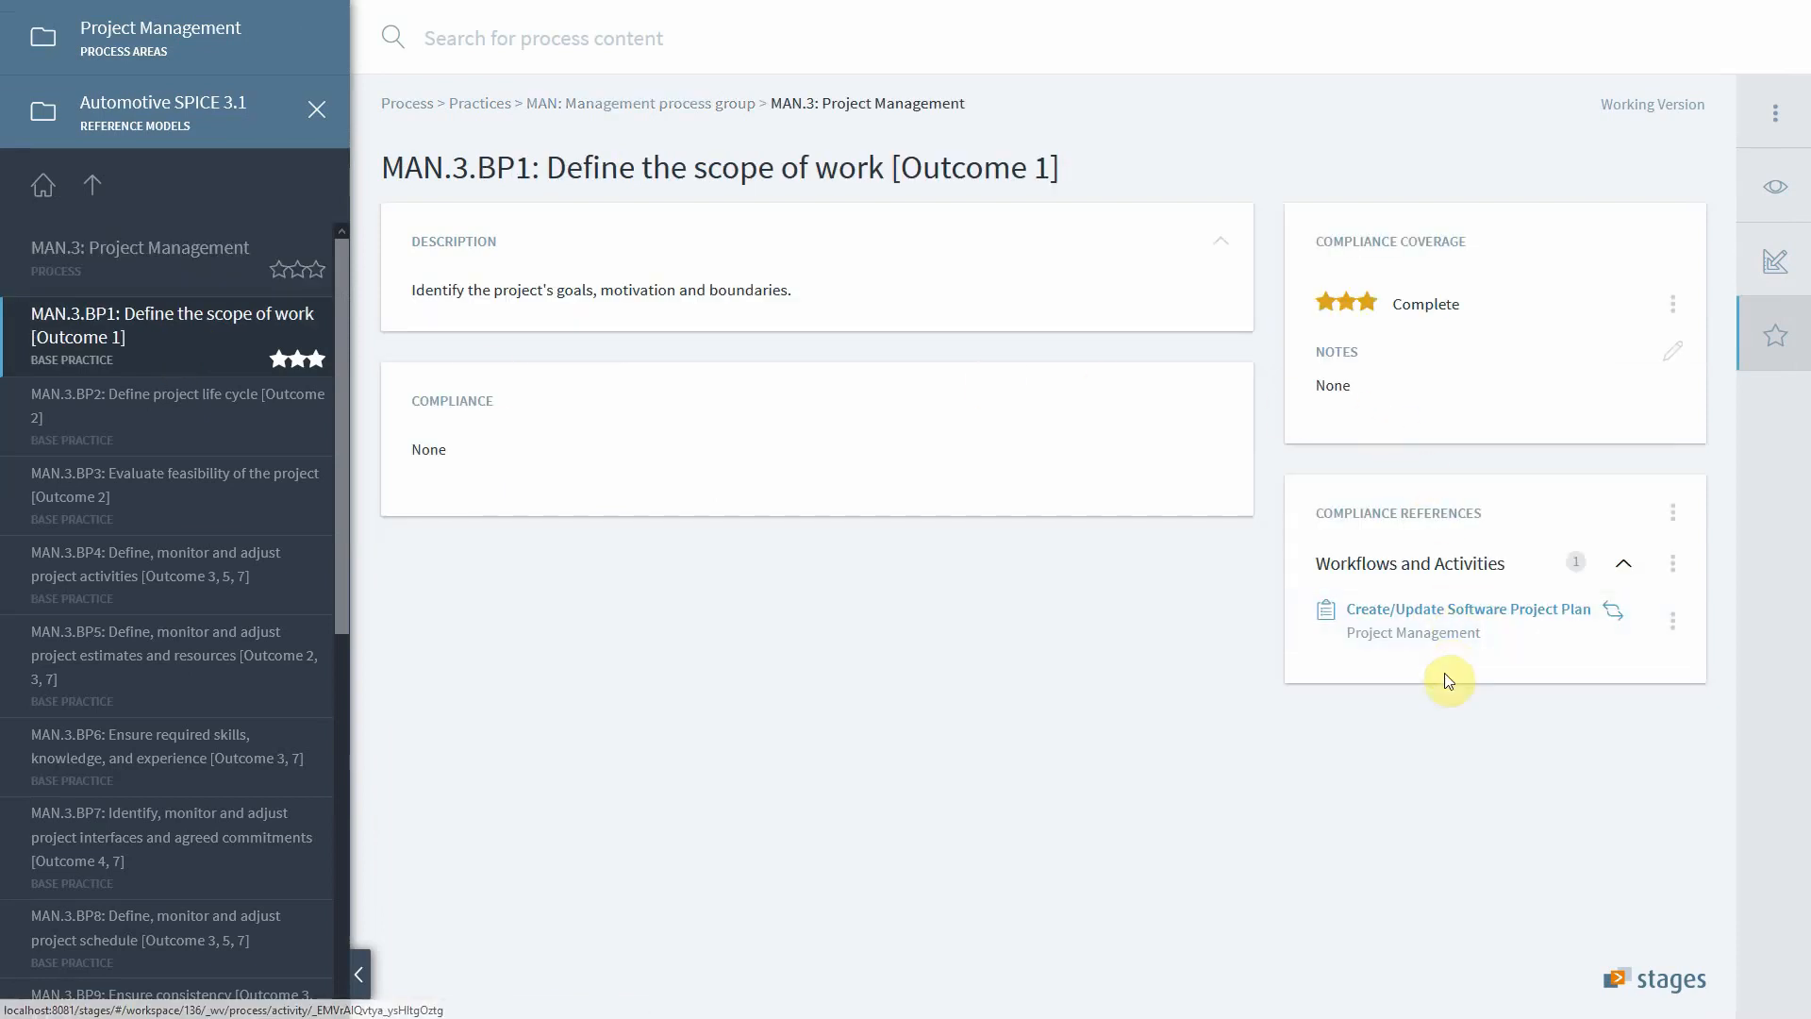
pyautogui.moveTo(1656, 670)
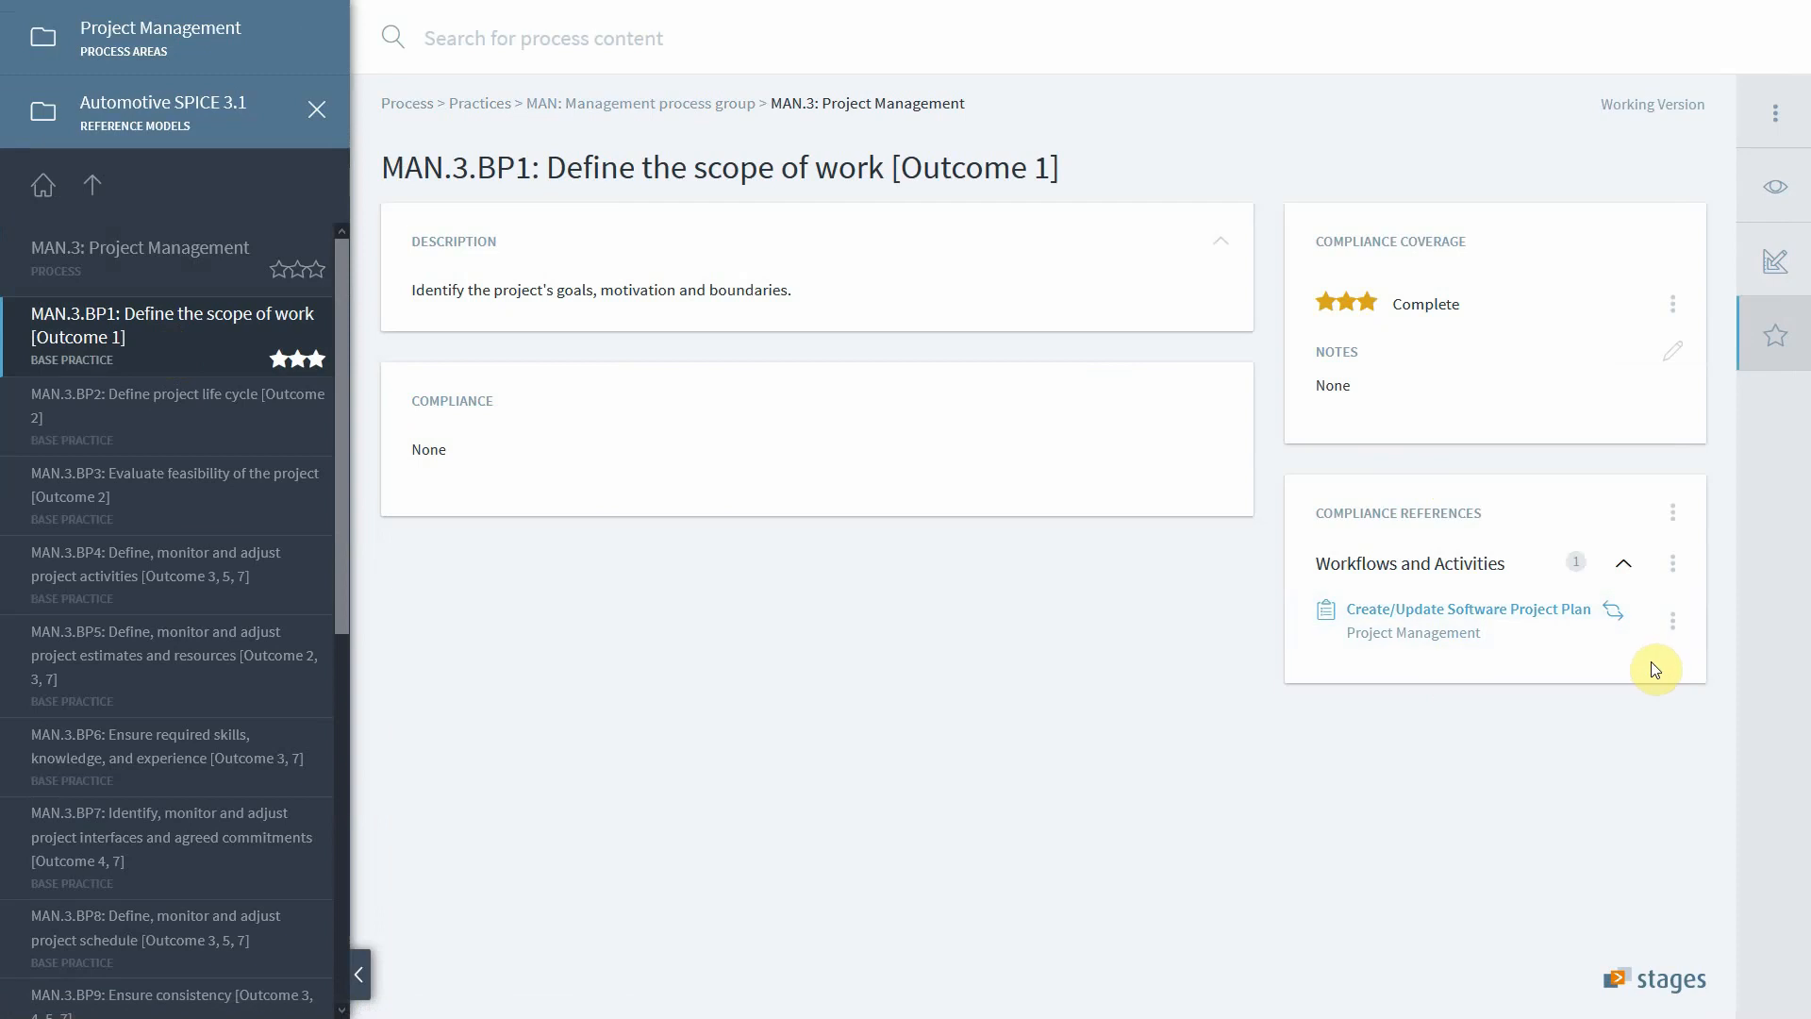
pyautogui.moveTo(1674, 514)
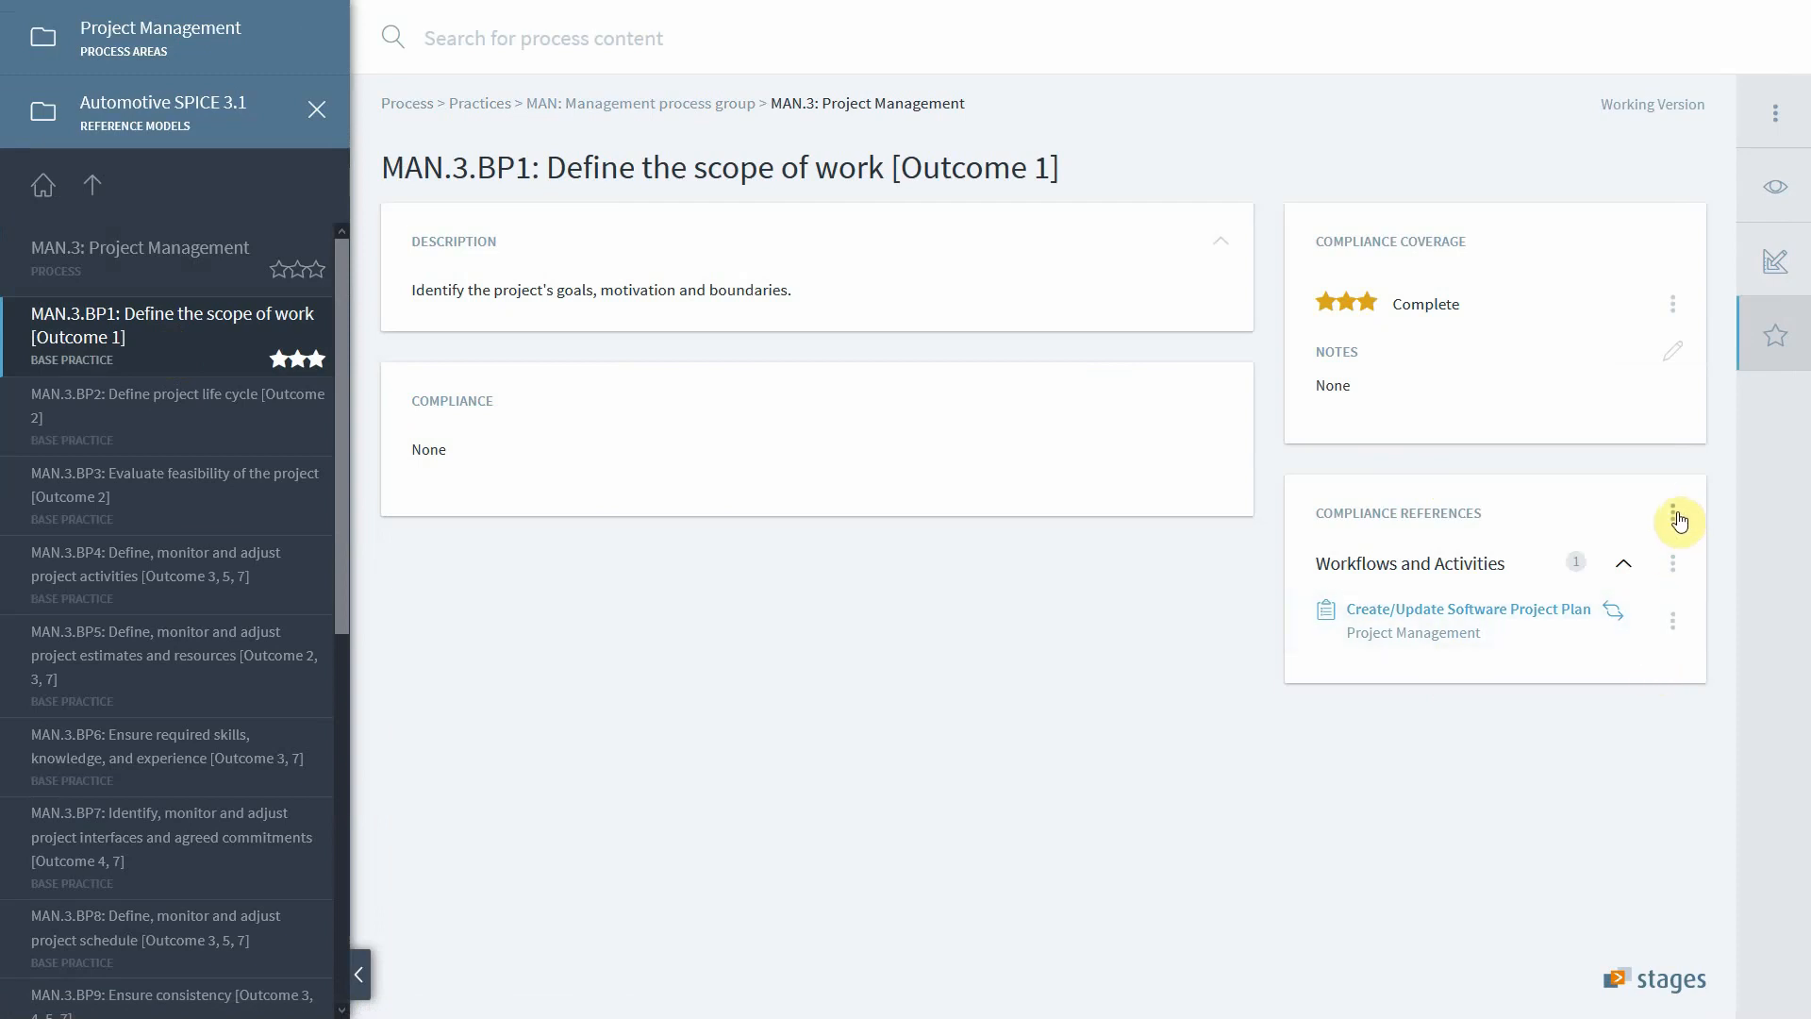
# Step: Search 'Pro' and link Software Project Plan as a work product reference of MAN.3.BP1
pyautogui.click(1674, 515)
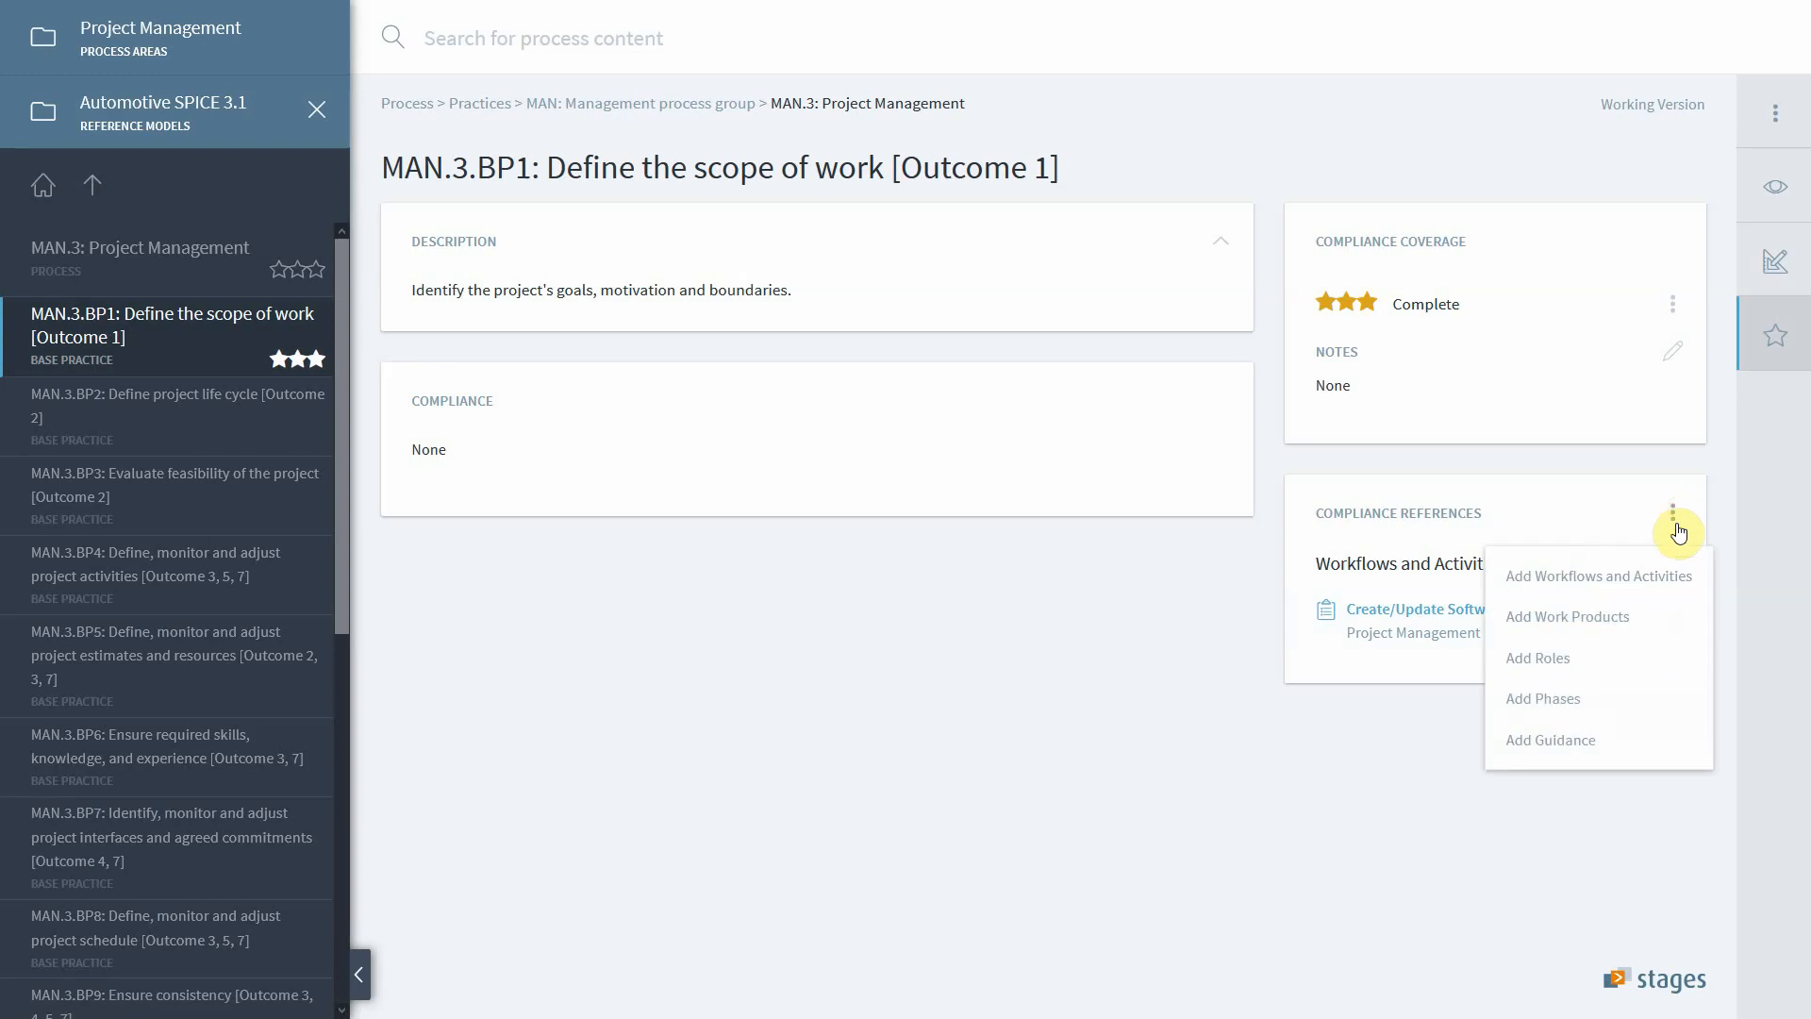
pyautogui.click(1566, 616)
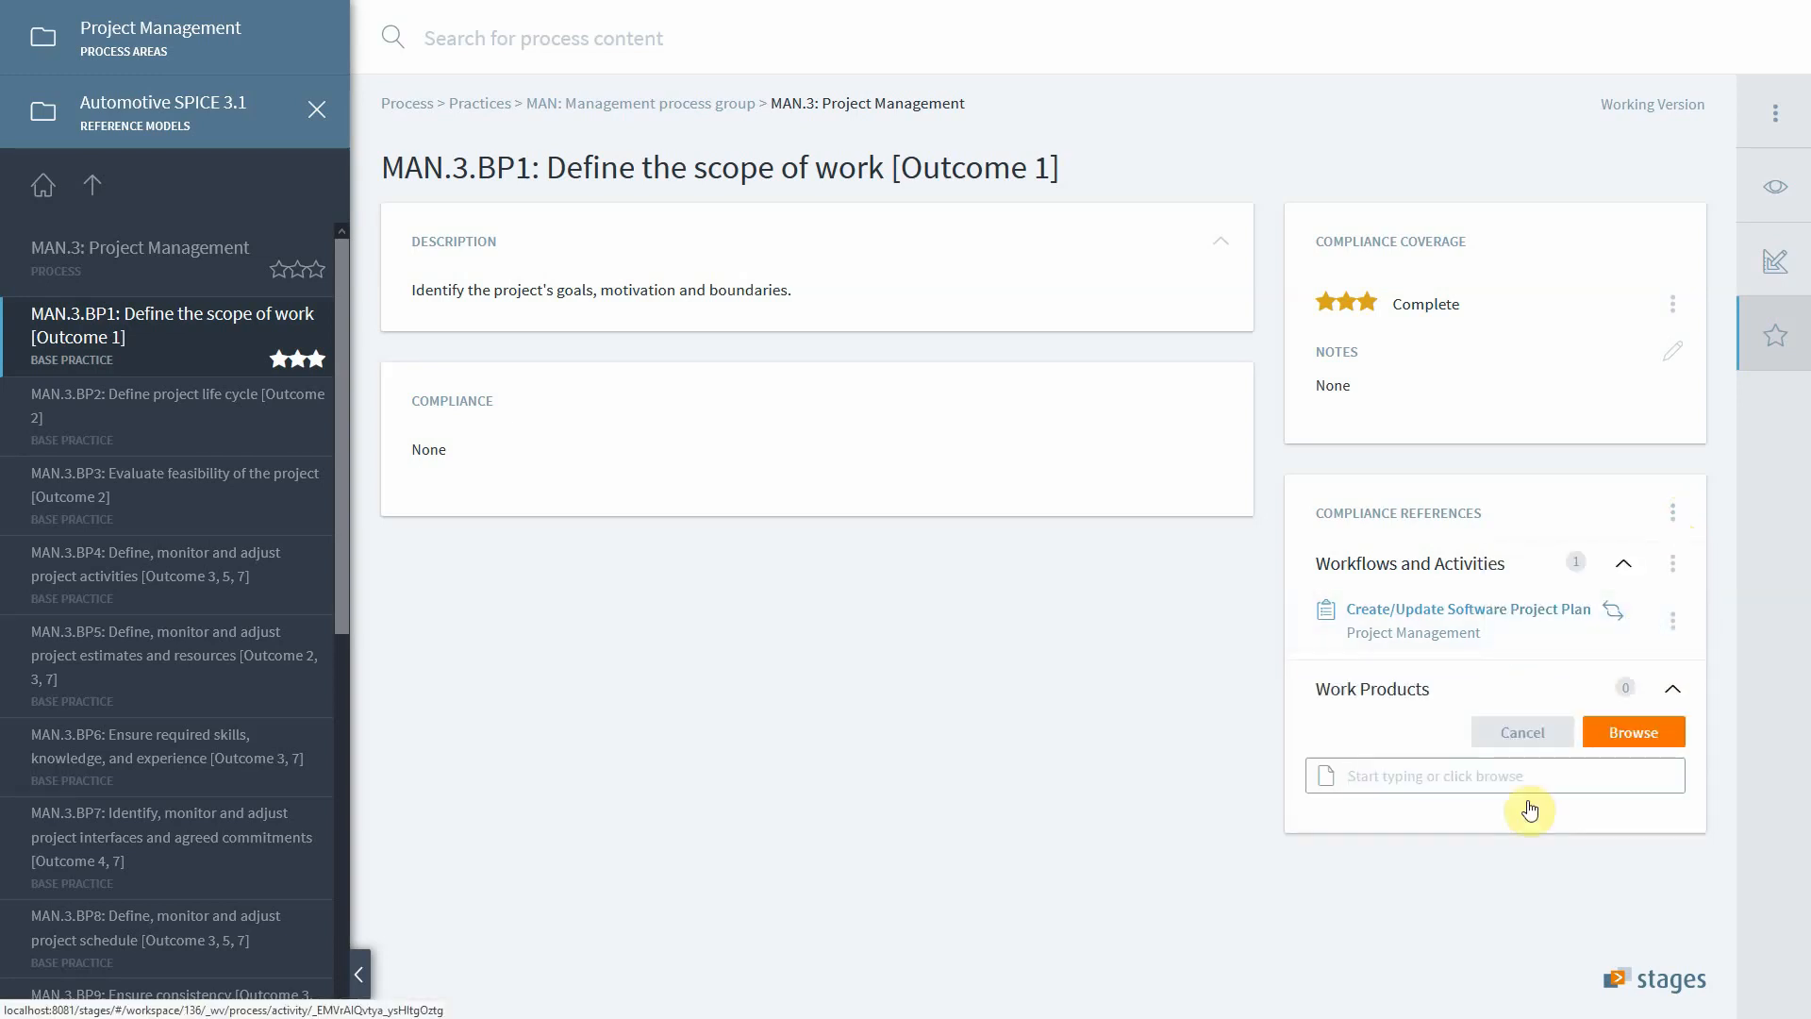
pyautogui.moveTo(1502, 788)
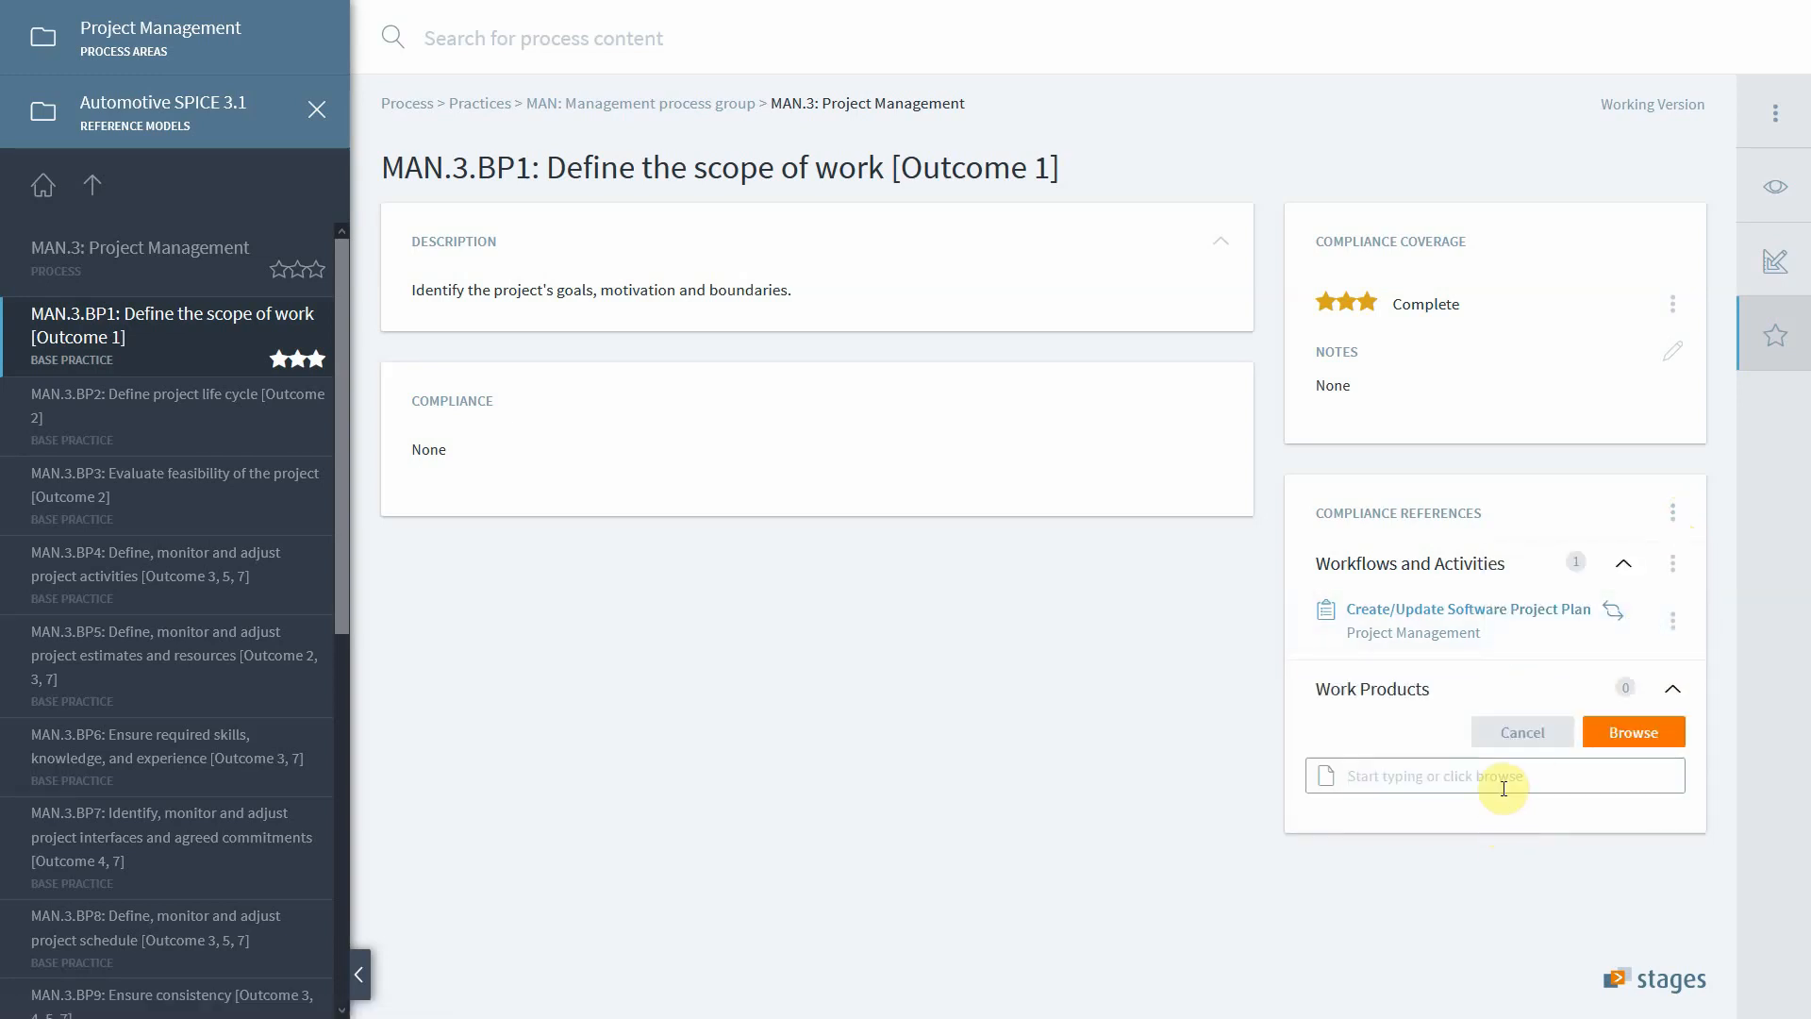
pyautogui.write('Pro')
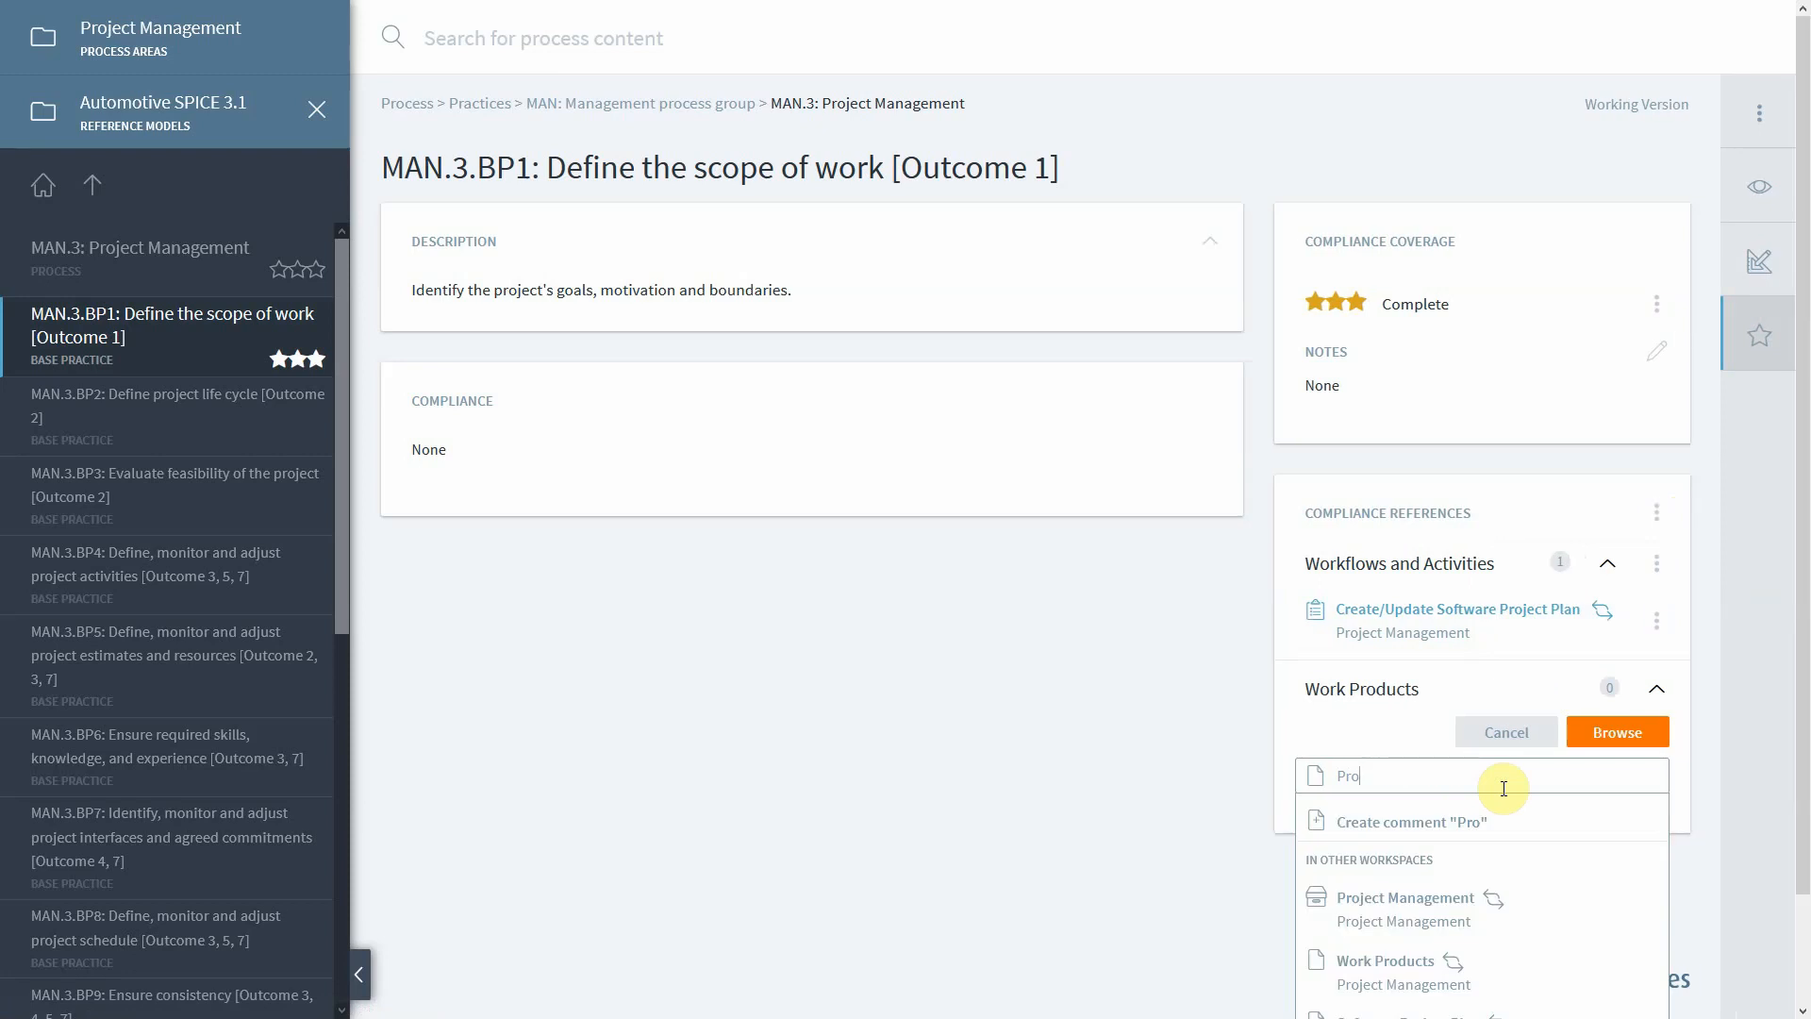
pyautogui.scroll(-3)
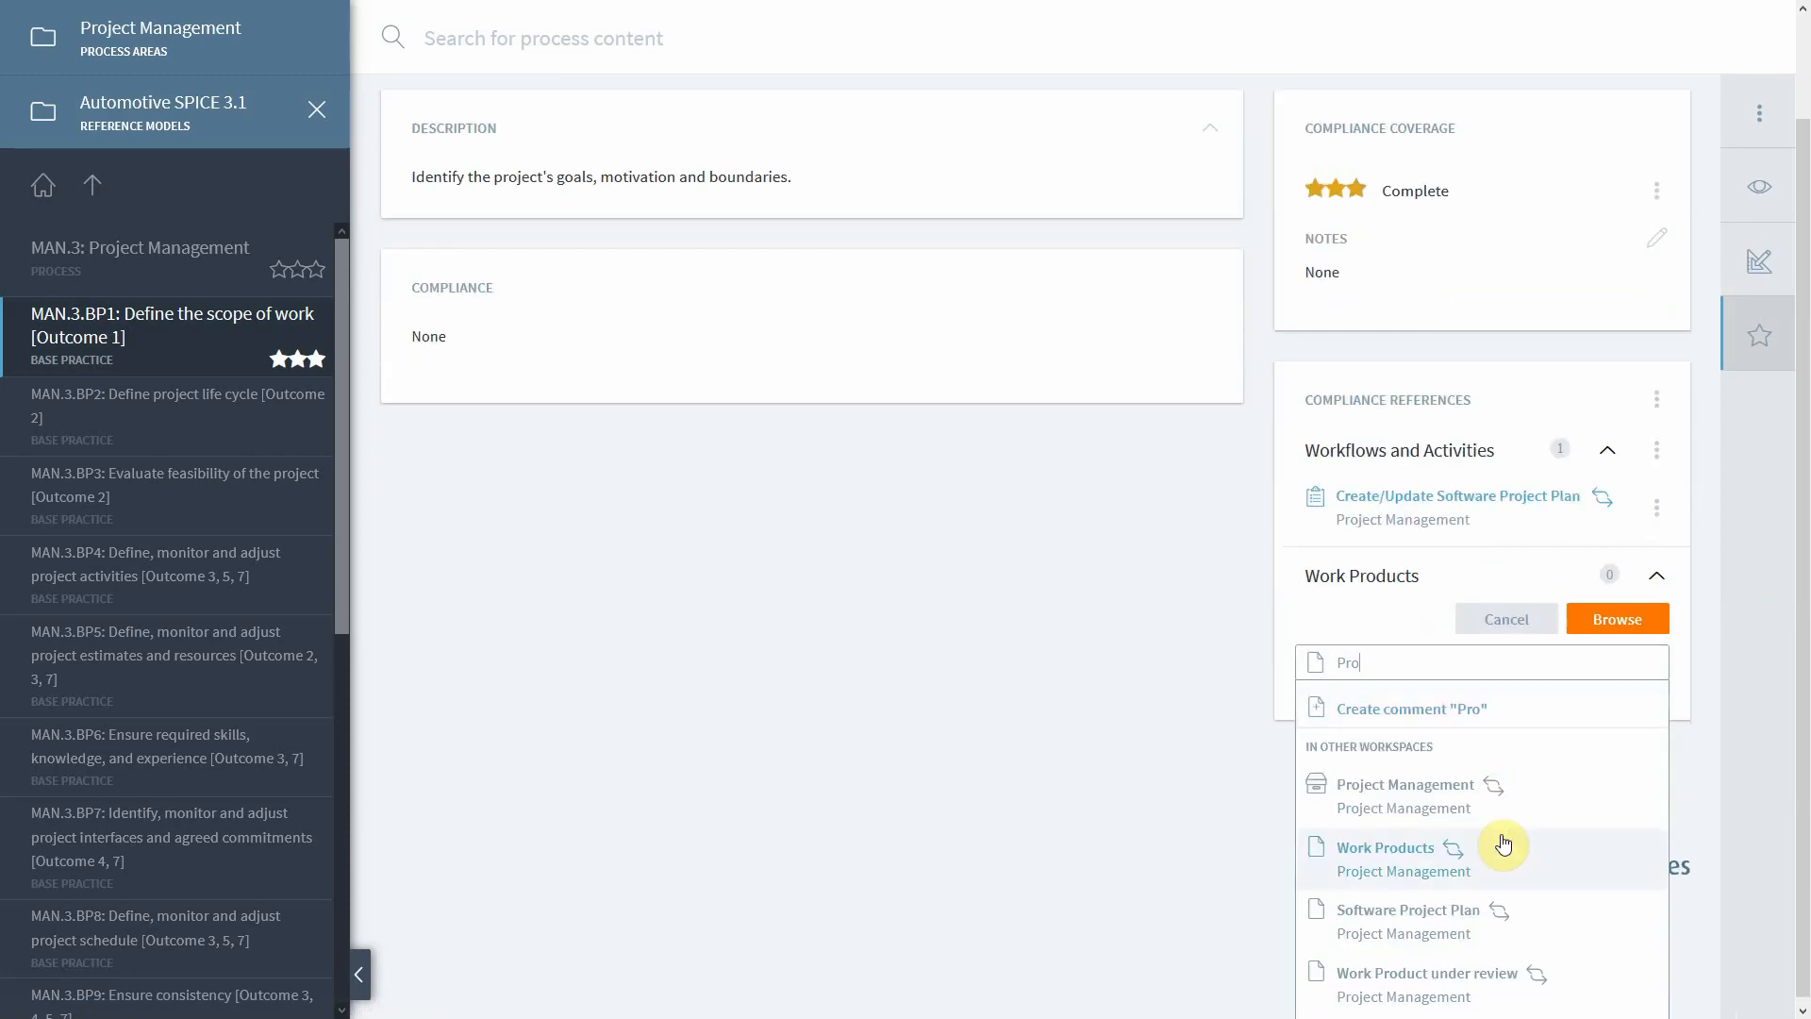
pyautogui.click(1408, 909)
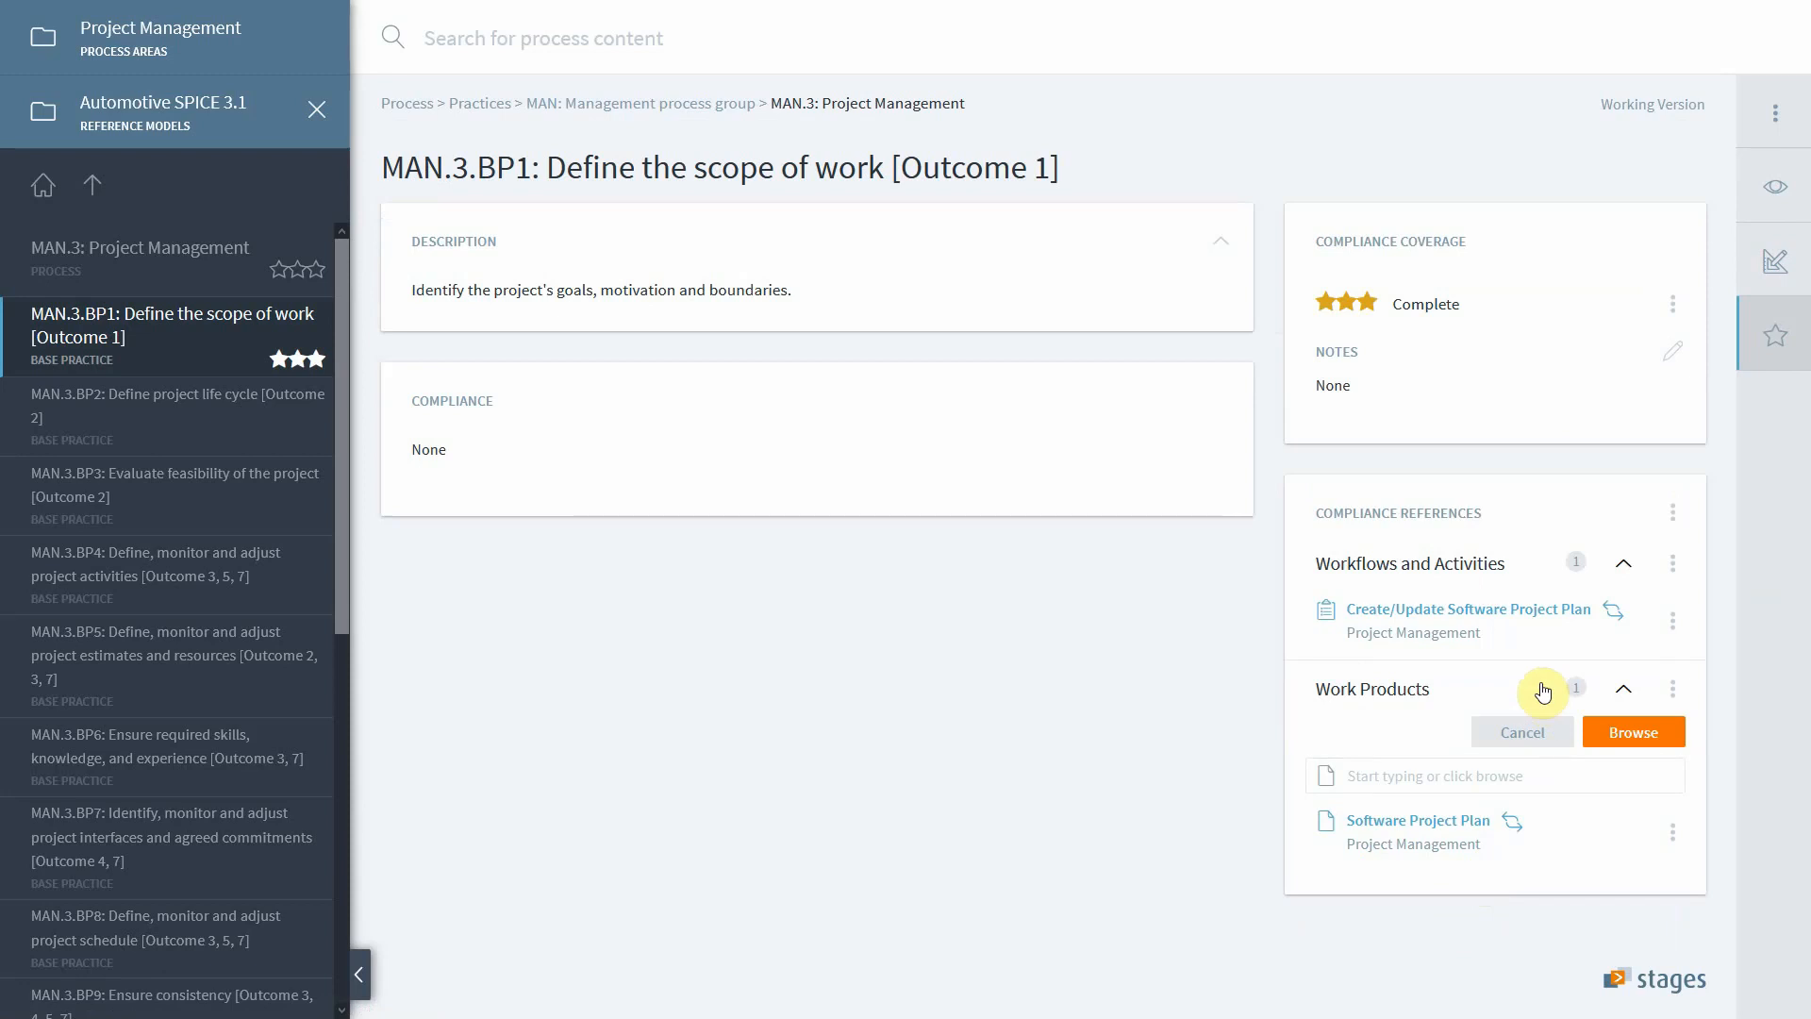
pyautogui.moveTo(1446, 312)
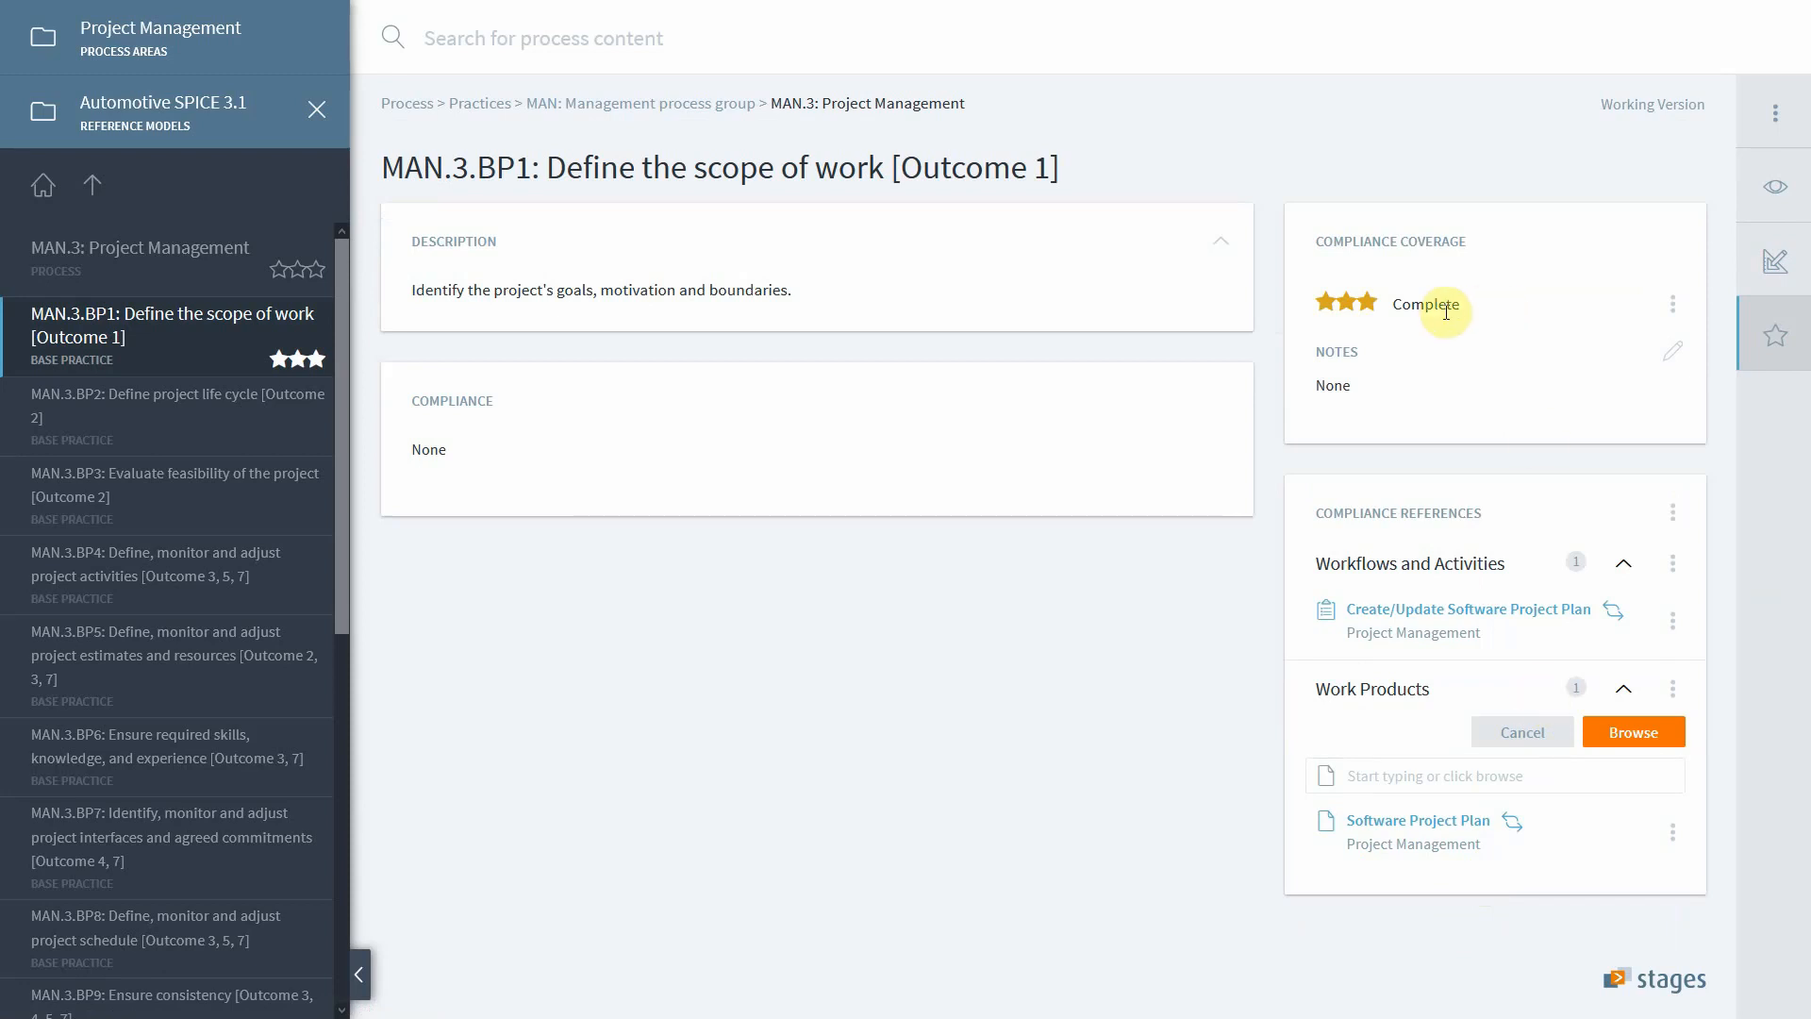
pyautogui.moveTo(1626, 320)
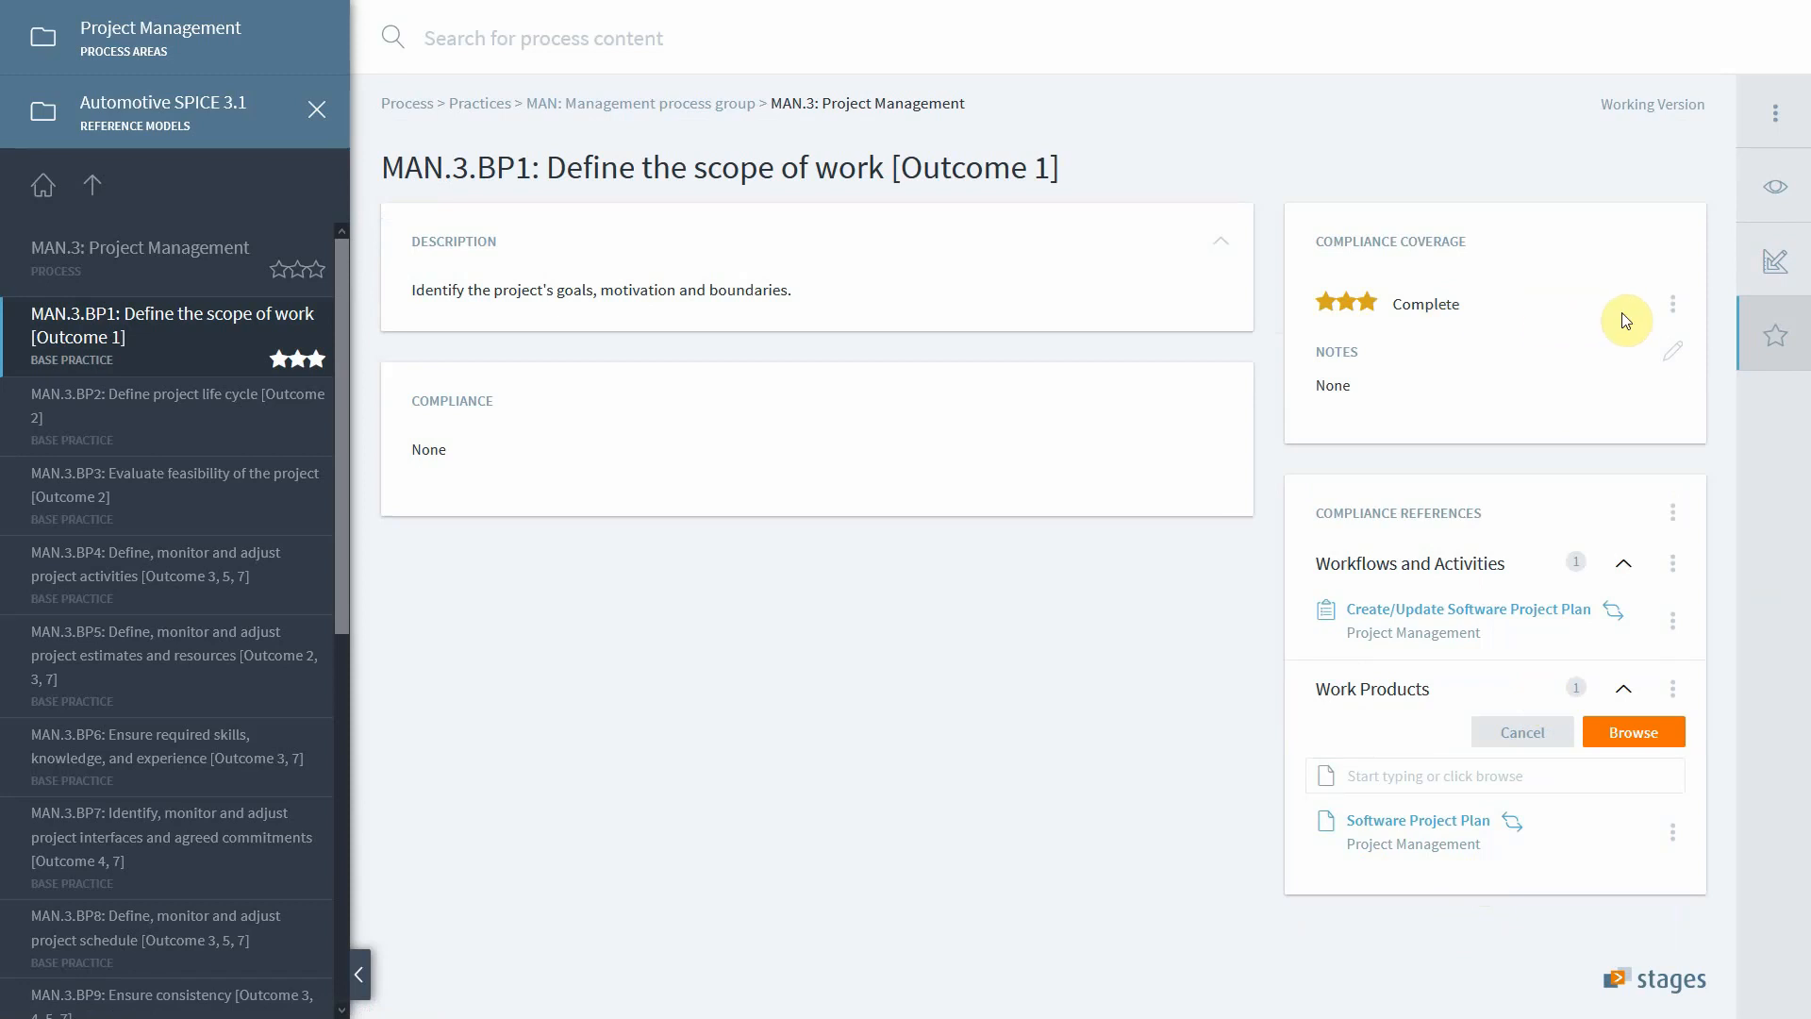
# Step: Review MAN.3.BP1's coverage rating levels, from Not covered to Complete, leaving it Complete
pyautogui.click(1674, 313)
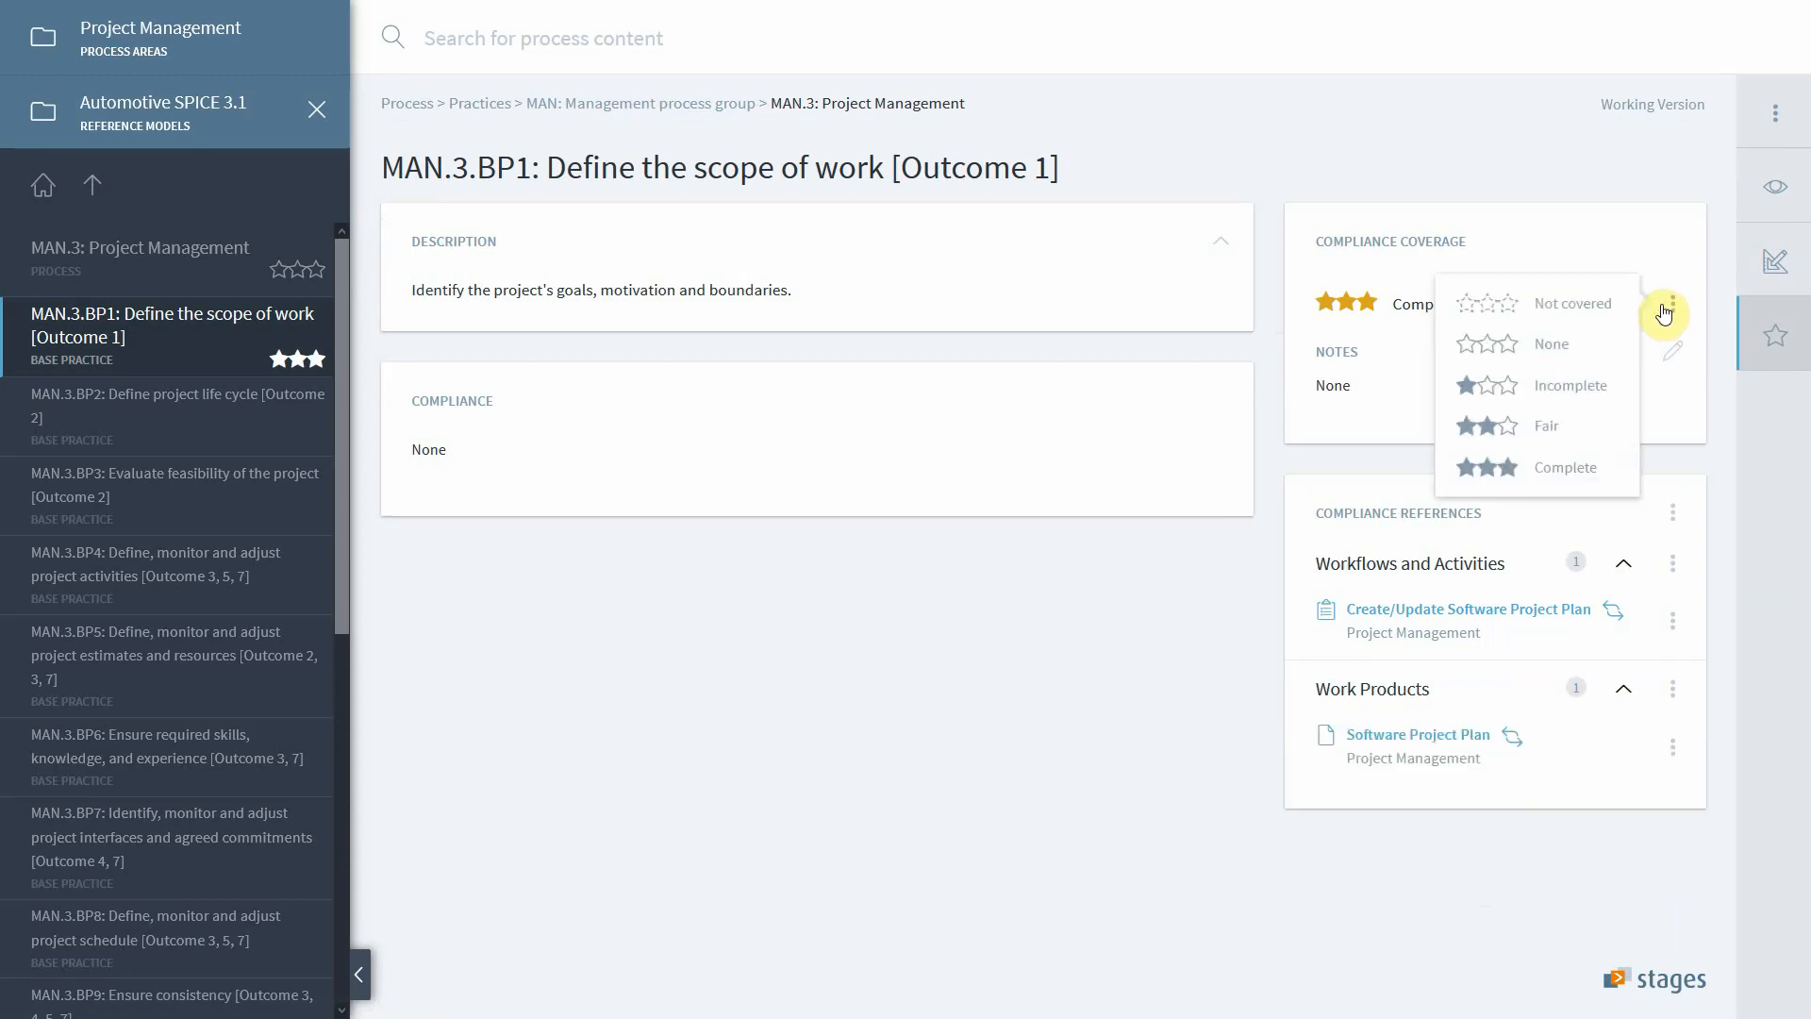
pyautogui.moveTo(1604, 397)
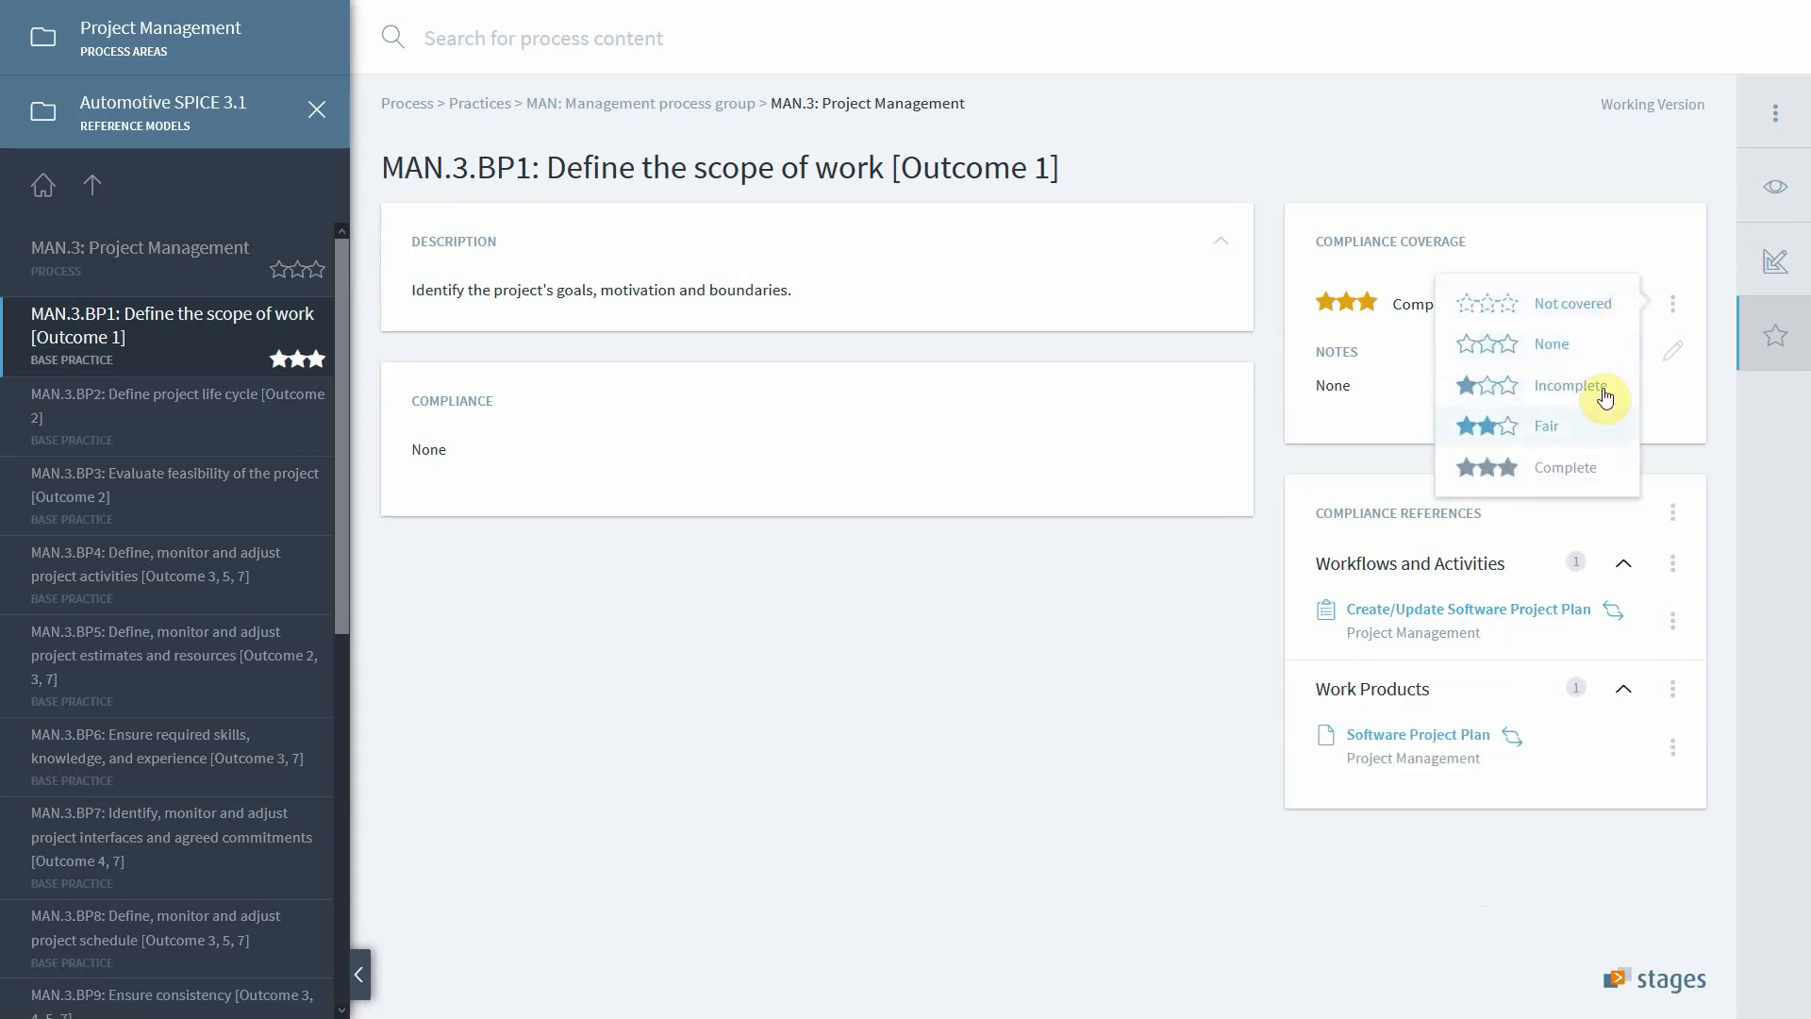
pyautogui.moveTo(1600, 352)
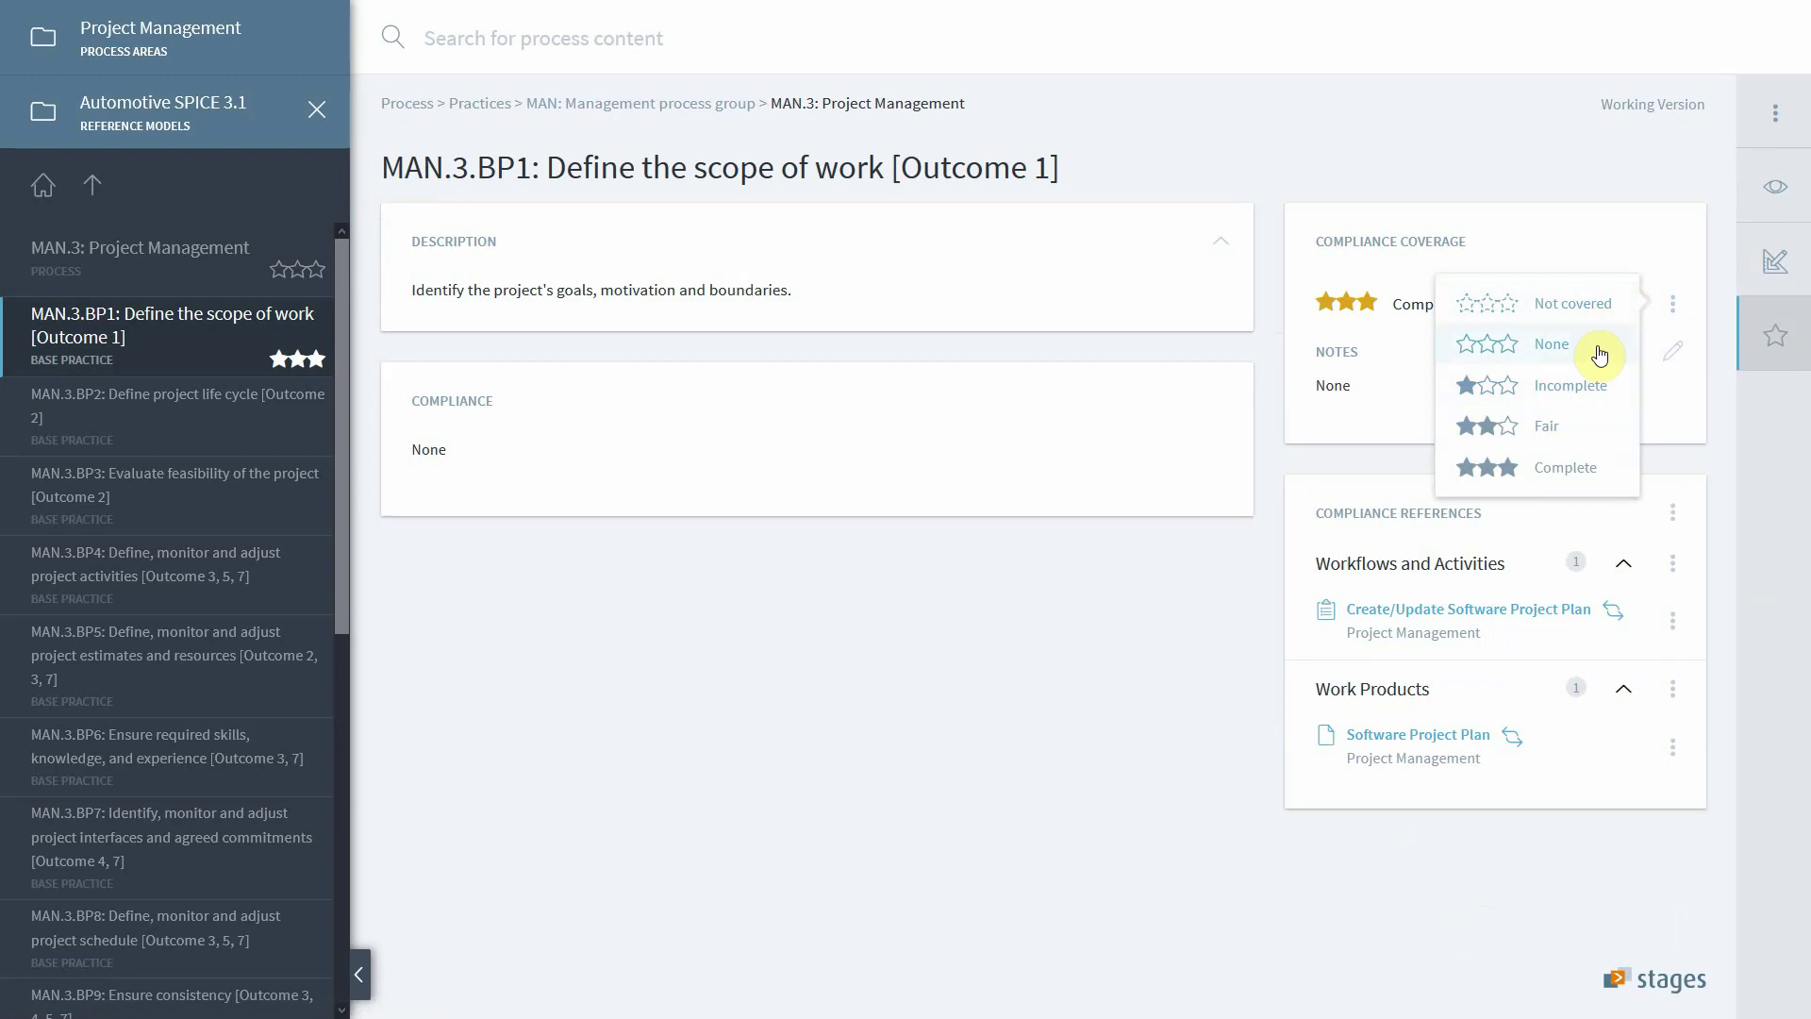
pyautogui.moveTo(1581, 464)
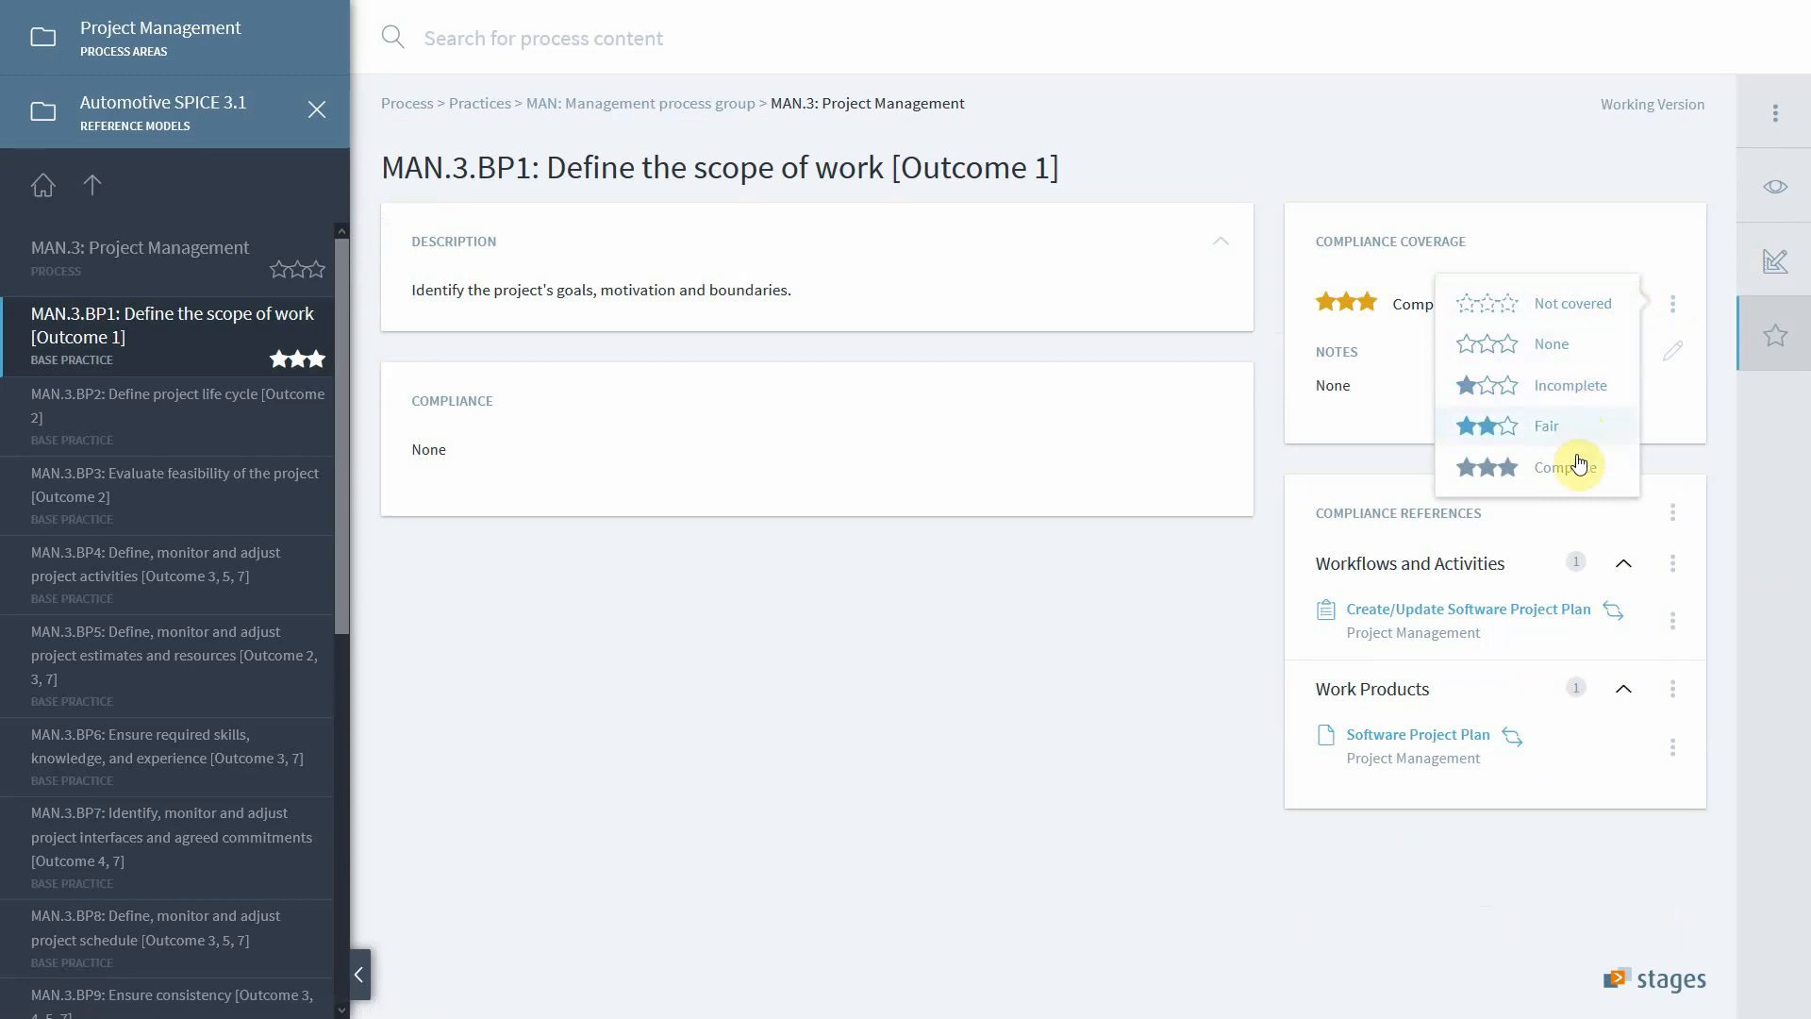
pyautogui.moveTo(1605, 370)
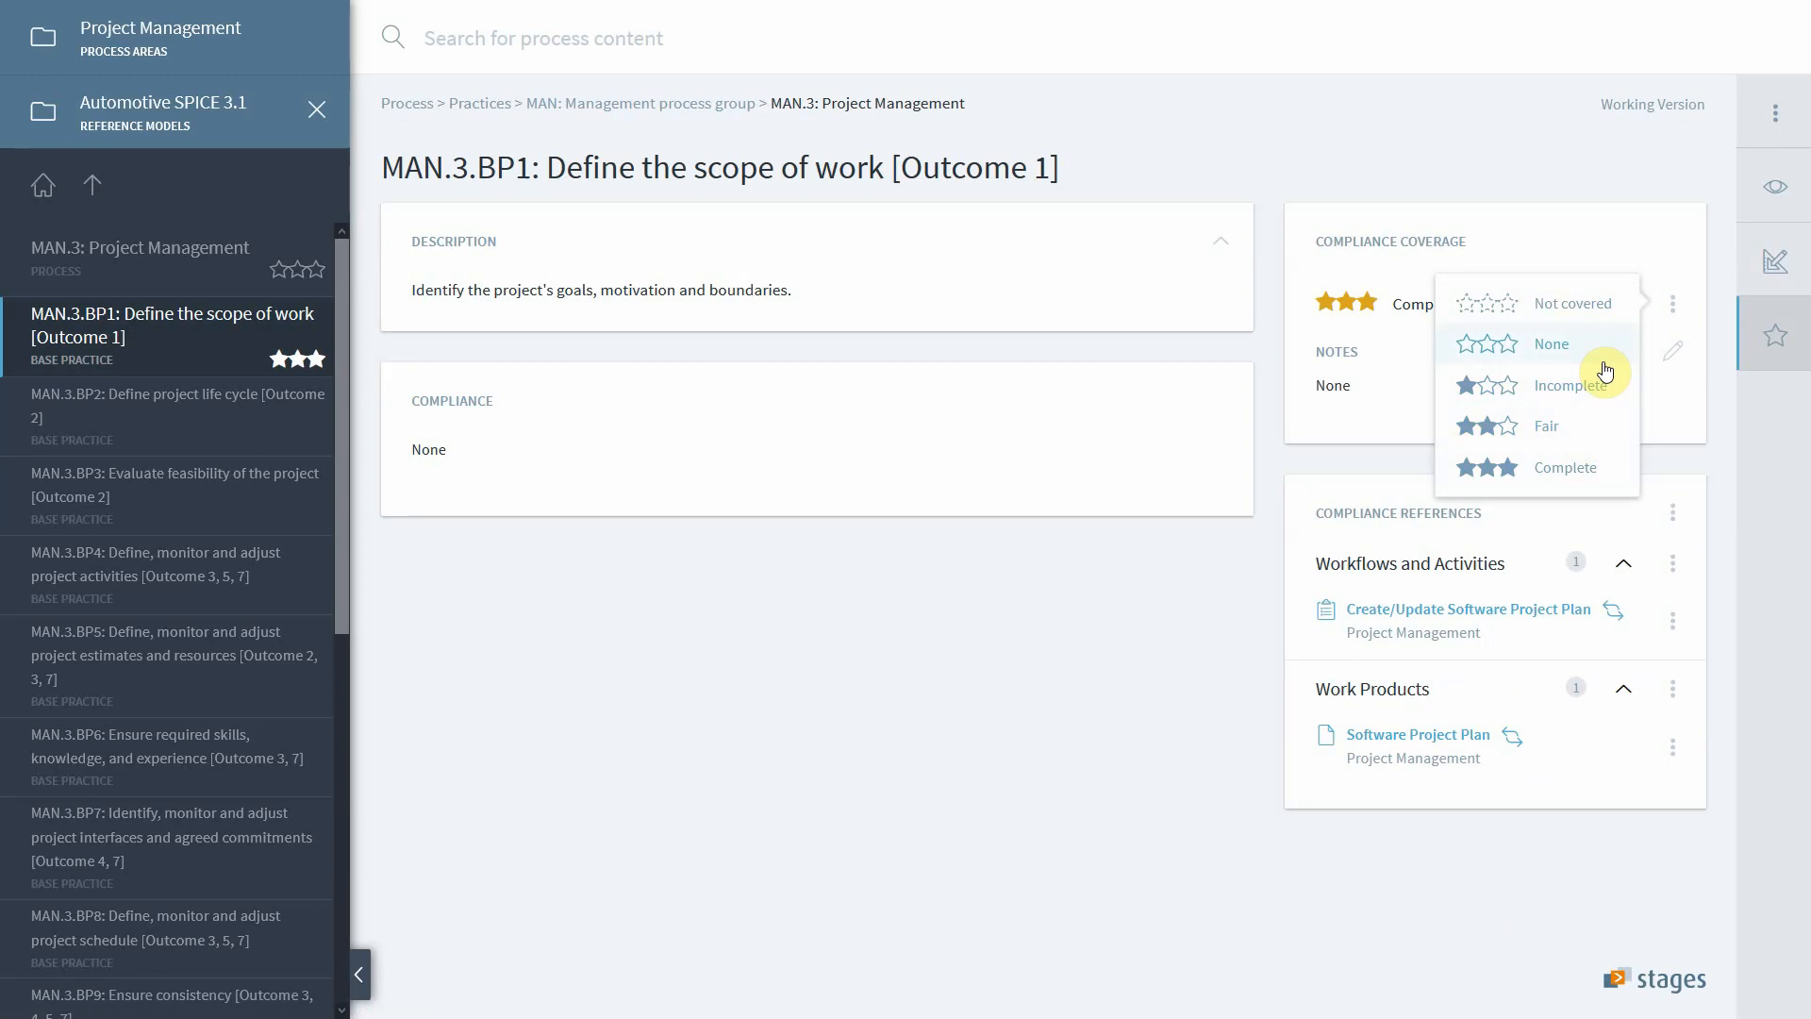
pyautogui.moveTo(1600, 387)
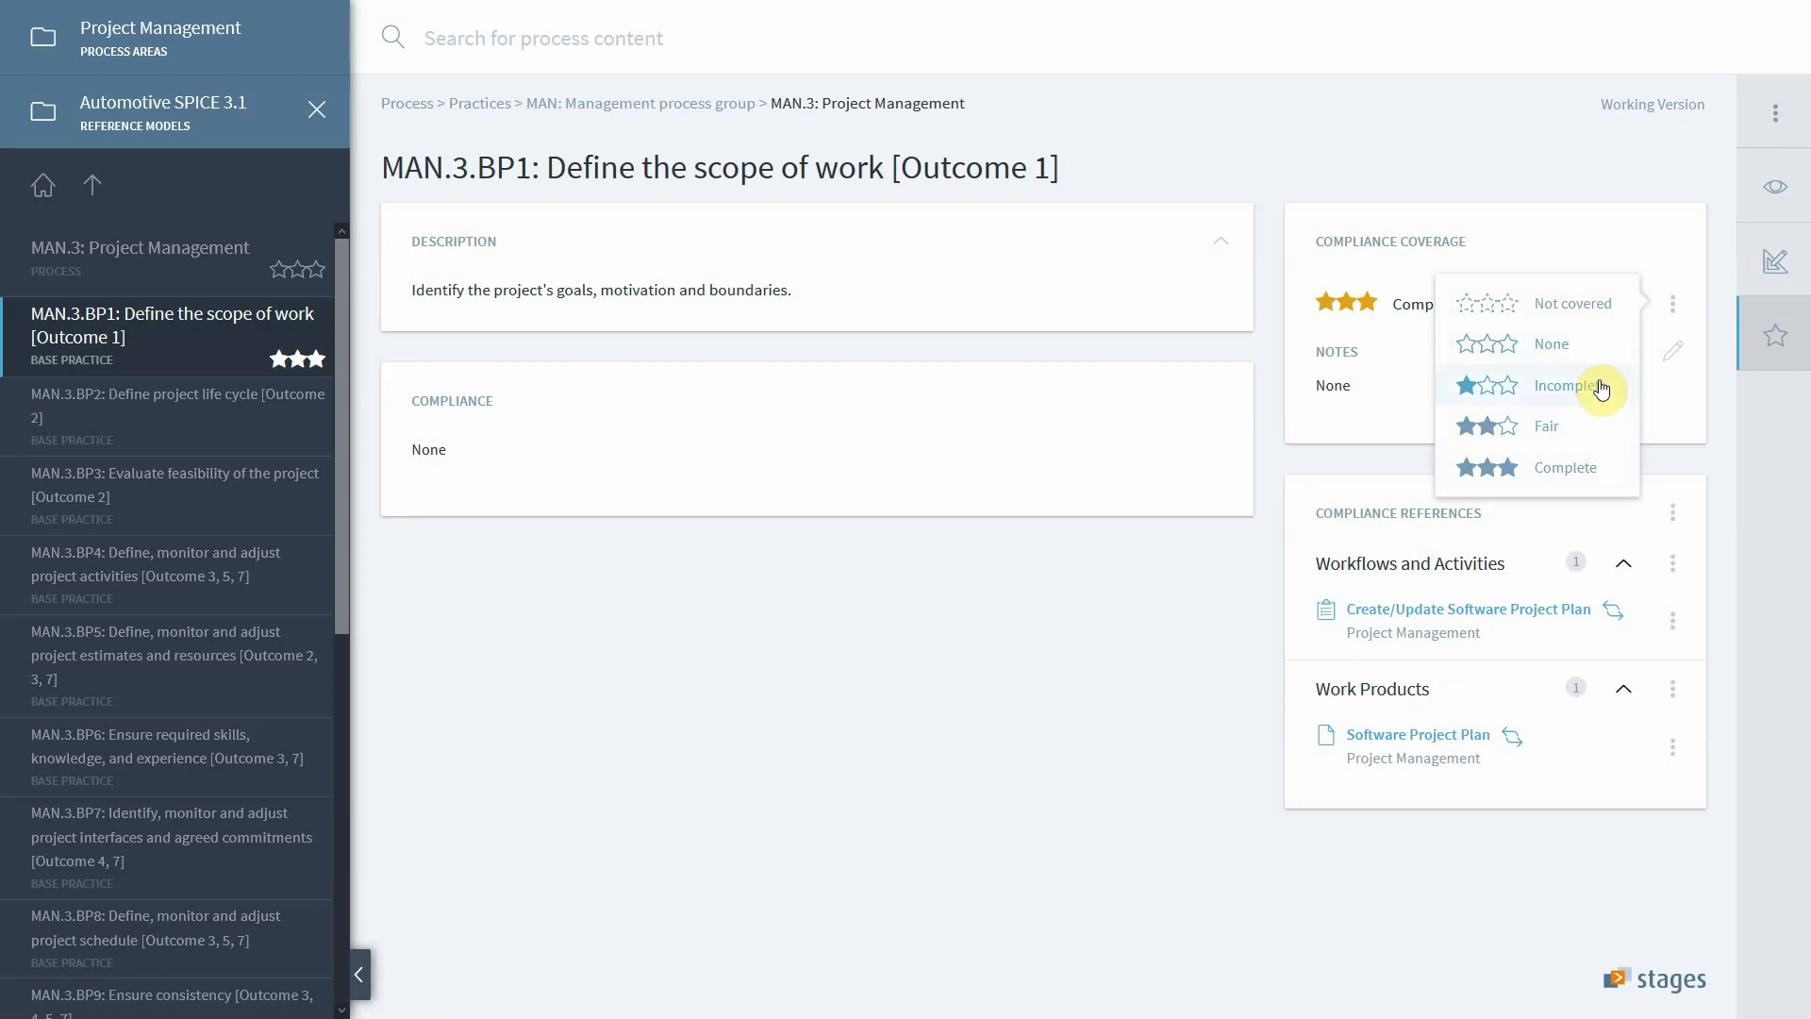
pyautogui.moveTo(1599, 233)
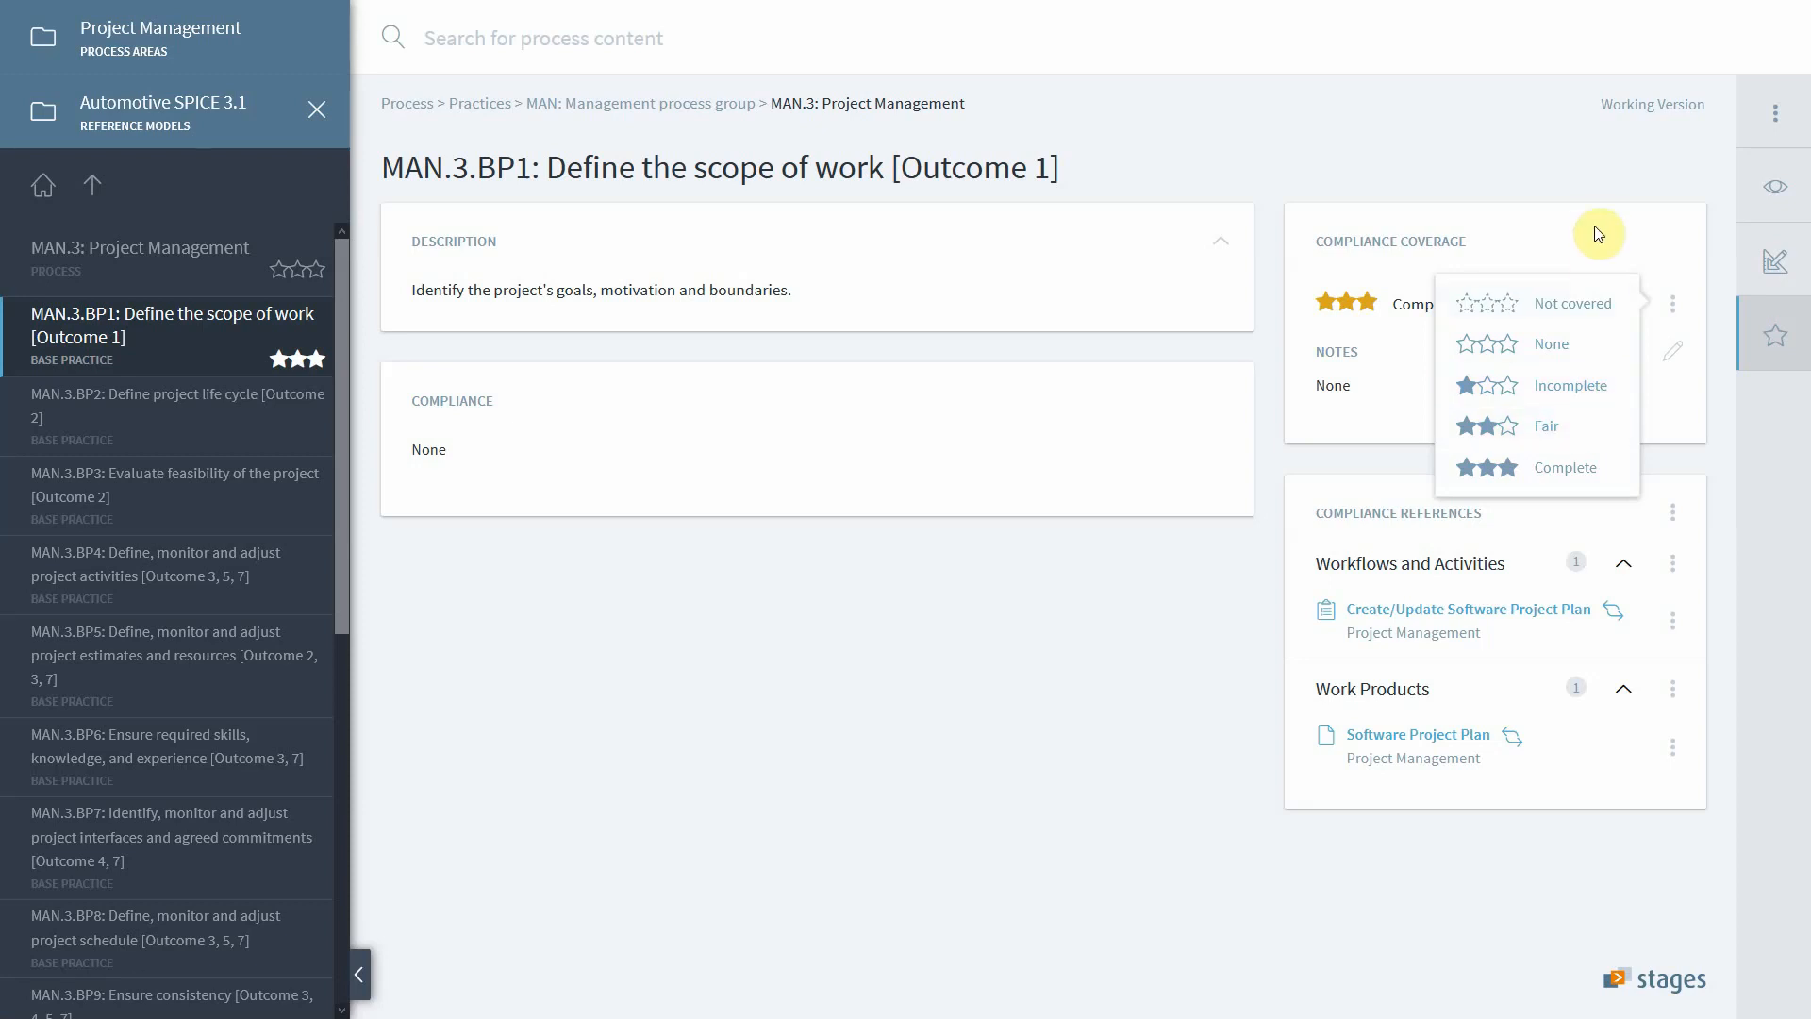
pyautogui.click(1565, 467)
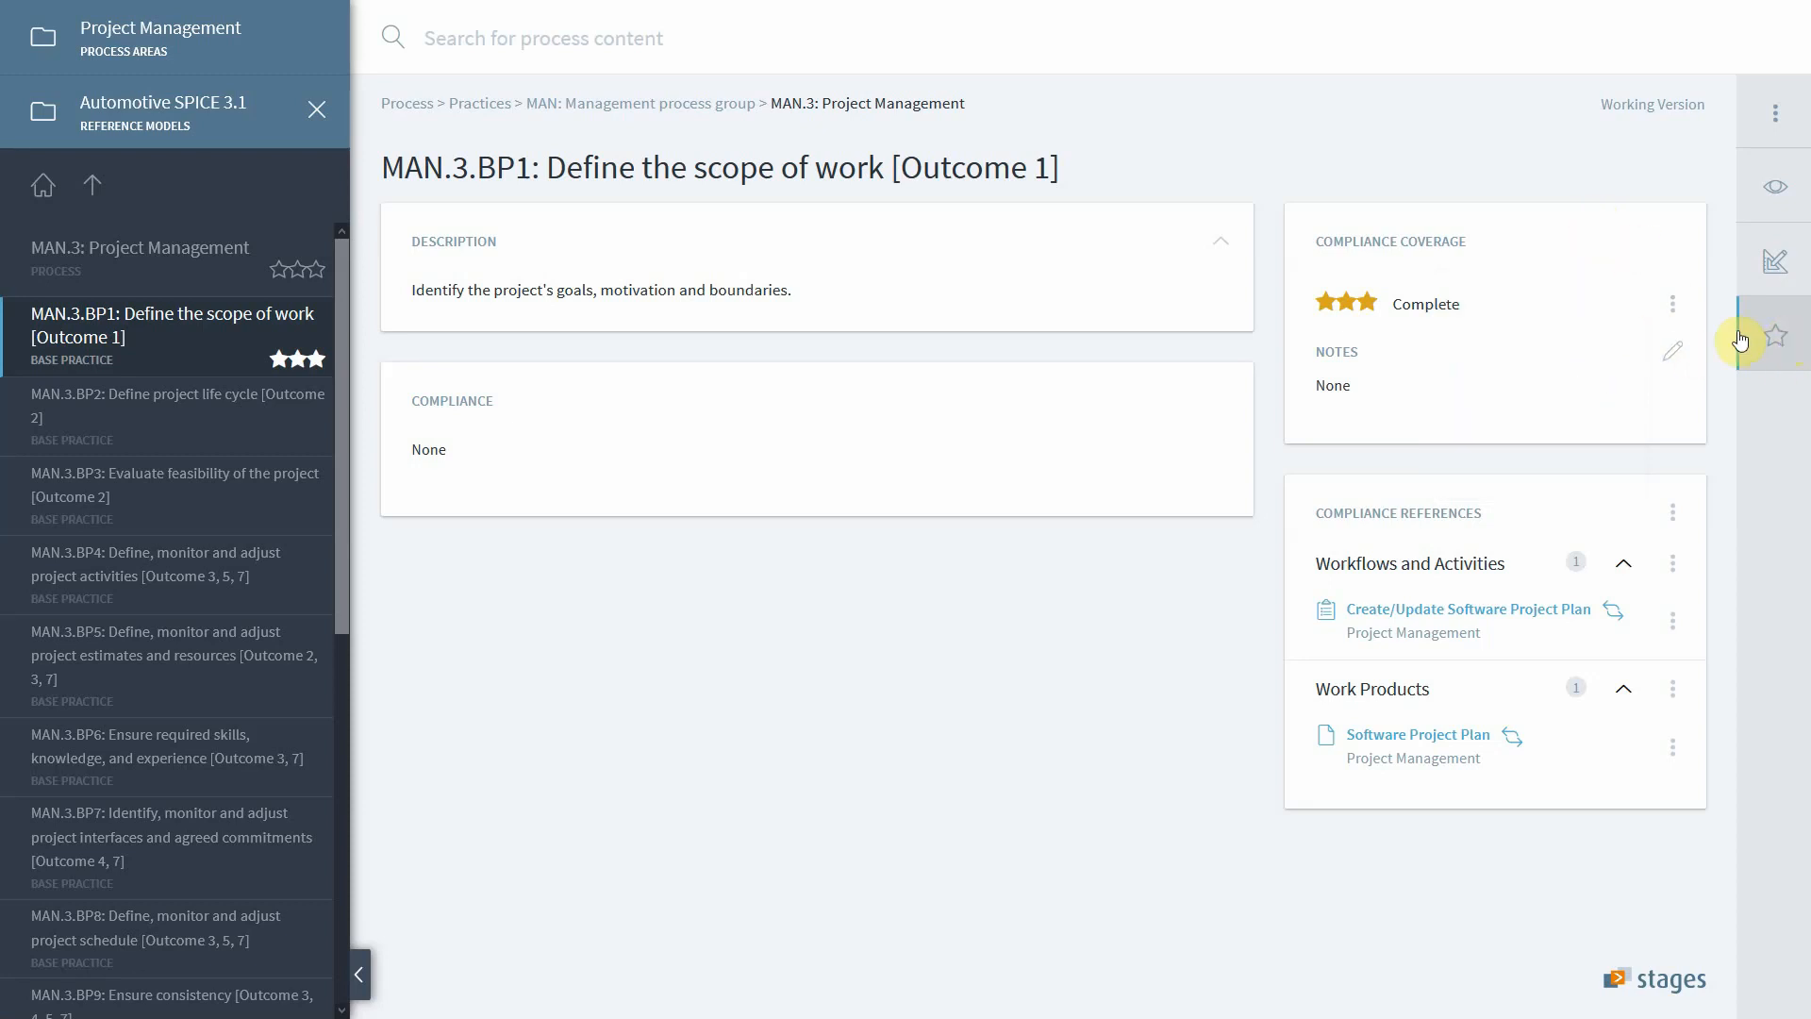
pyautogui.moveTo(1657, 344)
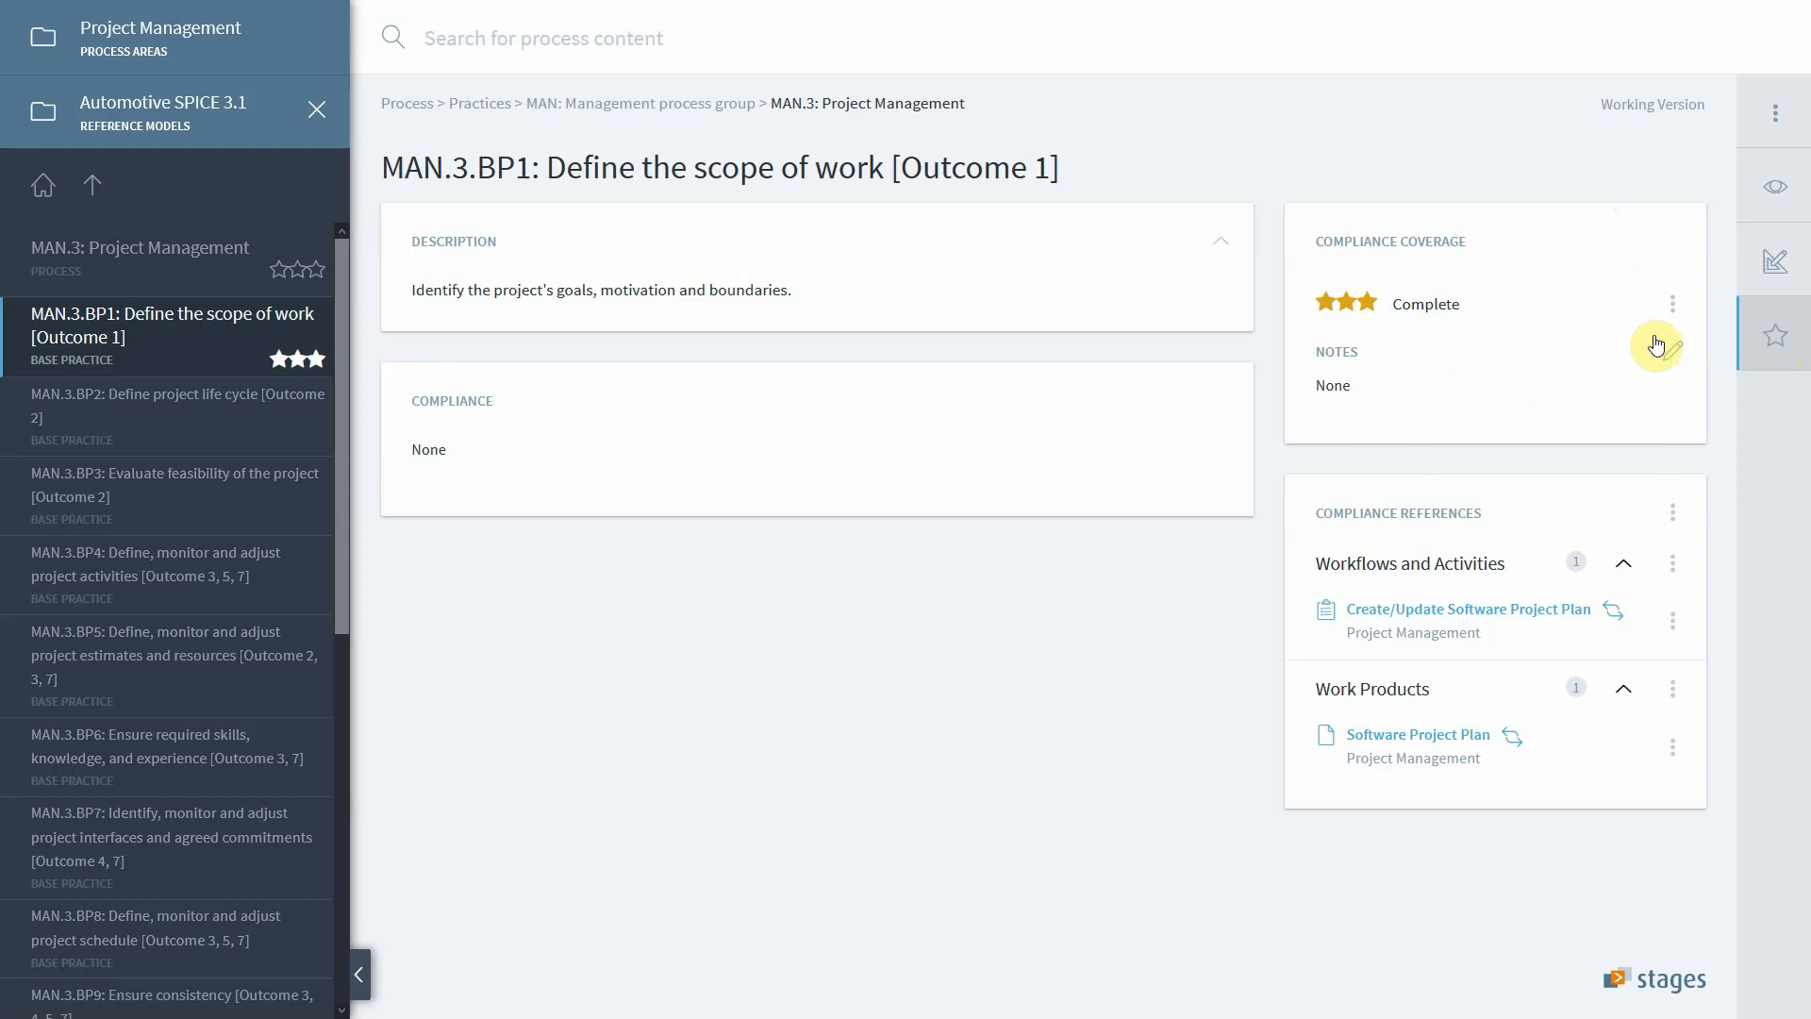
pyautogui.moveTo(1152, 617)
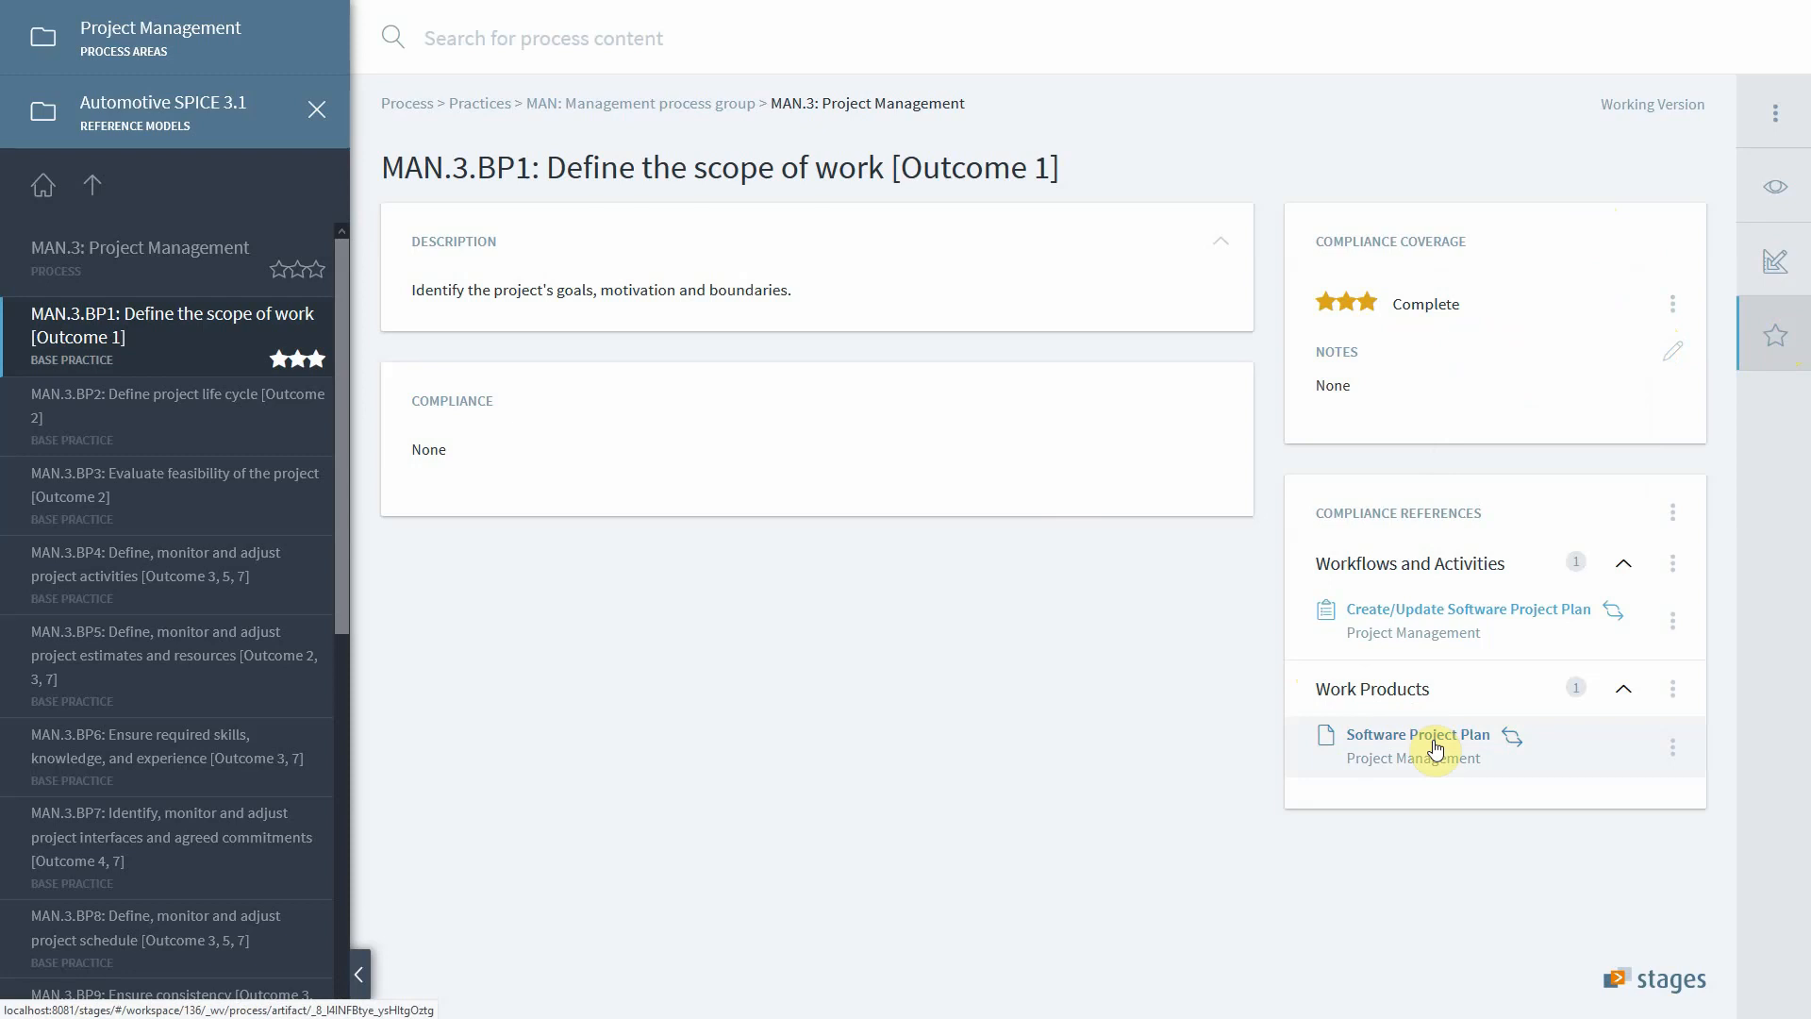
# Step: Check Software Project Plan's compliance references: MAN.3.BP1 (Automotive SPICE 3.1) and PLAN 1.1 (CMMI 2.0)
pyautogui.click(1417, 735)
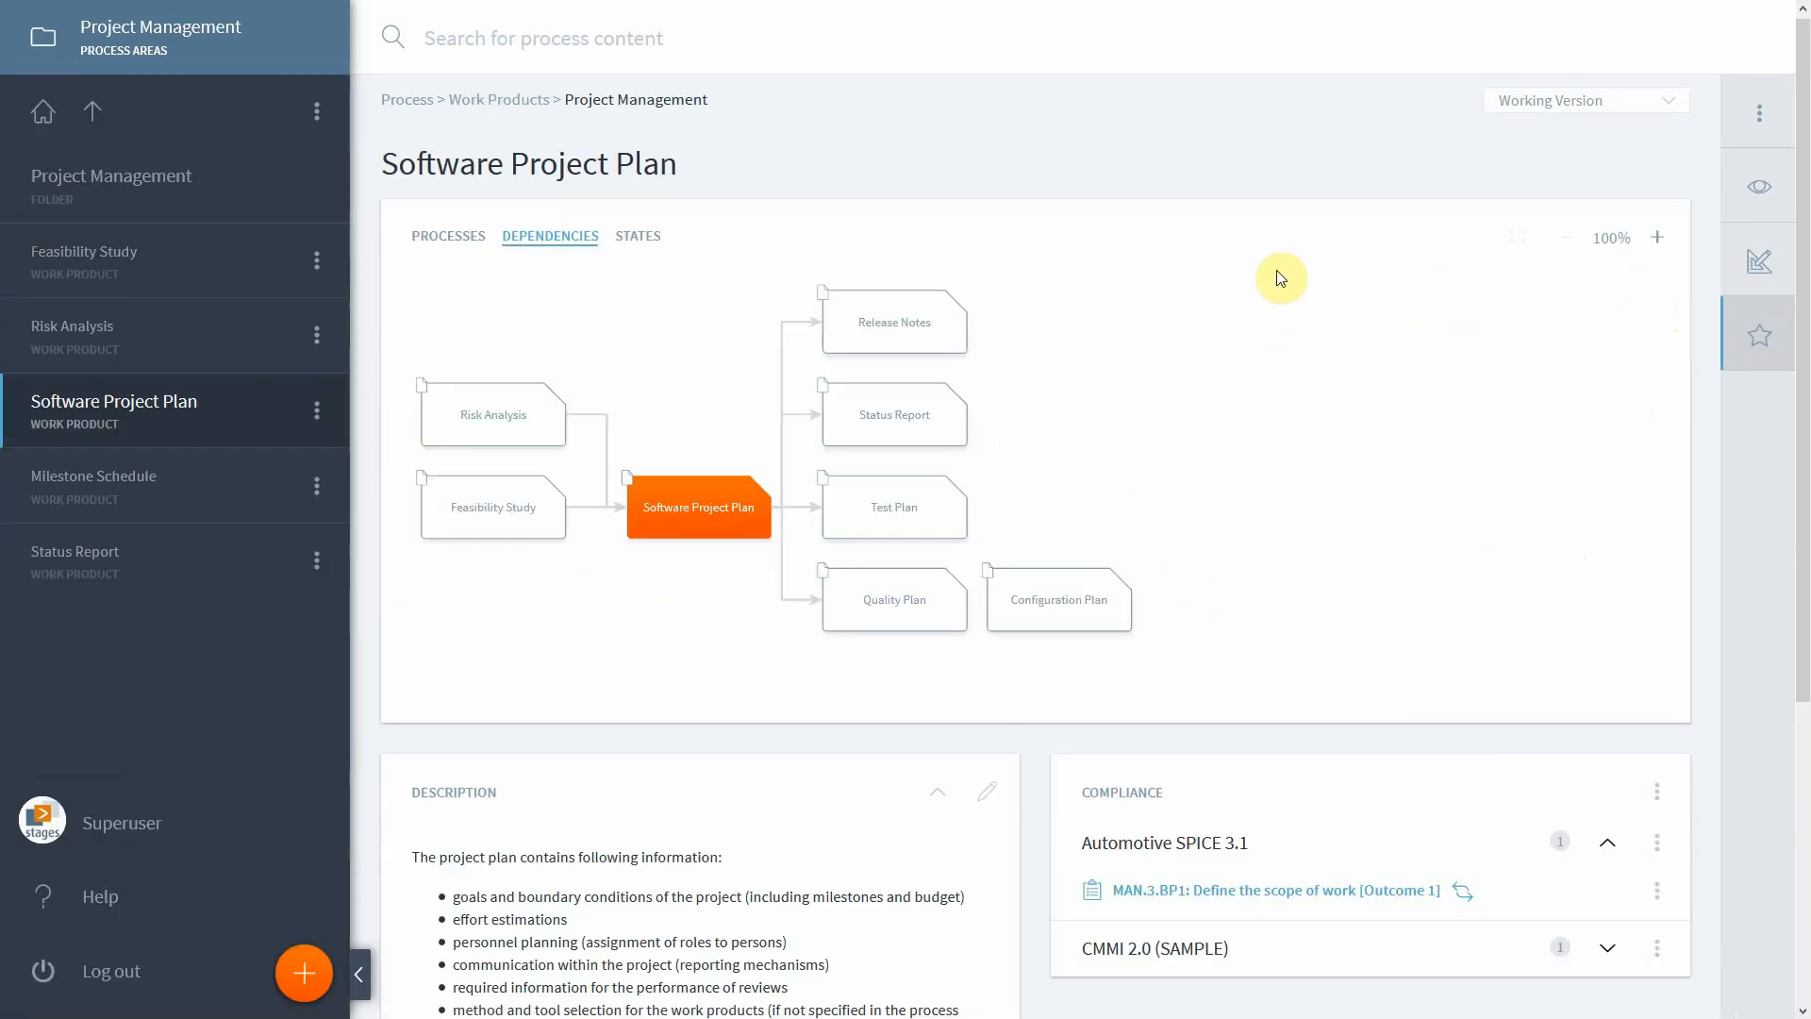
pyautogui.moveTo(1210, 305)
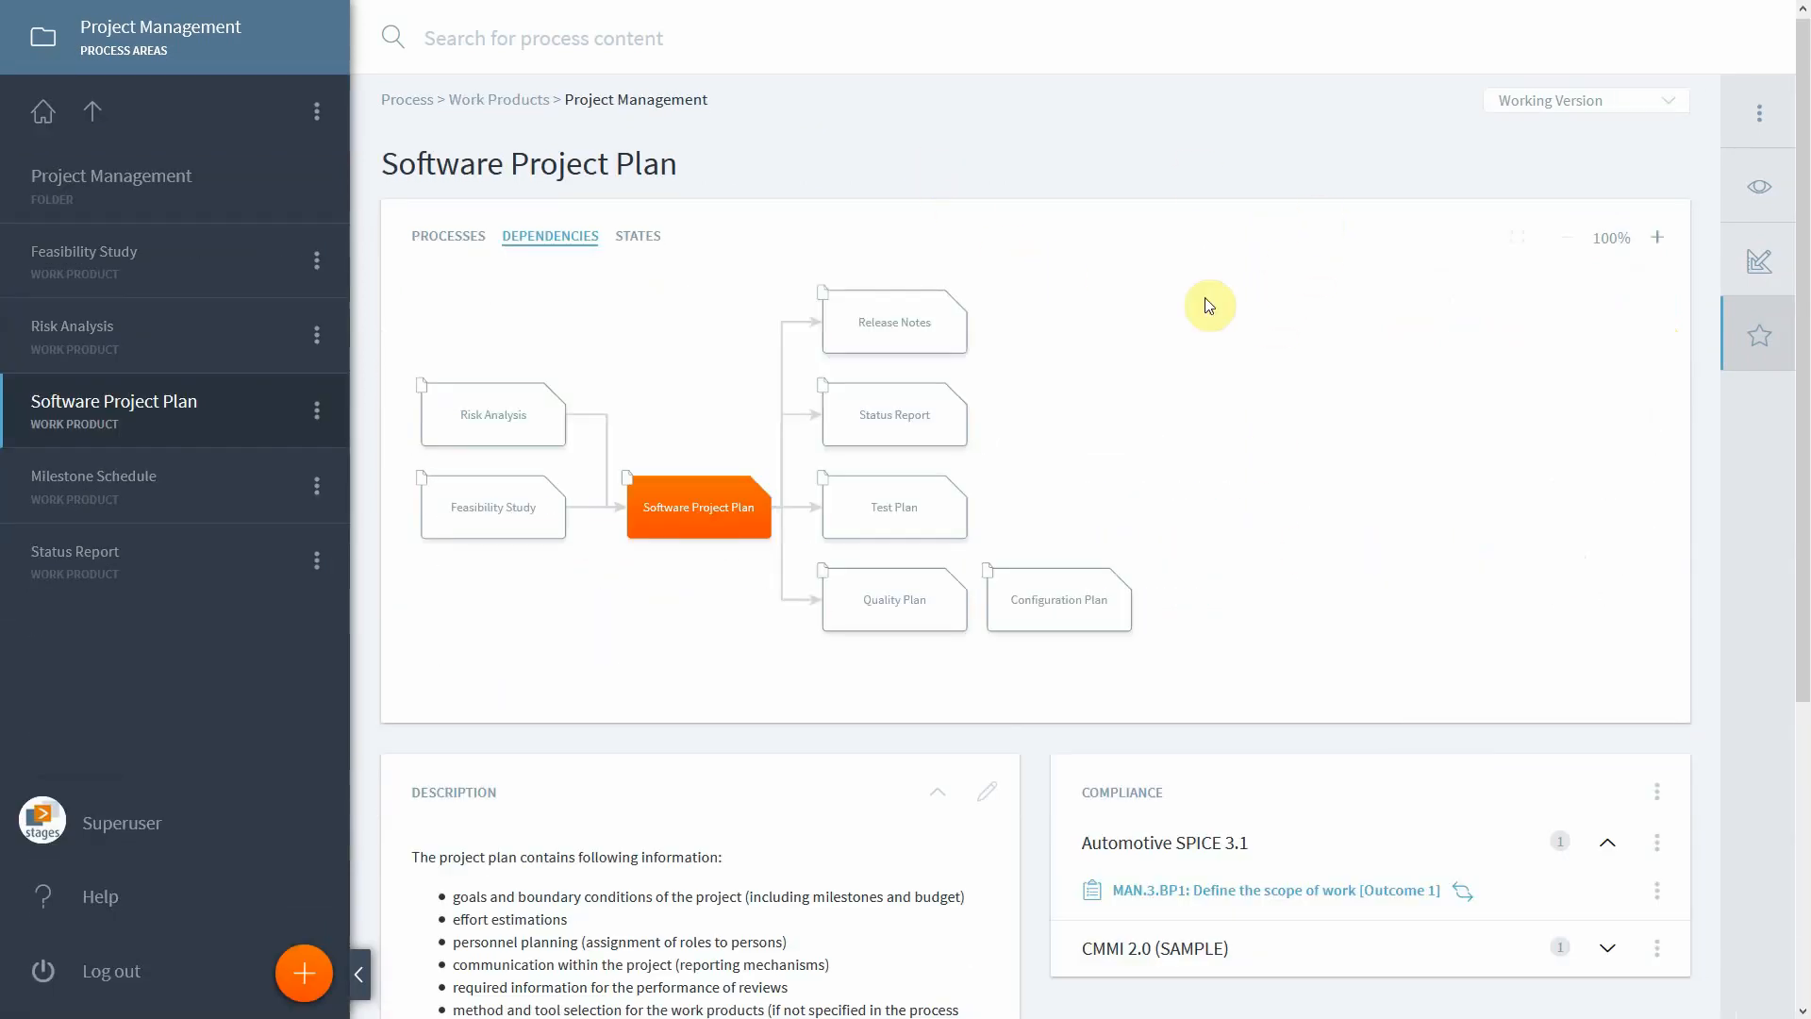
pyautogui.scroll(-3)
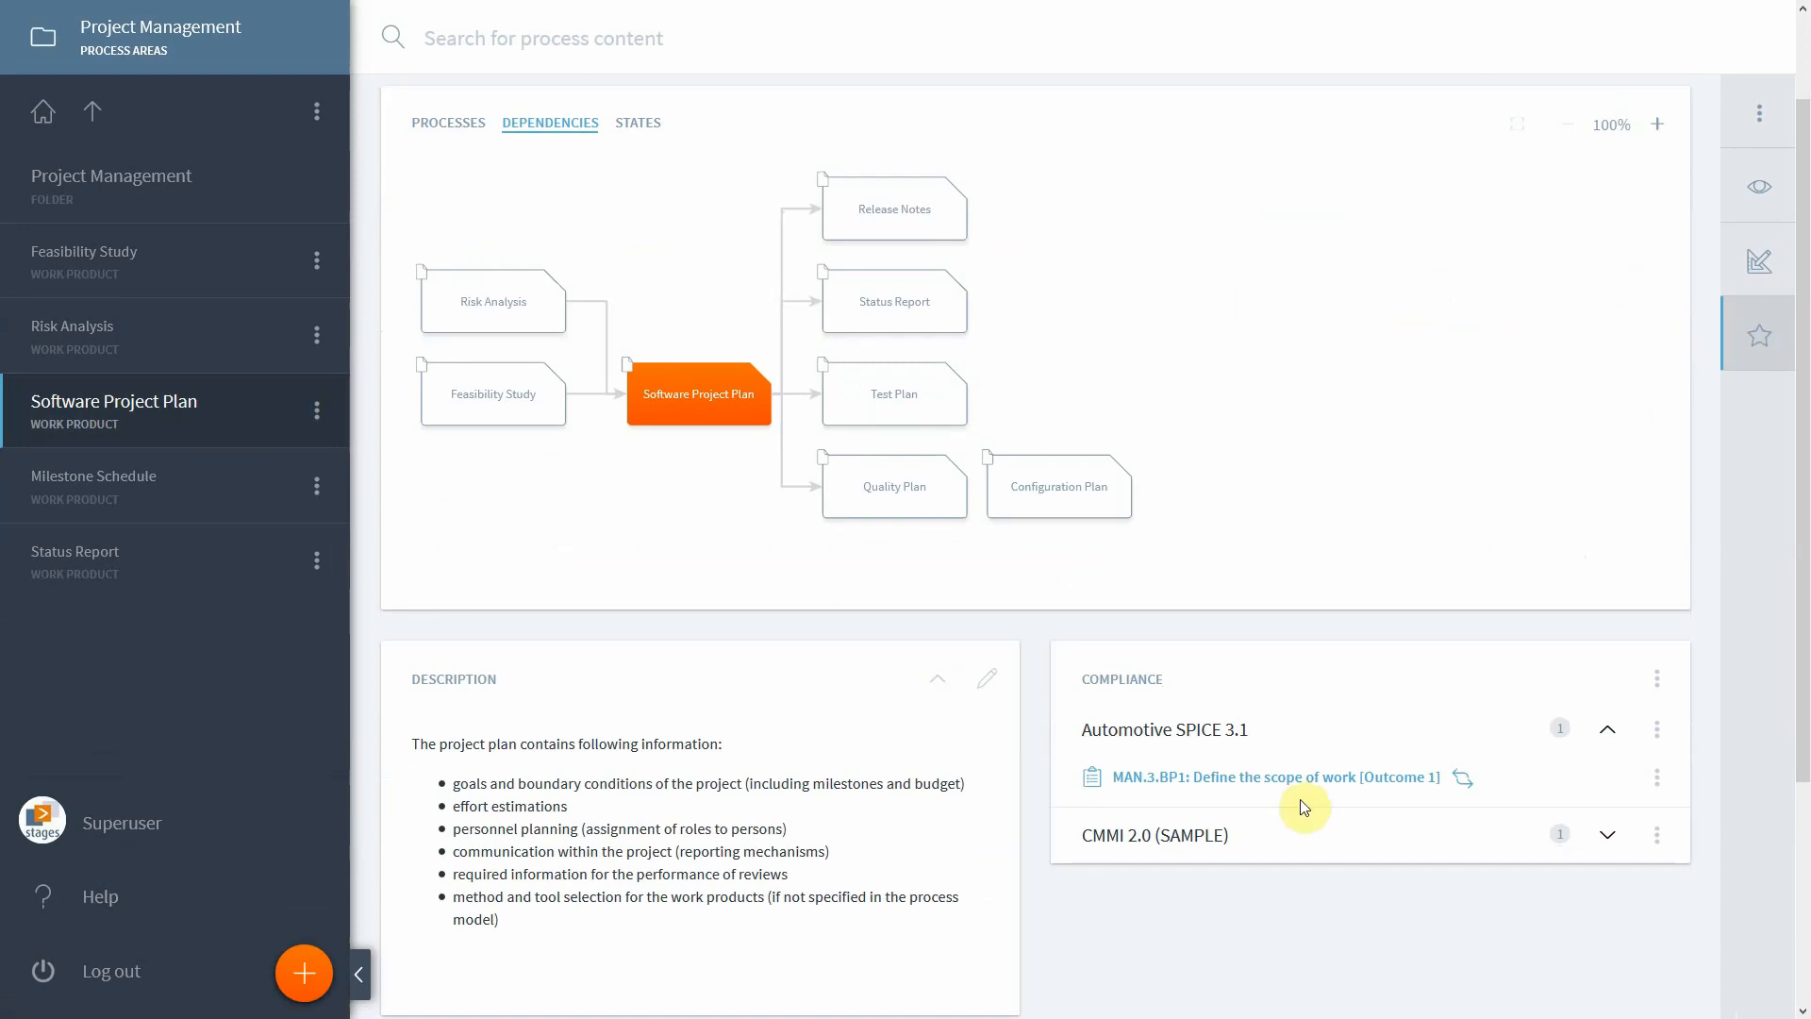
pyautogui.moveTo(1394, 845)
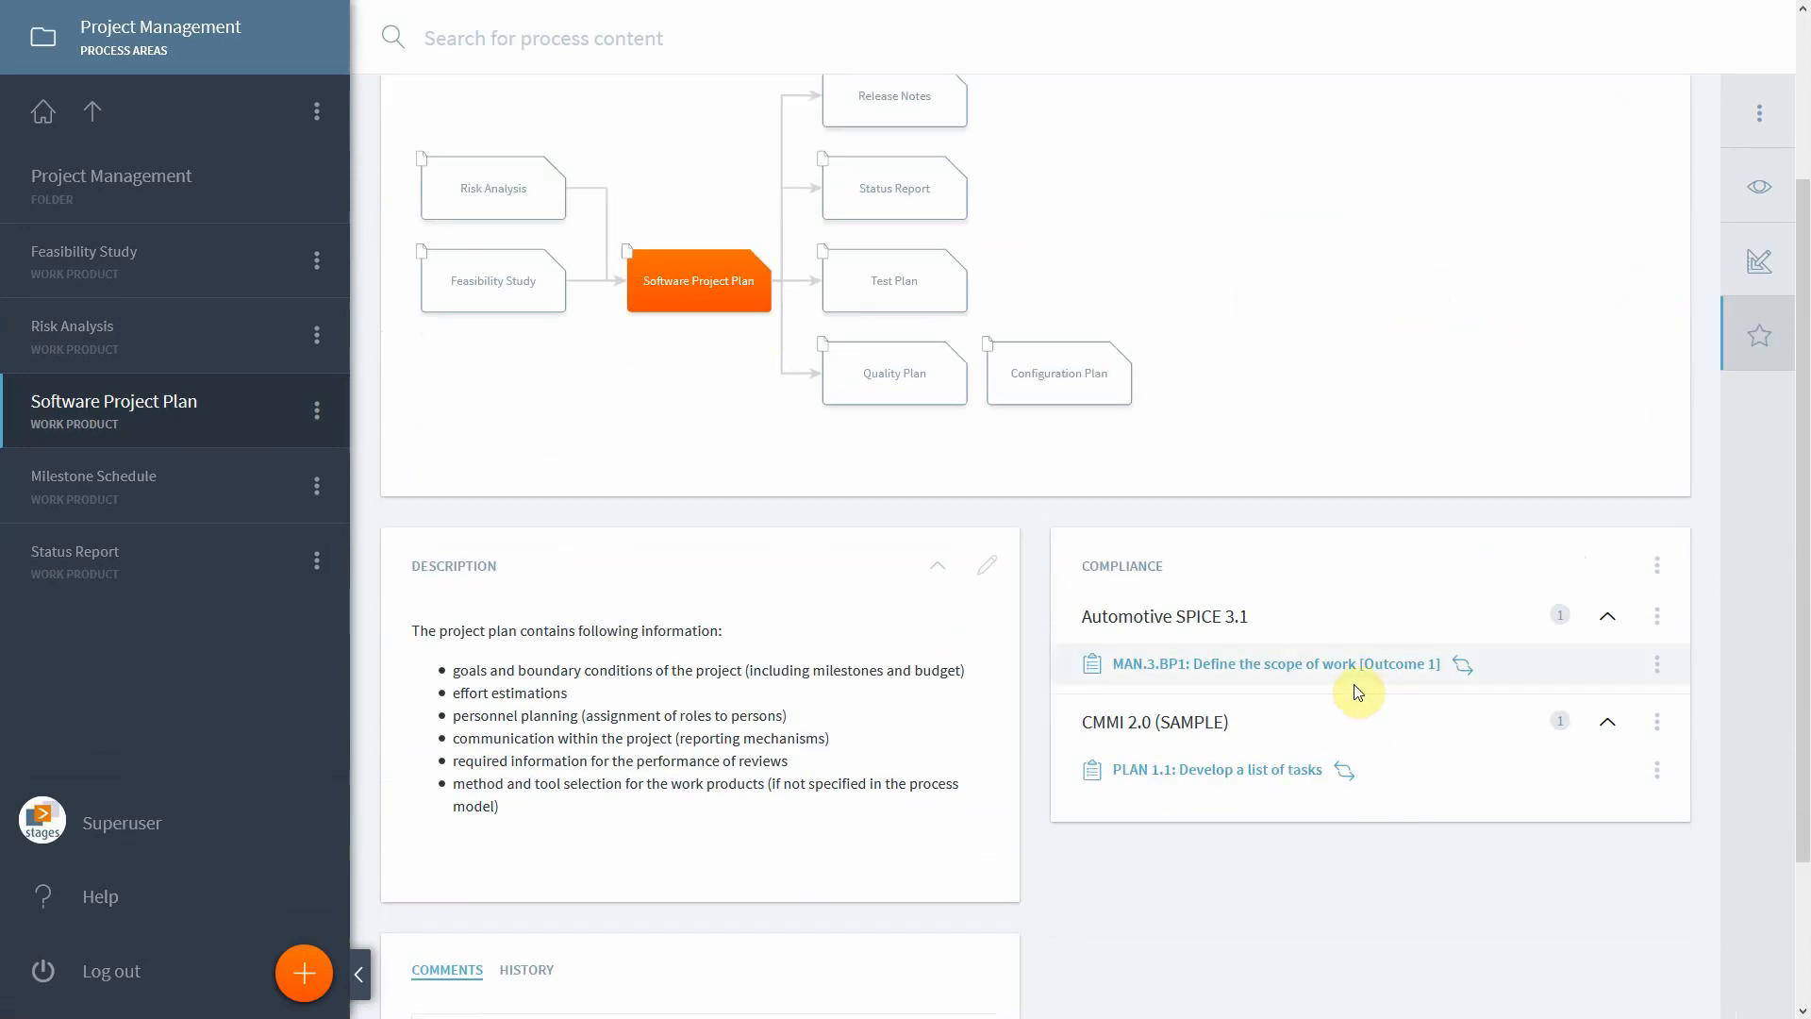
pyautogui.moveTo(1390, 705)
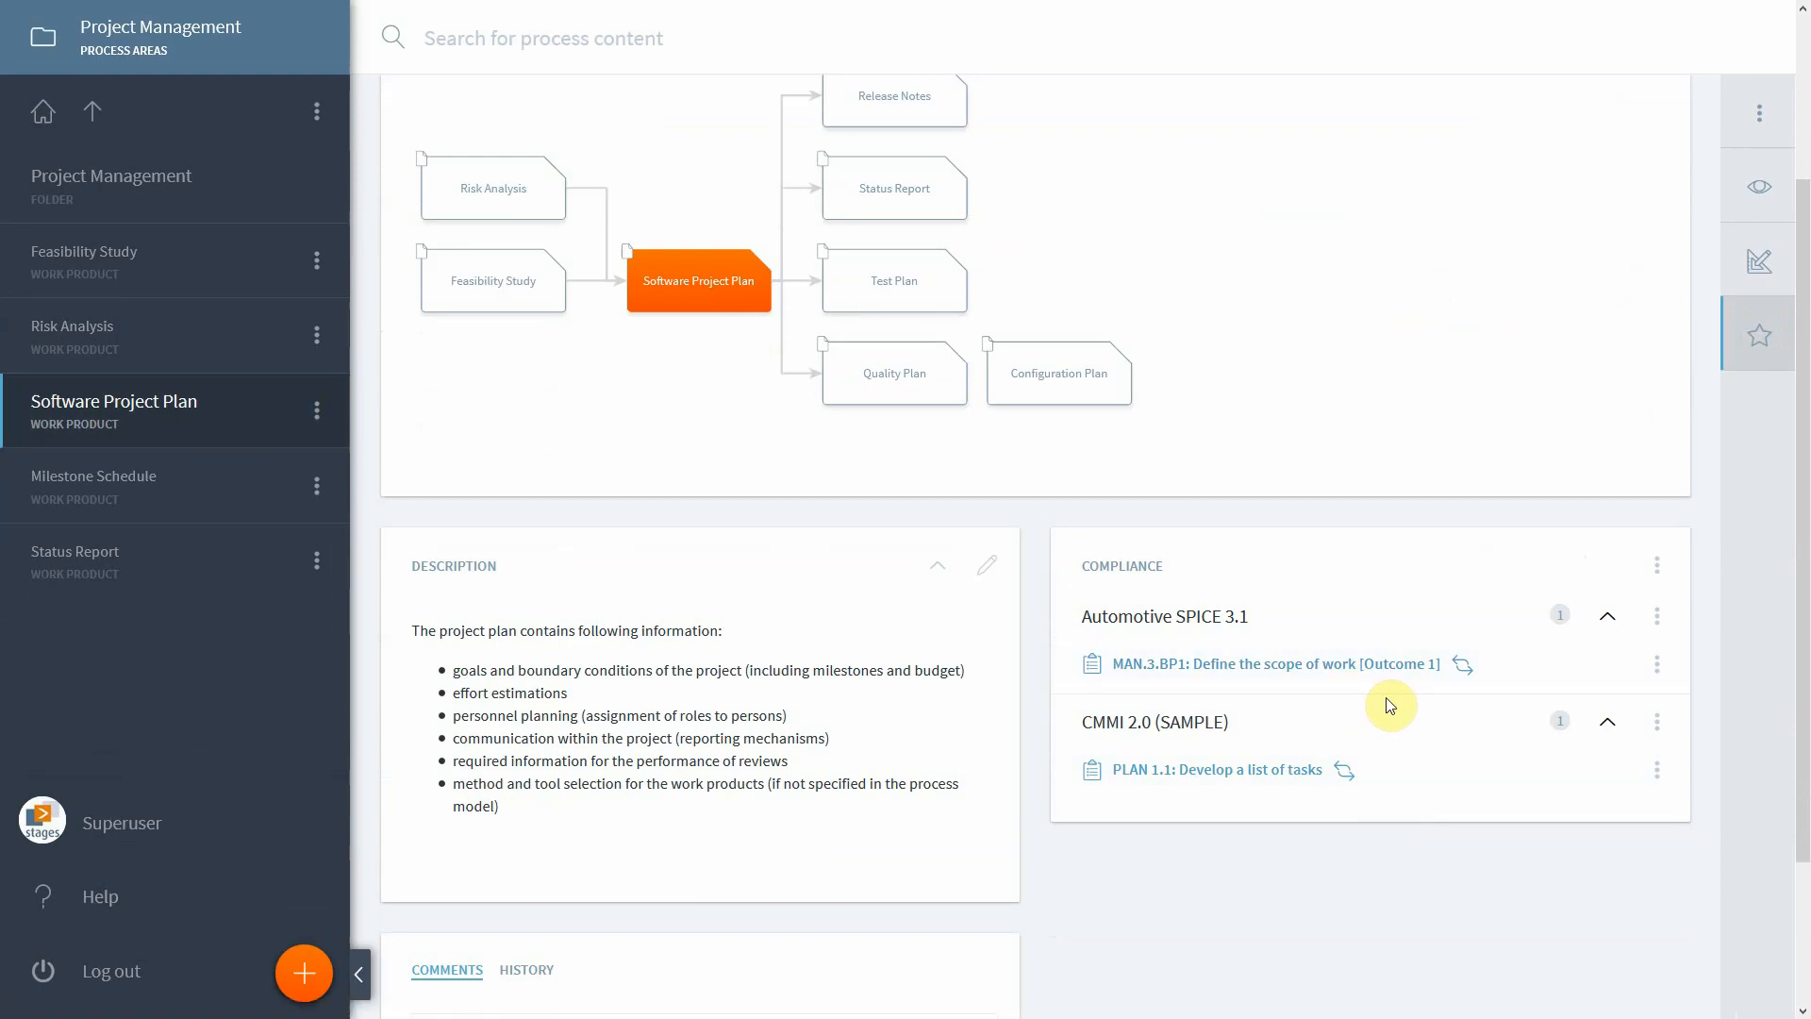
pyautogui.moveTo(1353, 663)
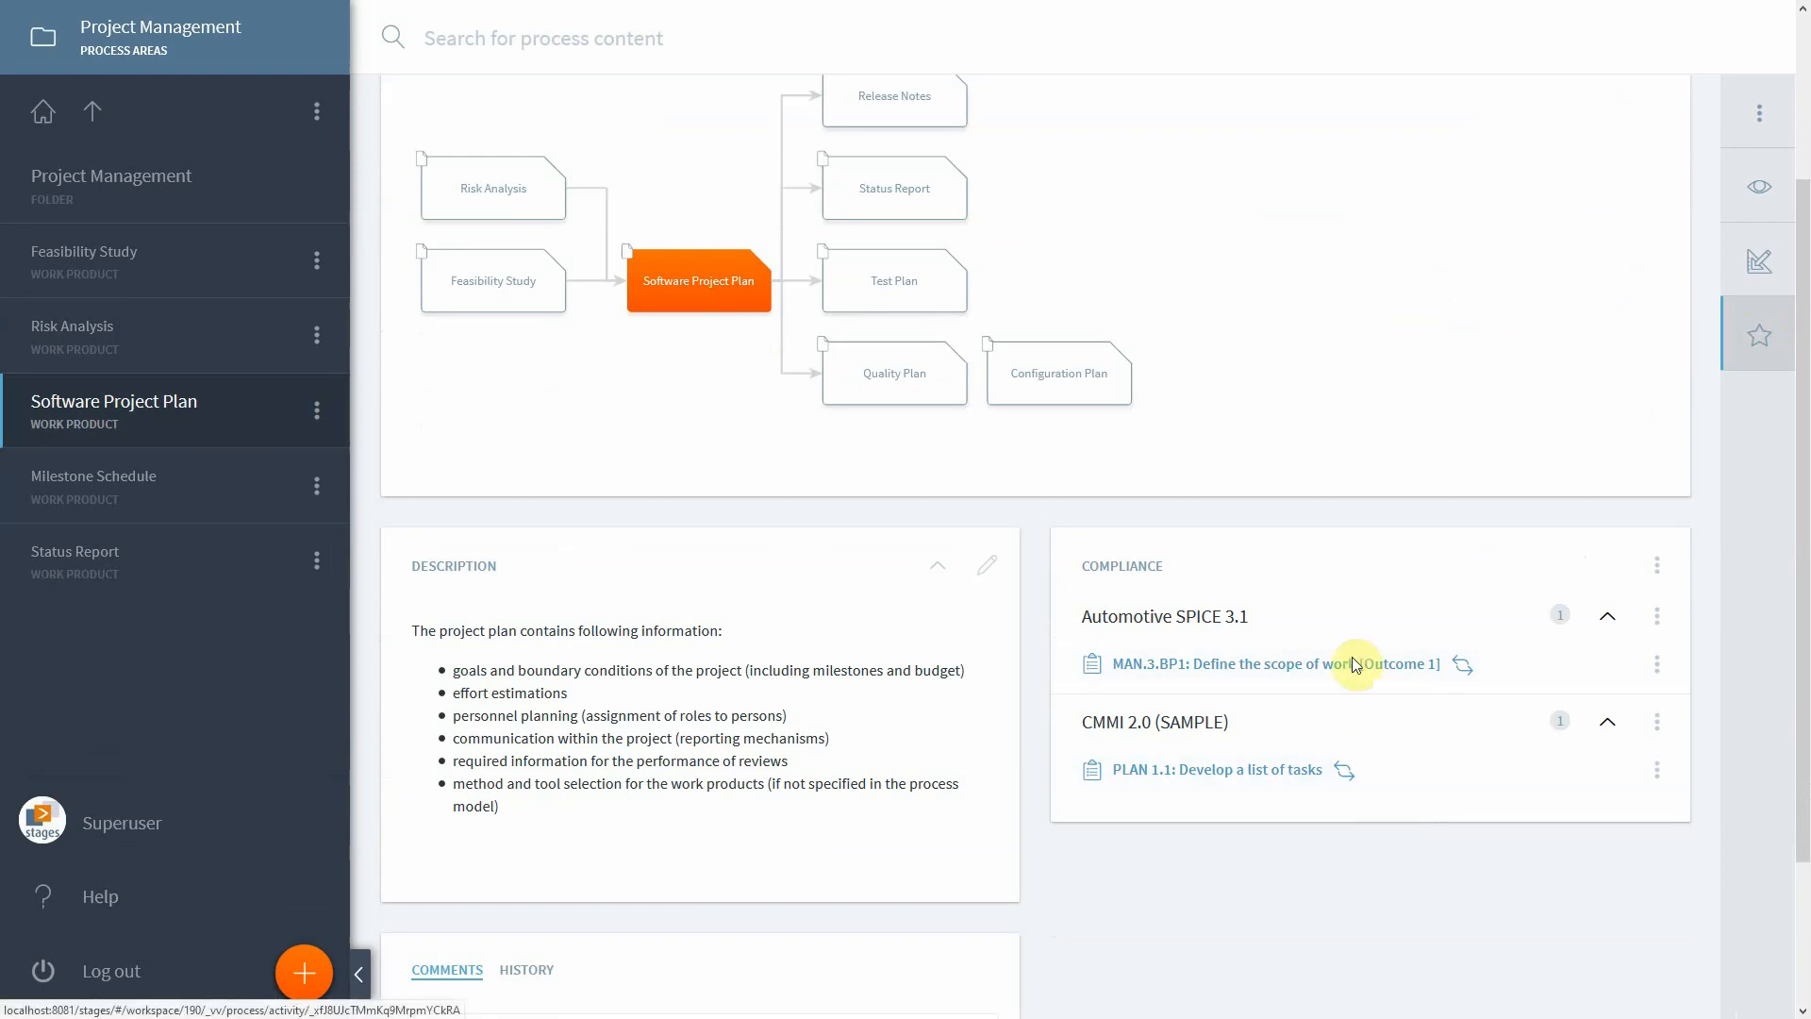
pyautogui.scroll(3)
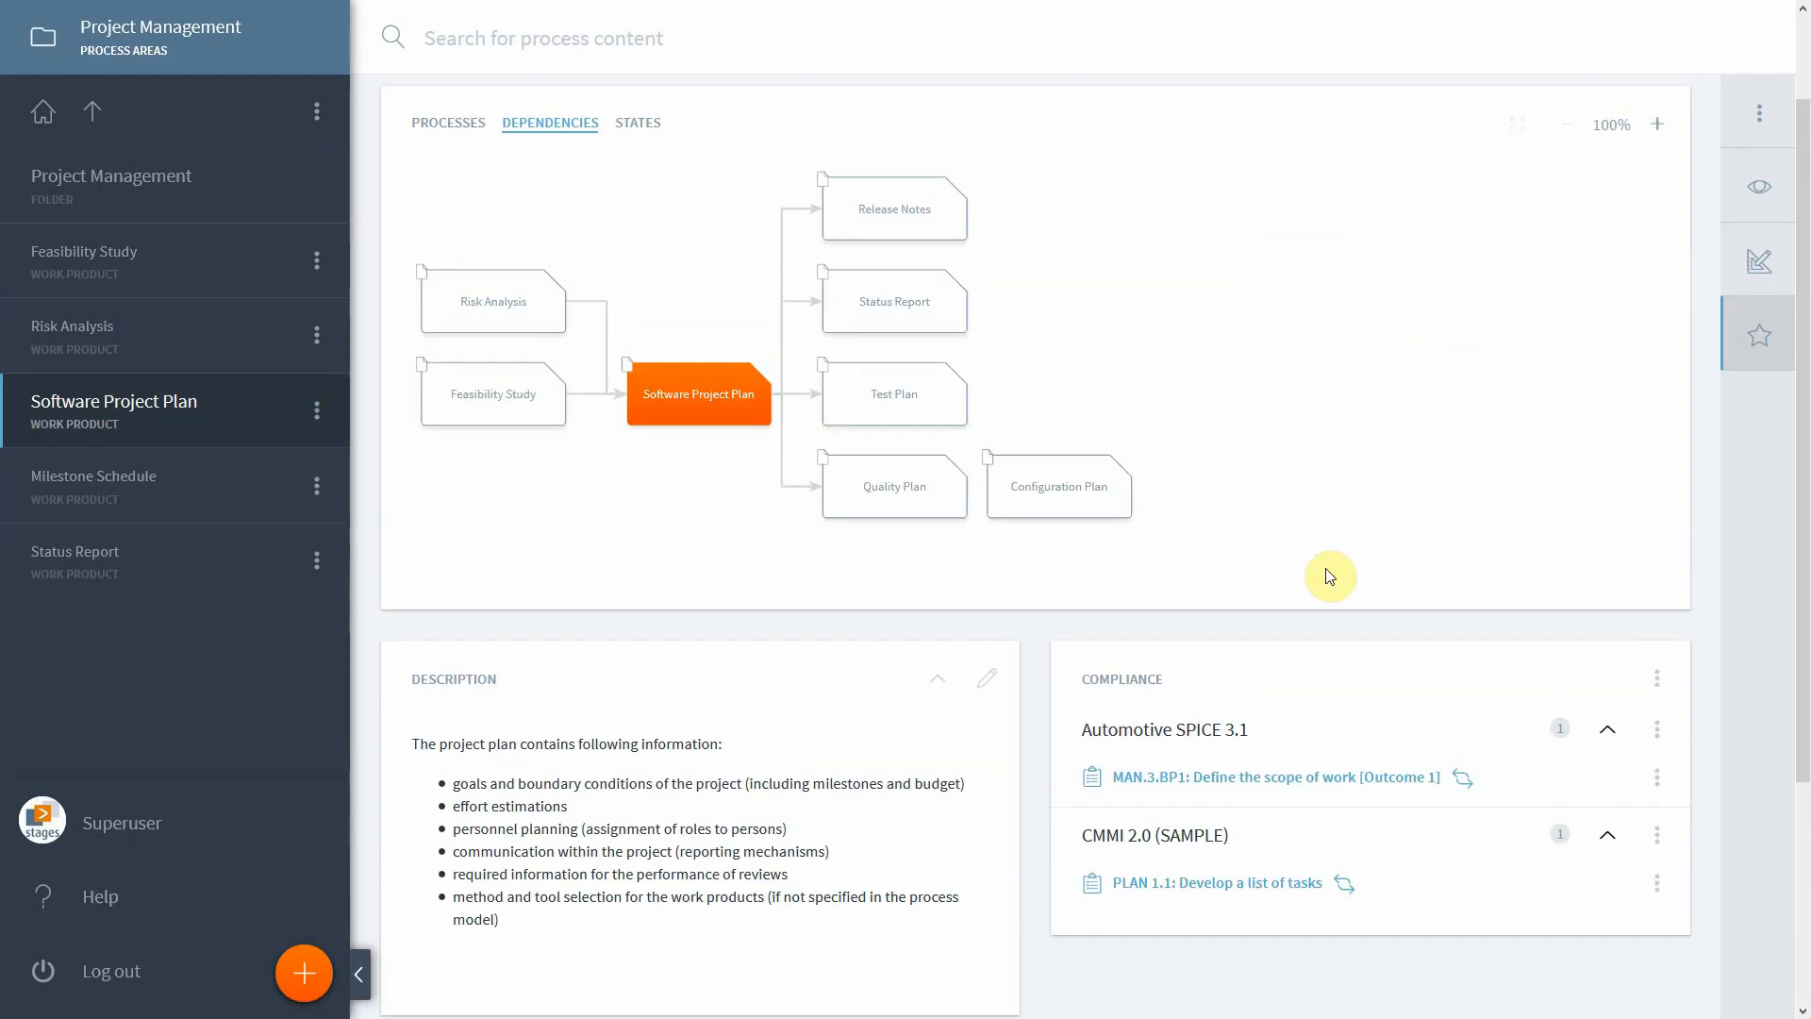
pyautogui.moveTo(1092, 361)
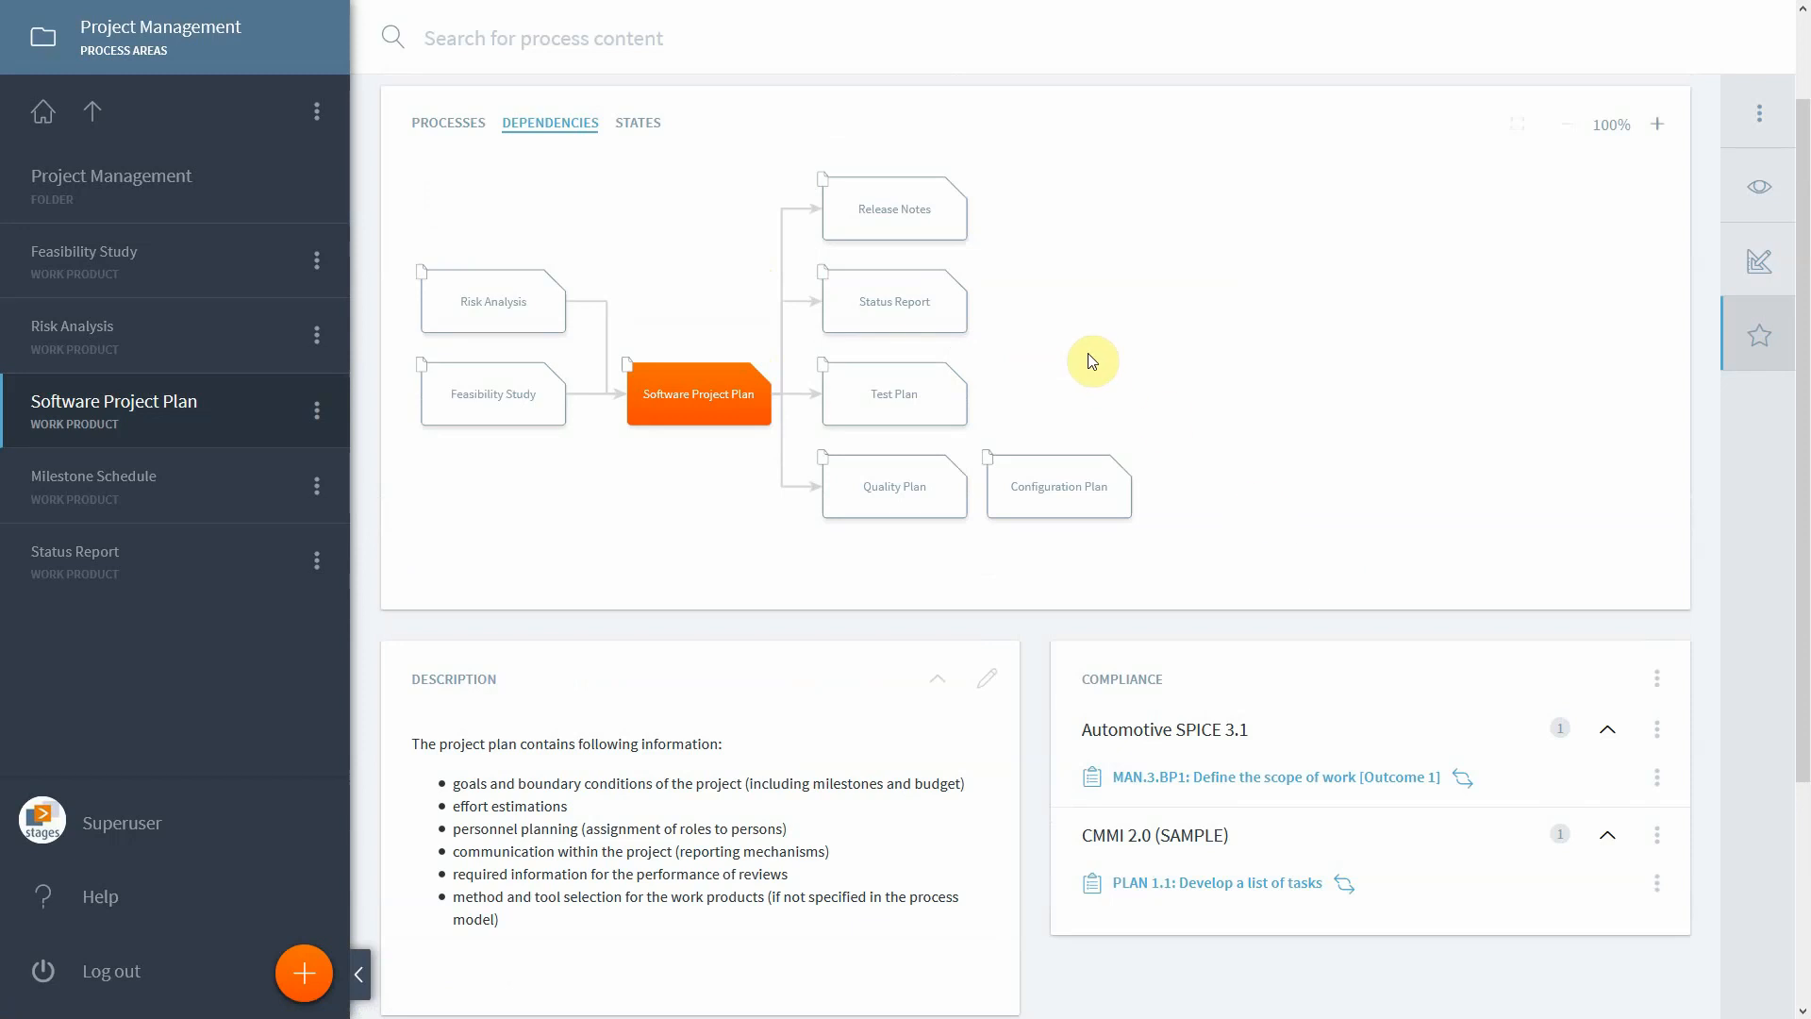
pyautogui.moveTo(734, 509)
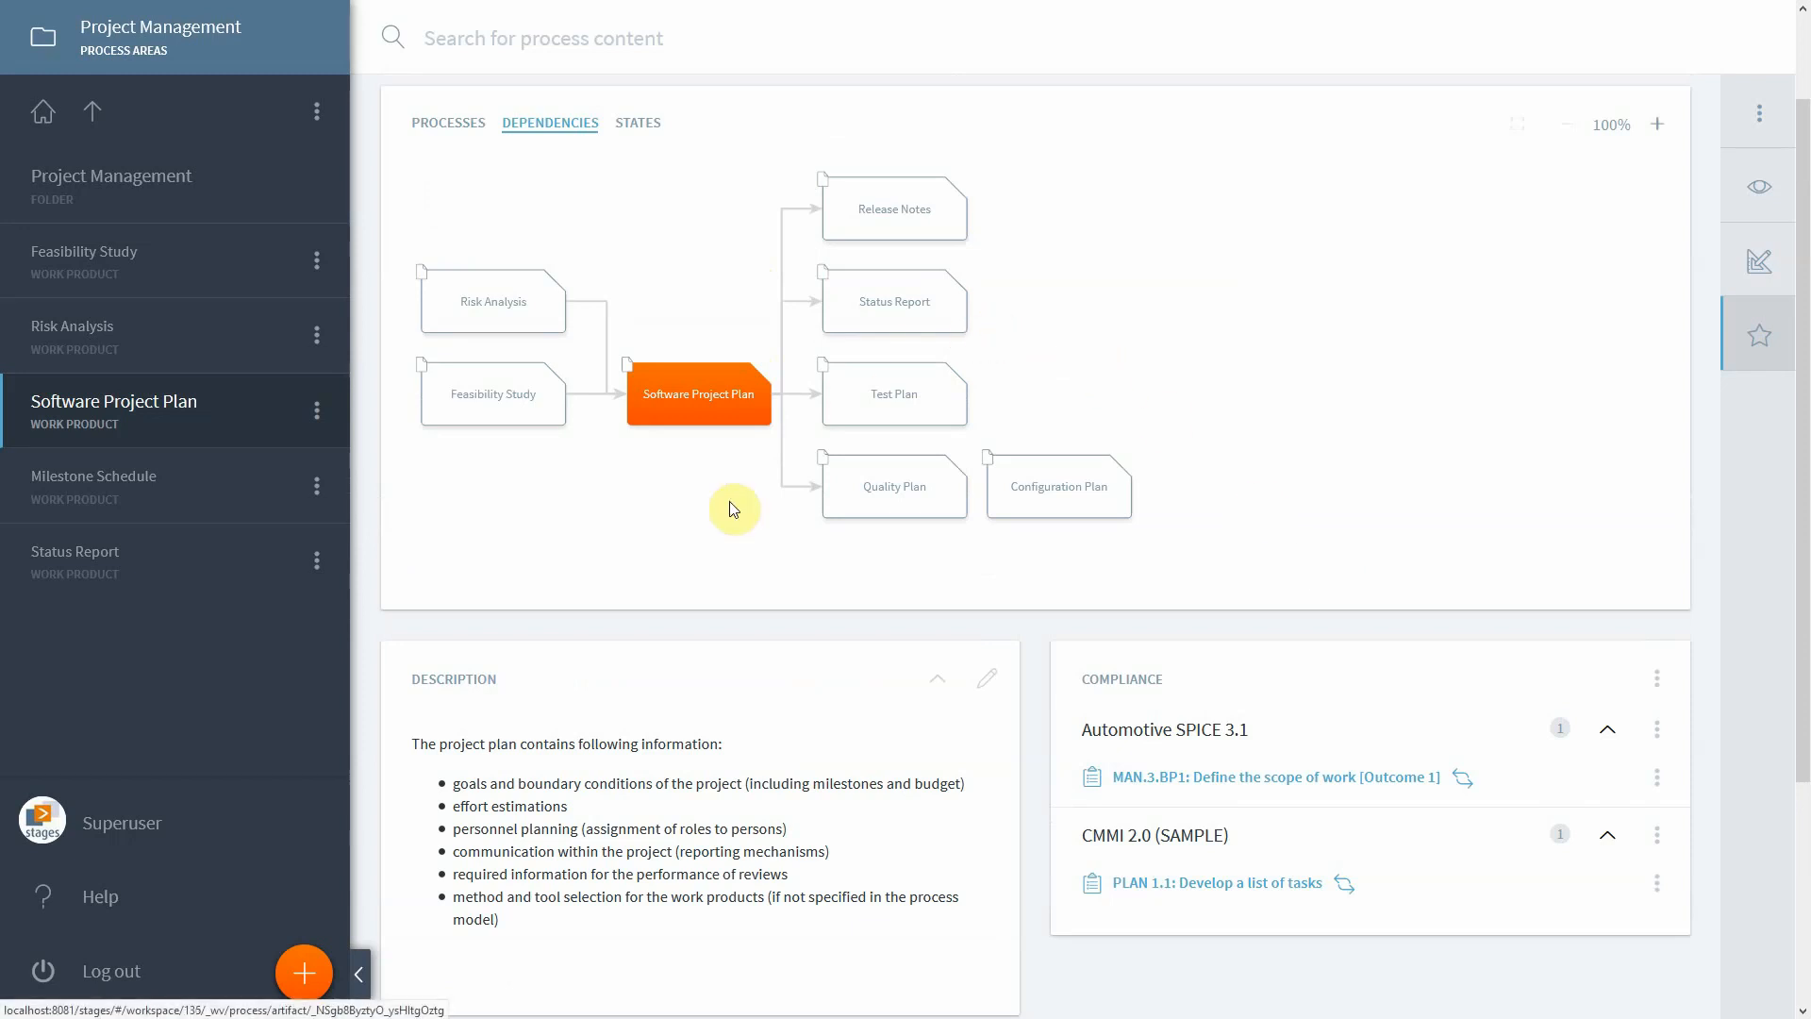
pyautogui.moveTo(889, 407)
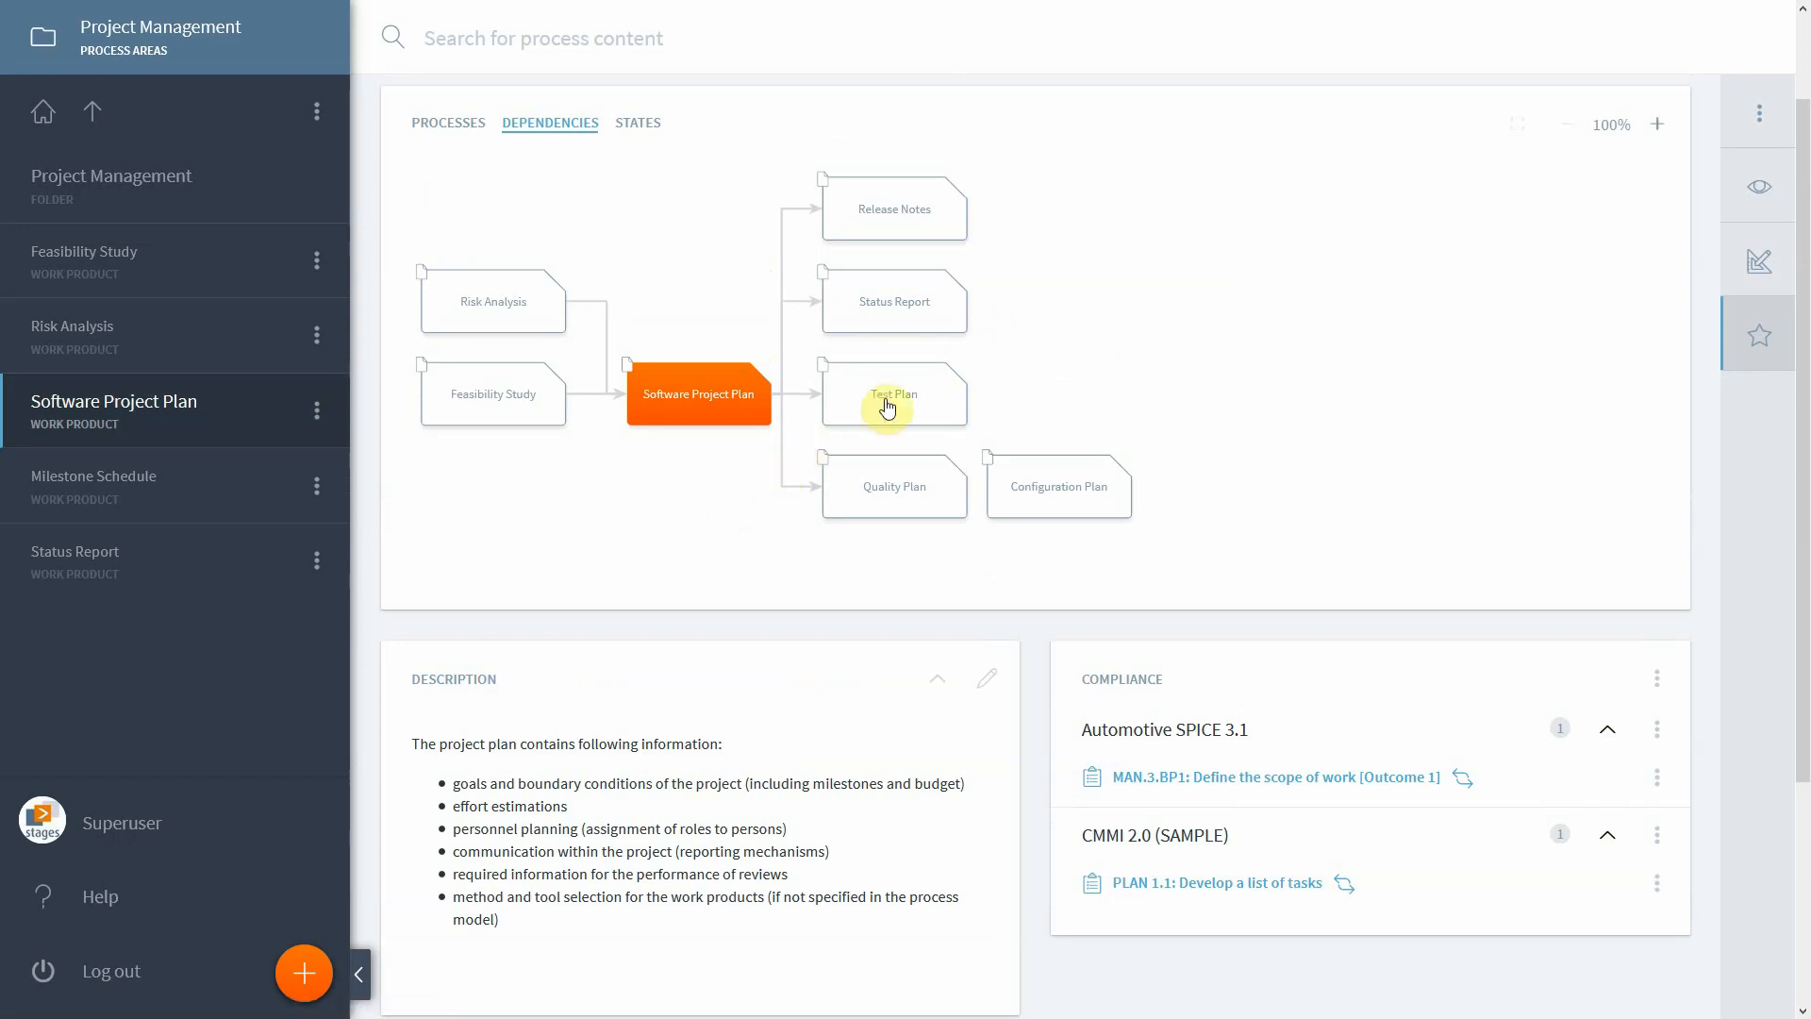
pyautogui.moveTo(884, 305)
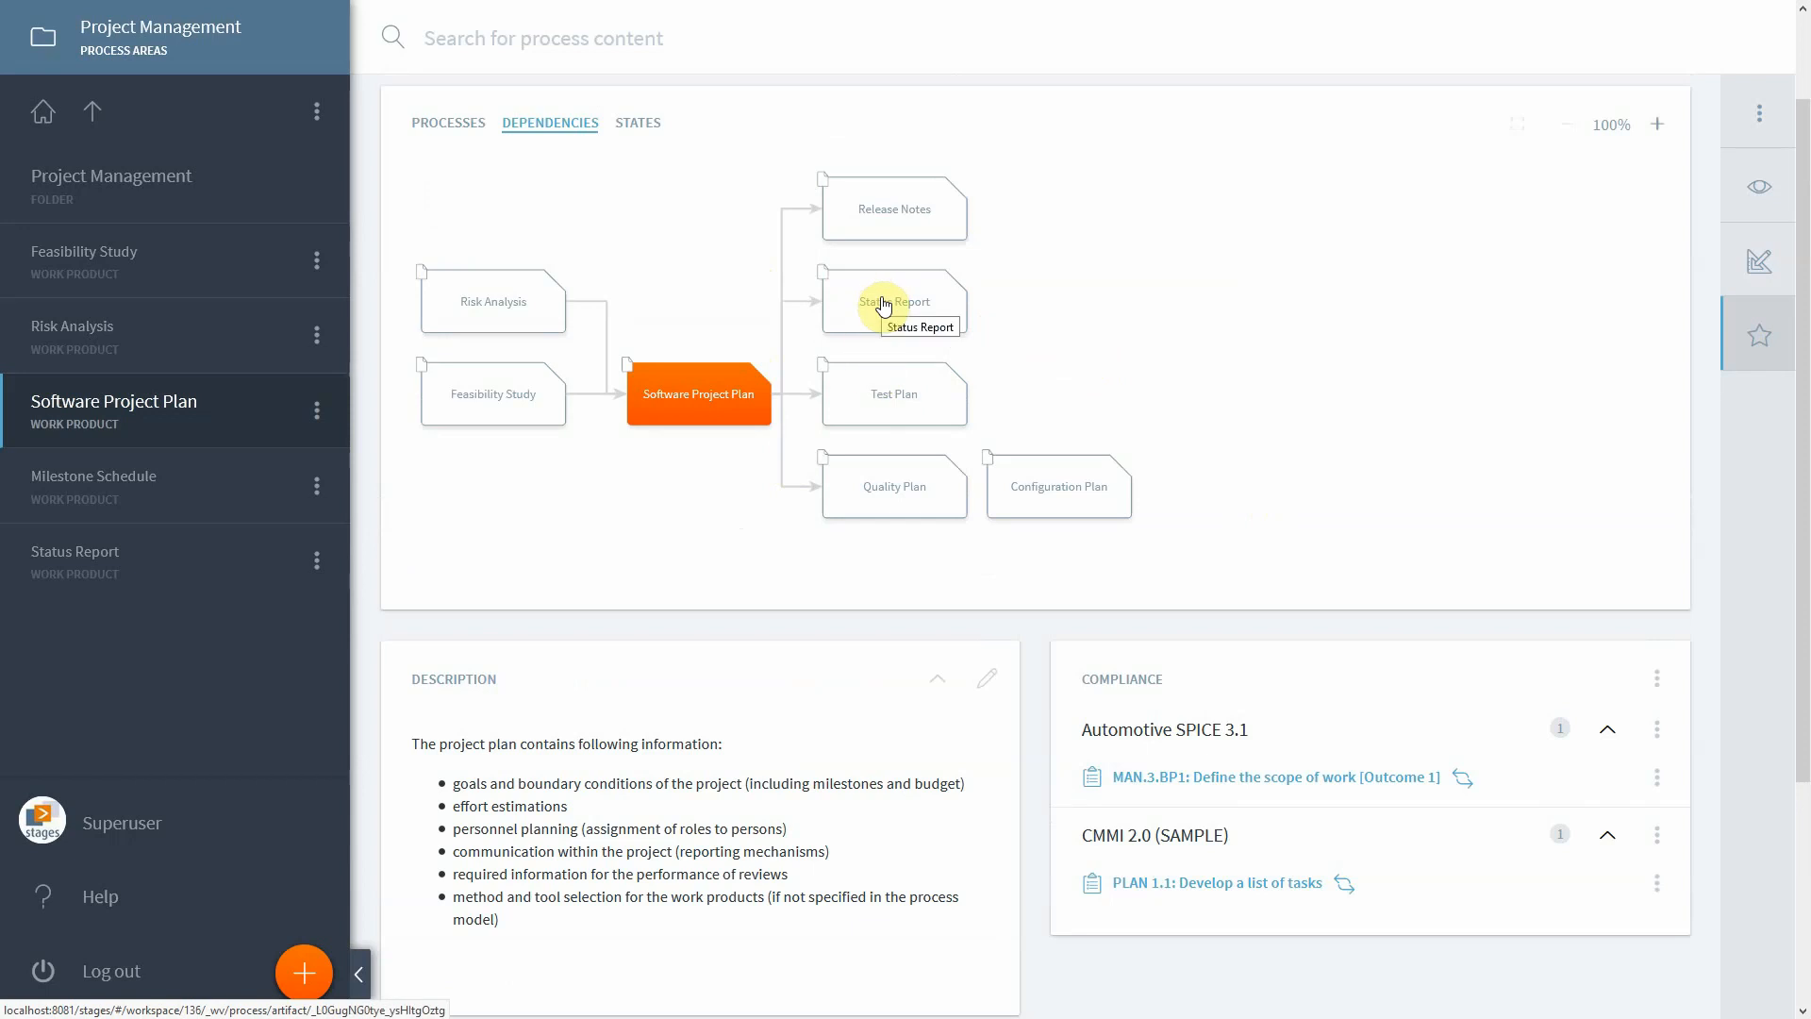
# Step: Open the Status Report work product and start an empty Automotive SPICE 3.1 compliance entry
pyautogui.click(894, 302)
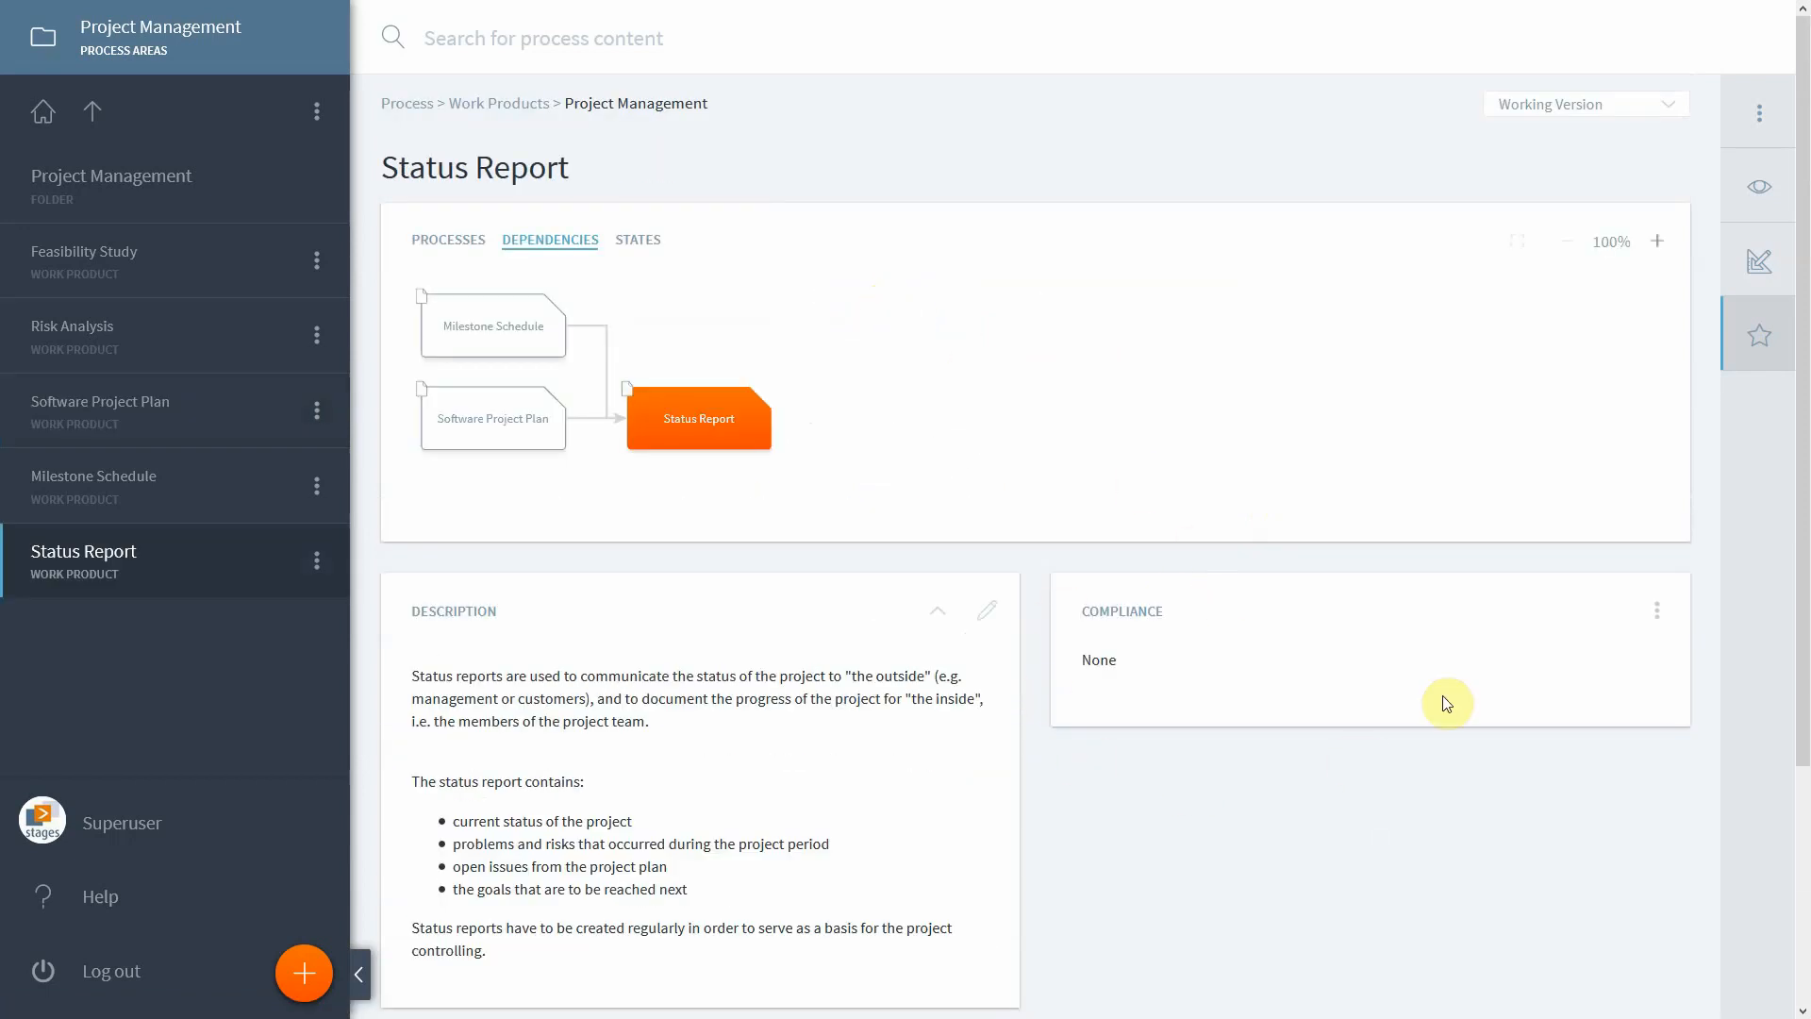
pyautogui.moveTo(1422, 633)
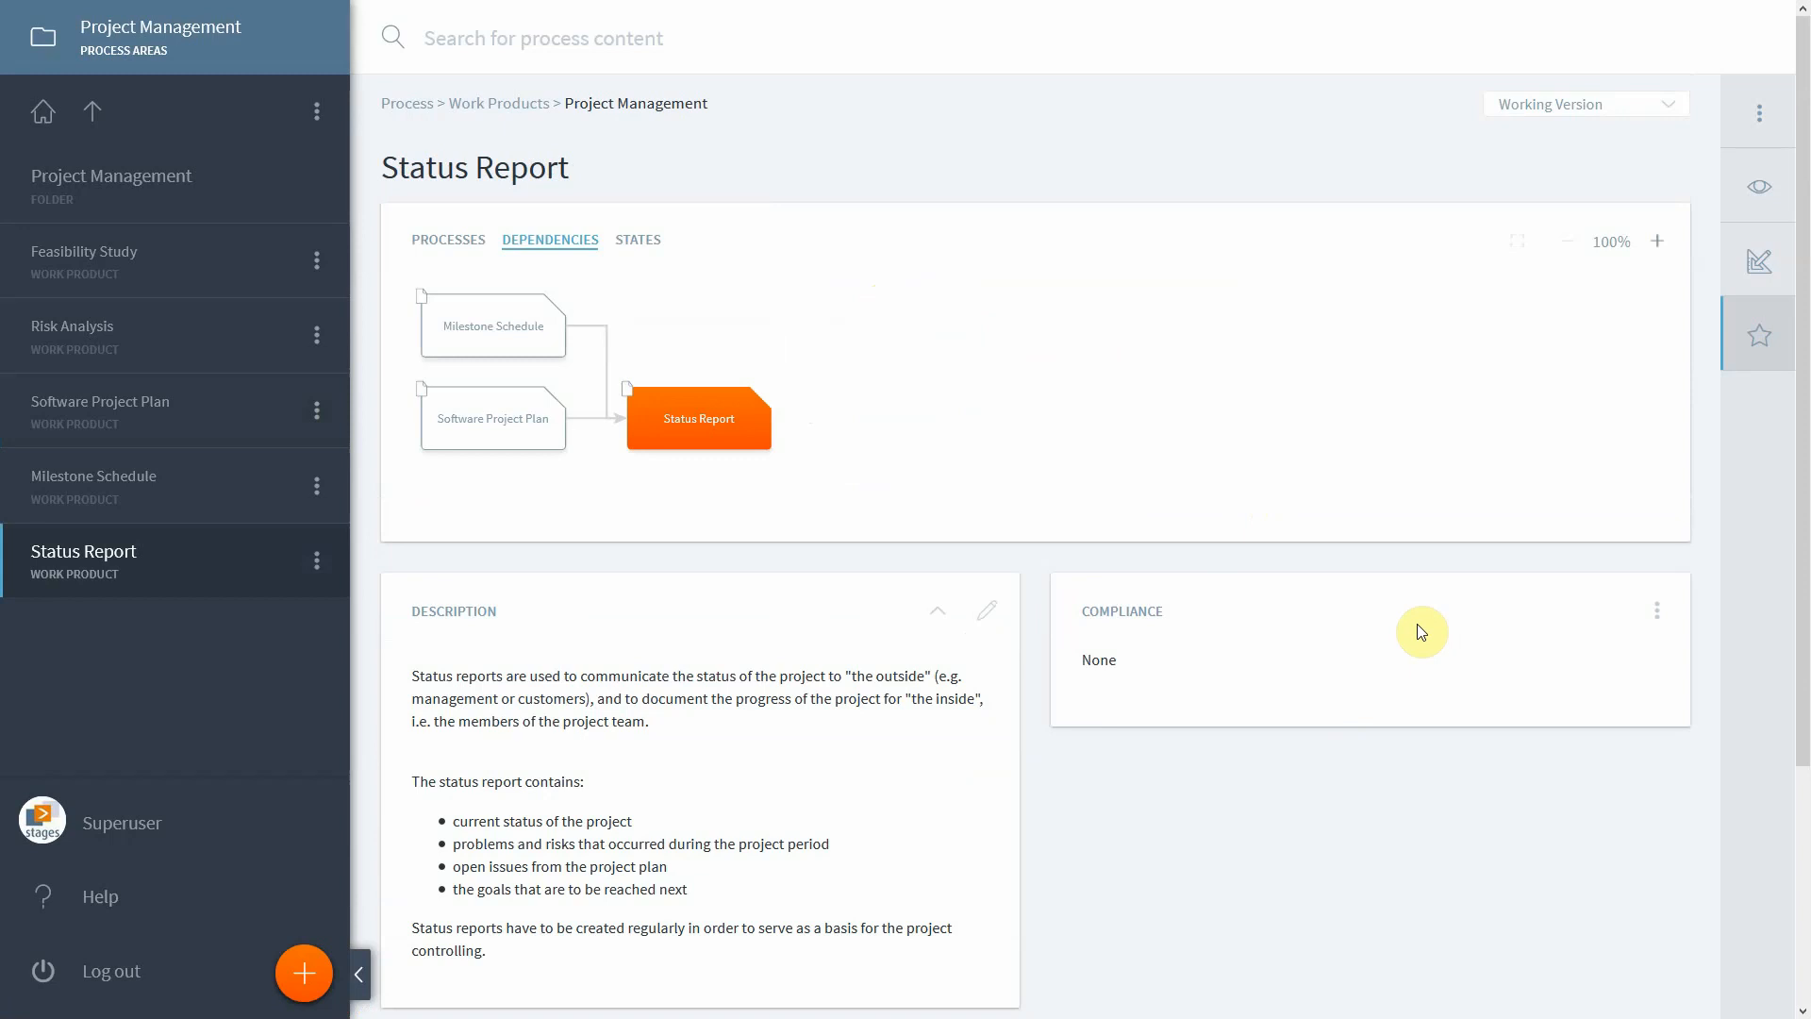
pyautogui.moveTo(1625, 637)
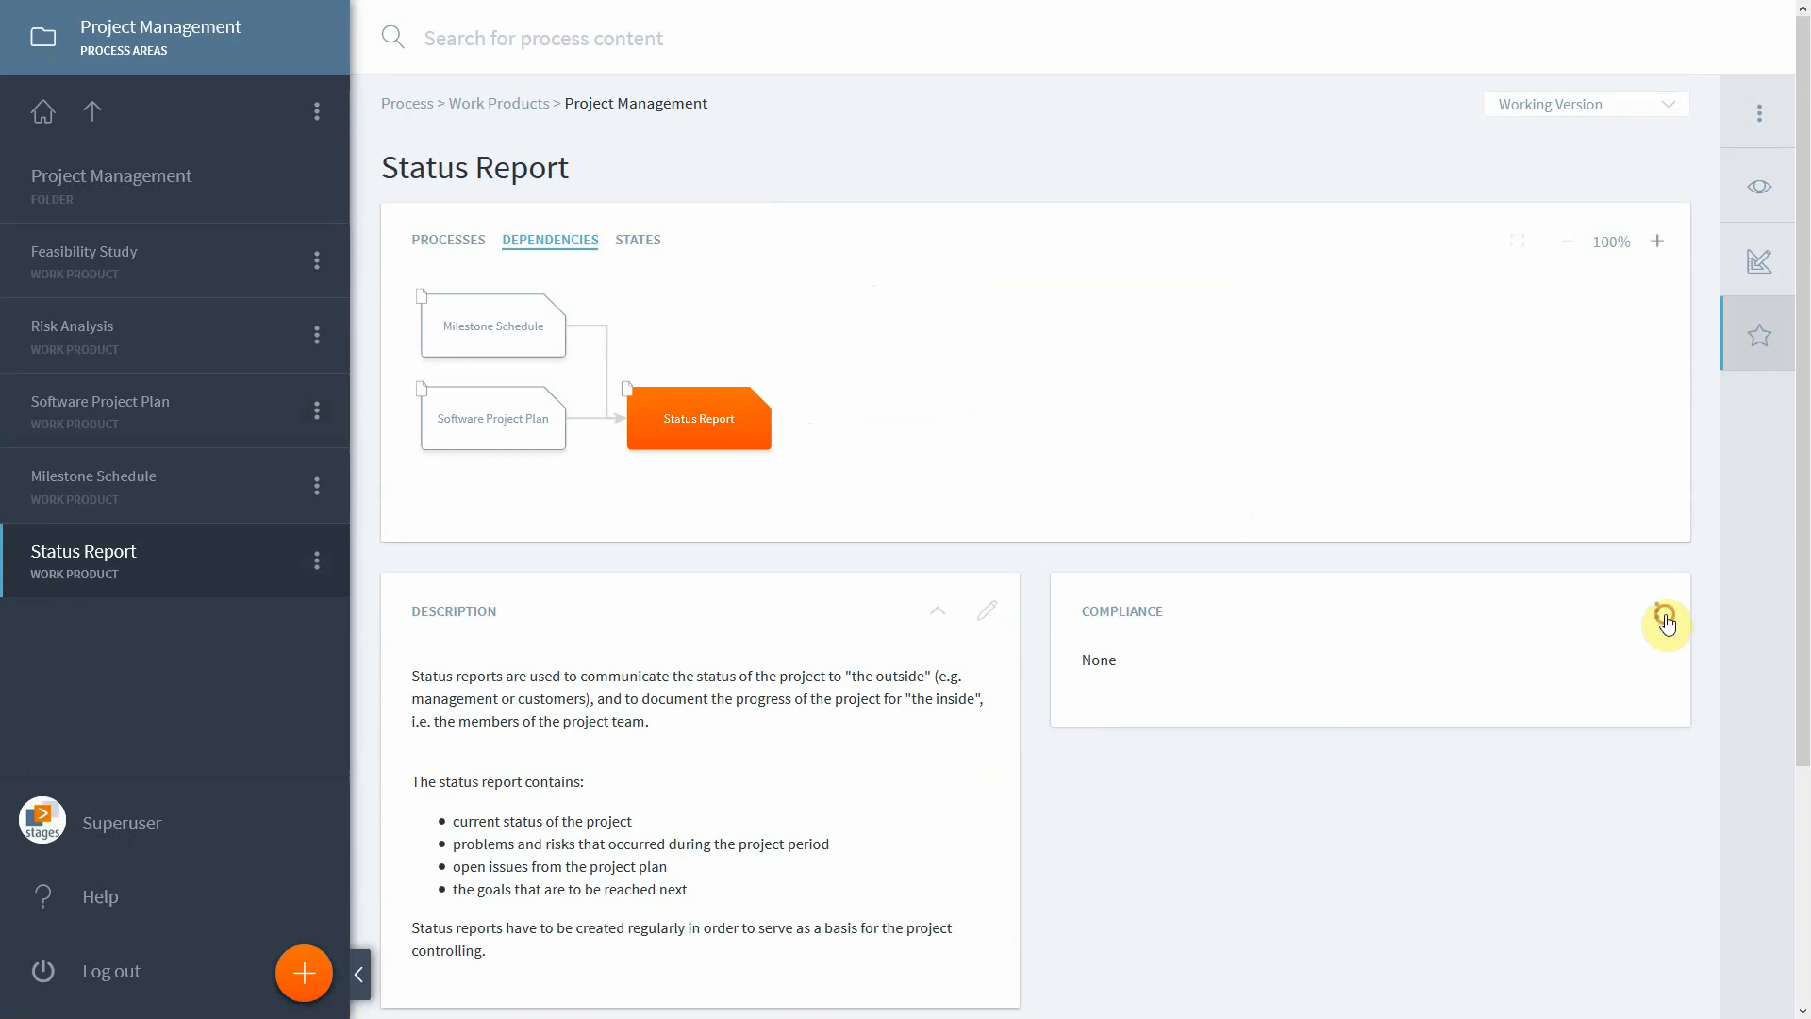
pyautogui.click(1657, 611)
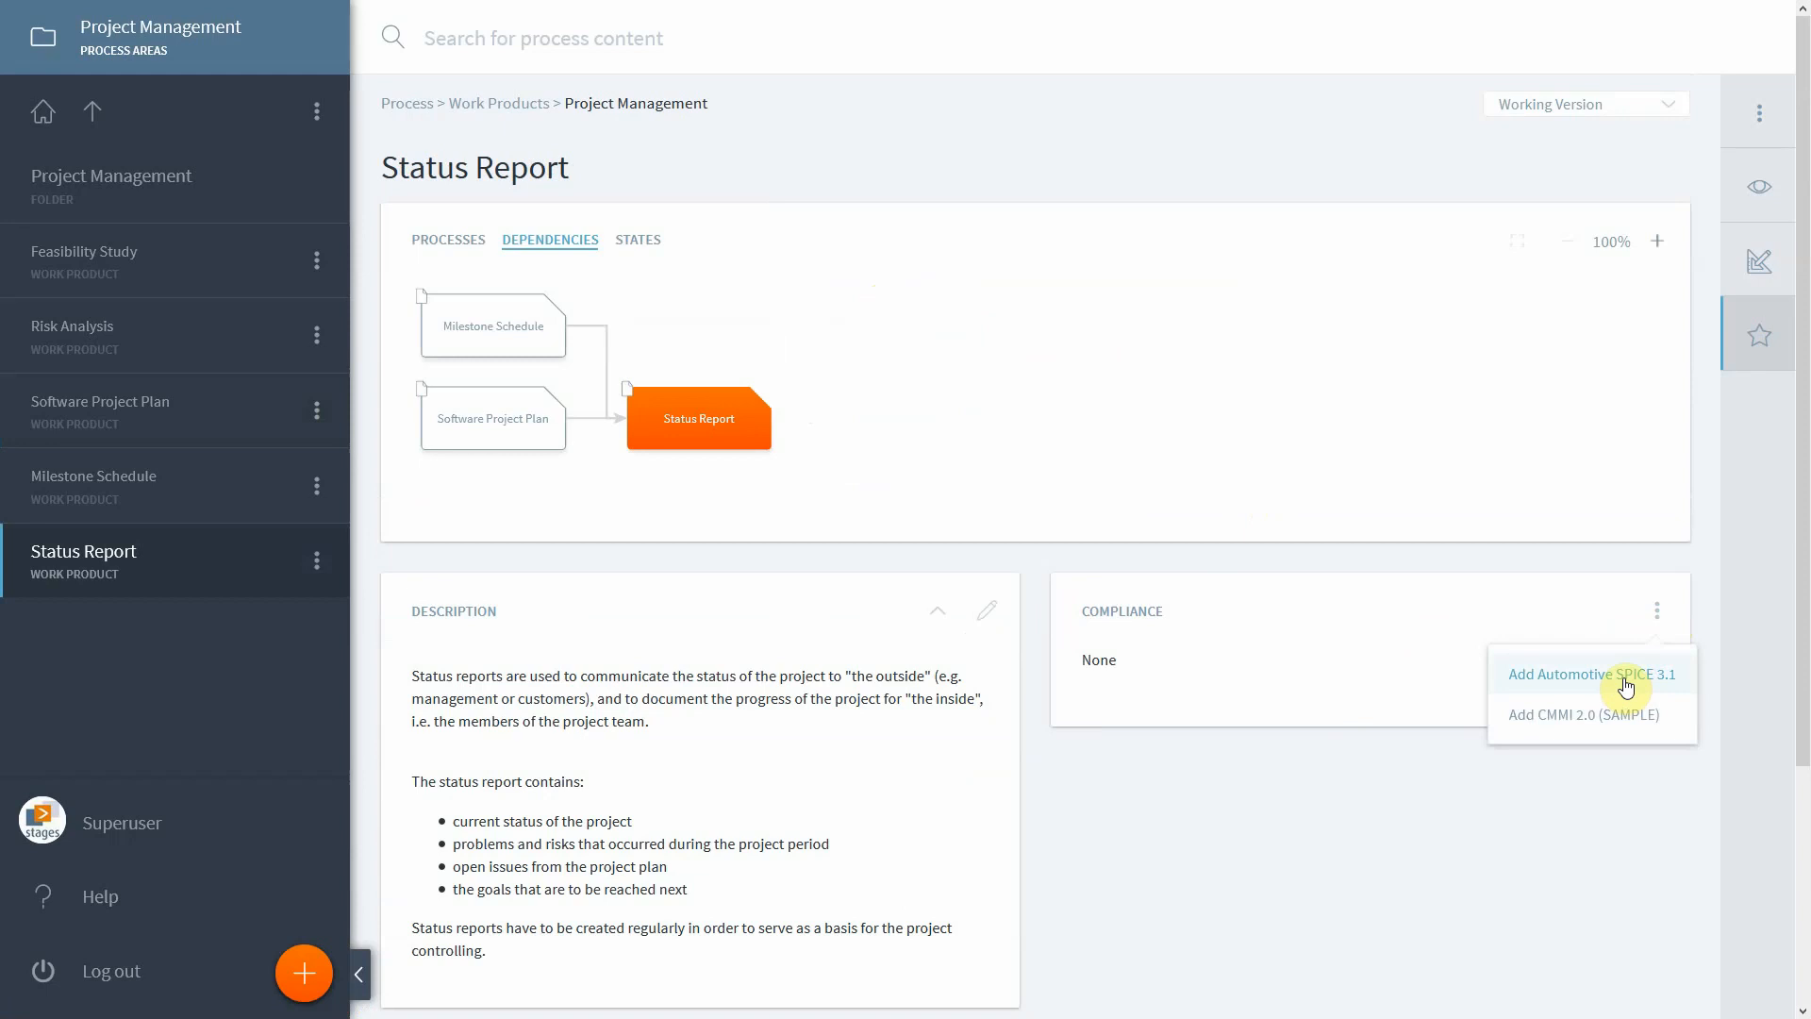
pyautogui.click(1591, 674)
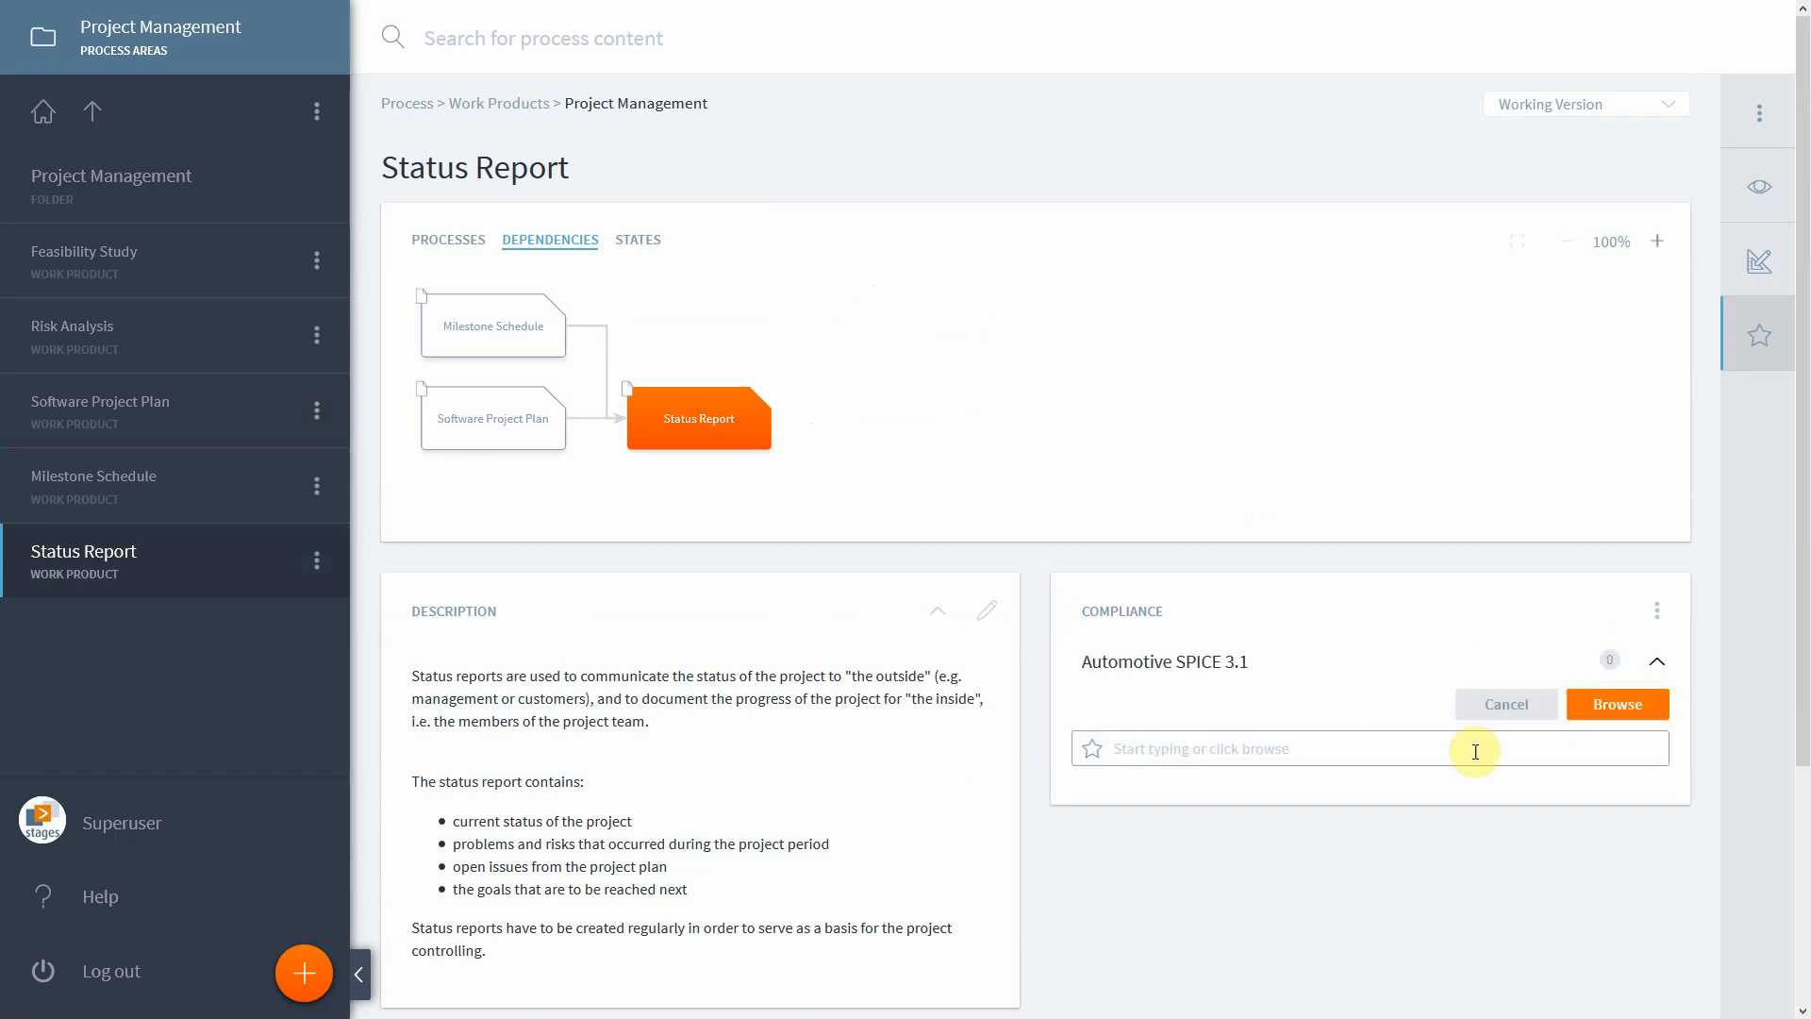
pyautogui.moveTo(1606, 727)
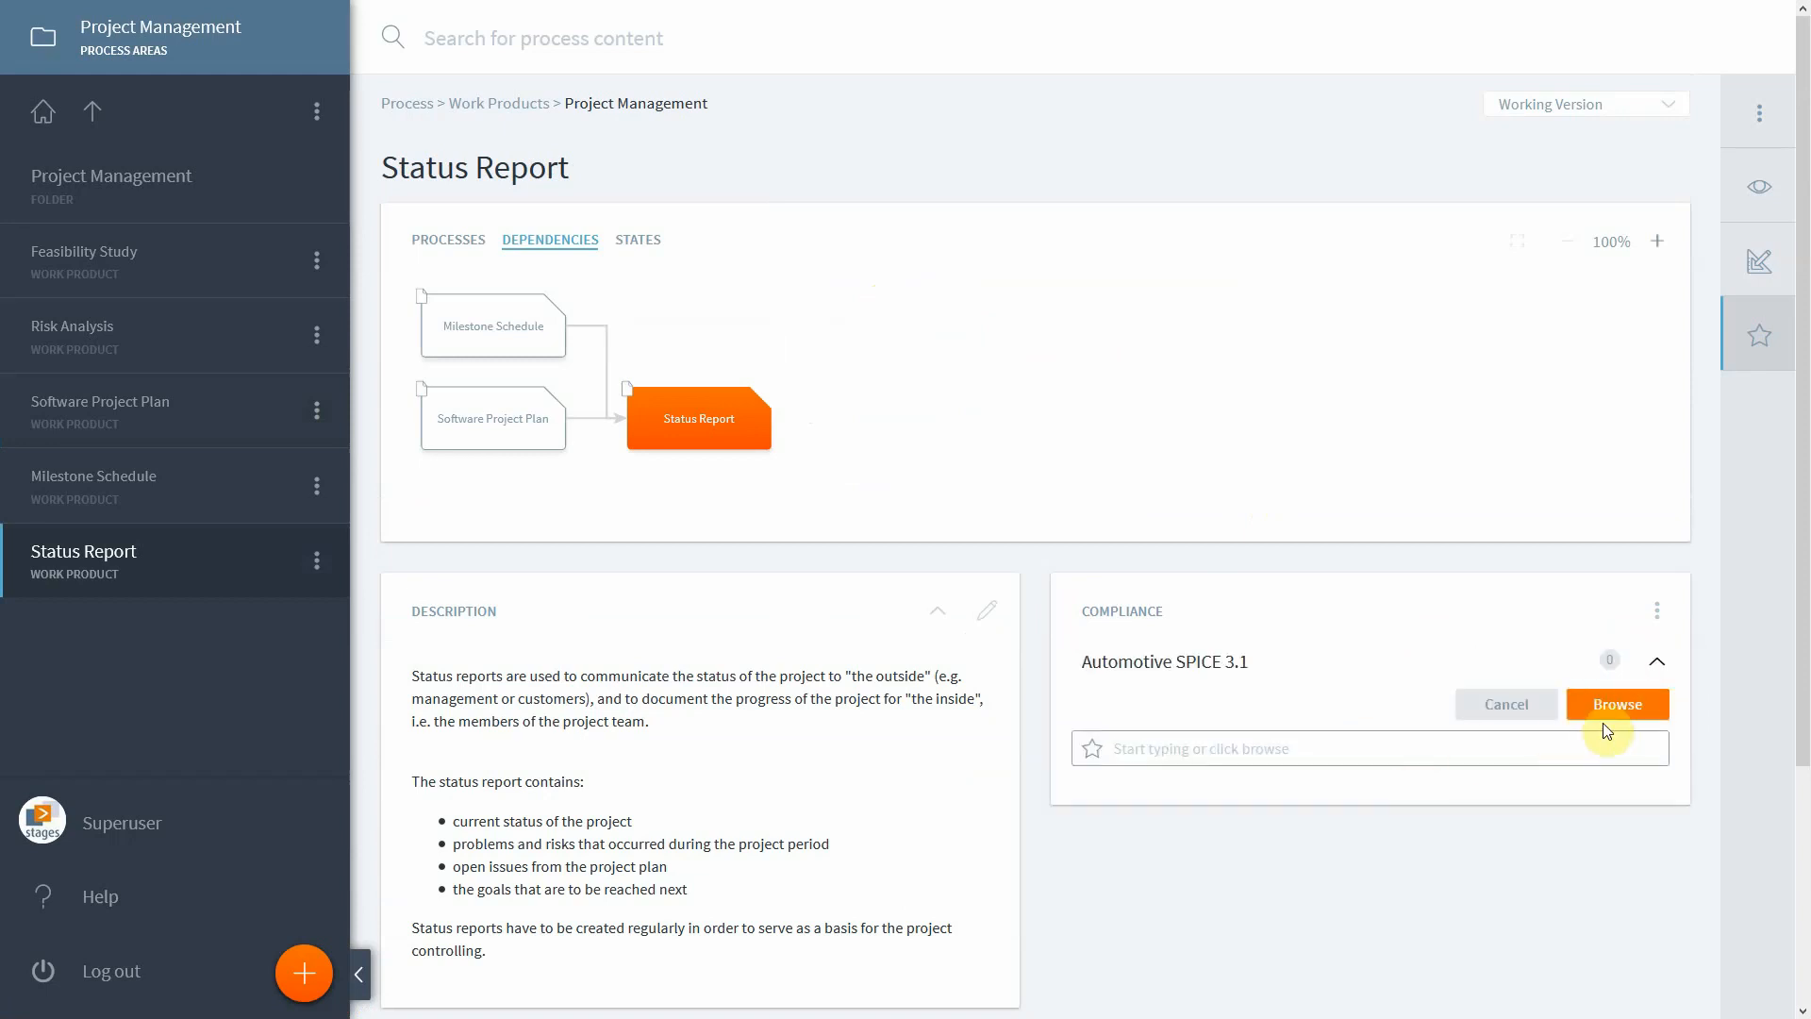
pyautogui.moveTo(1619, 716)
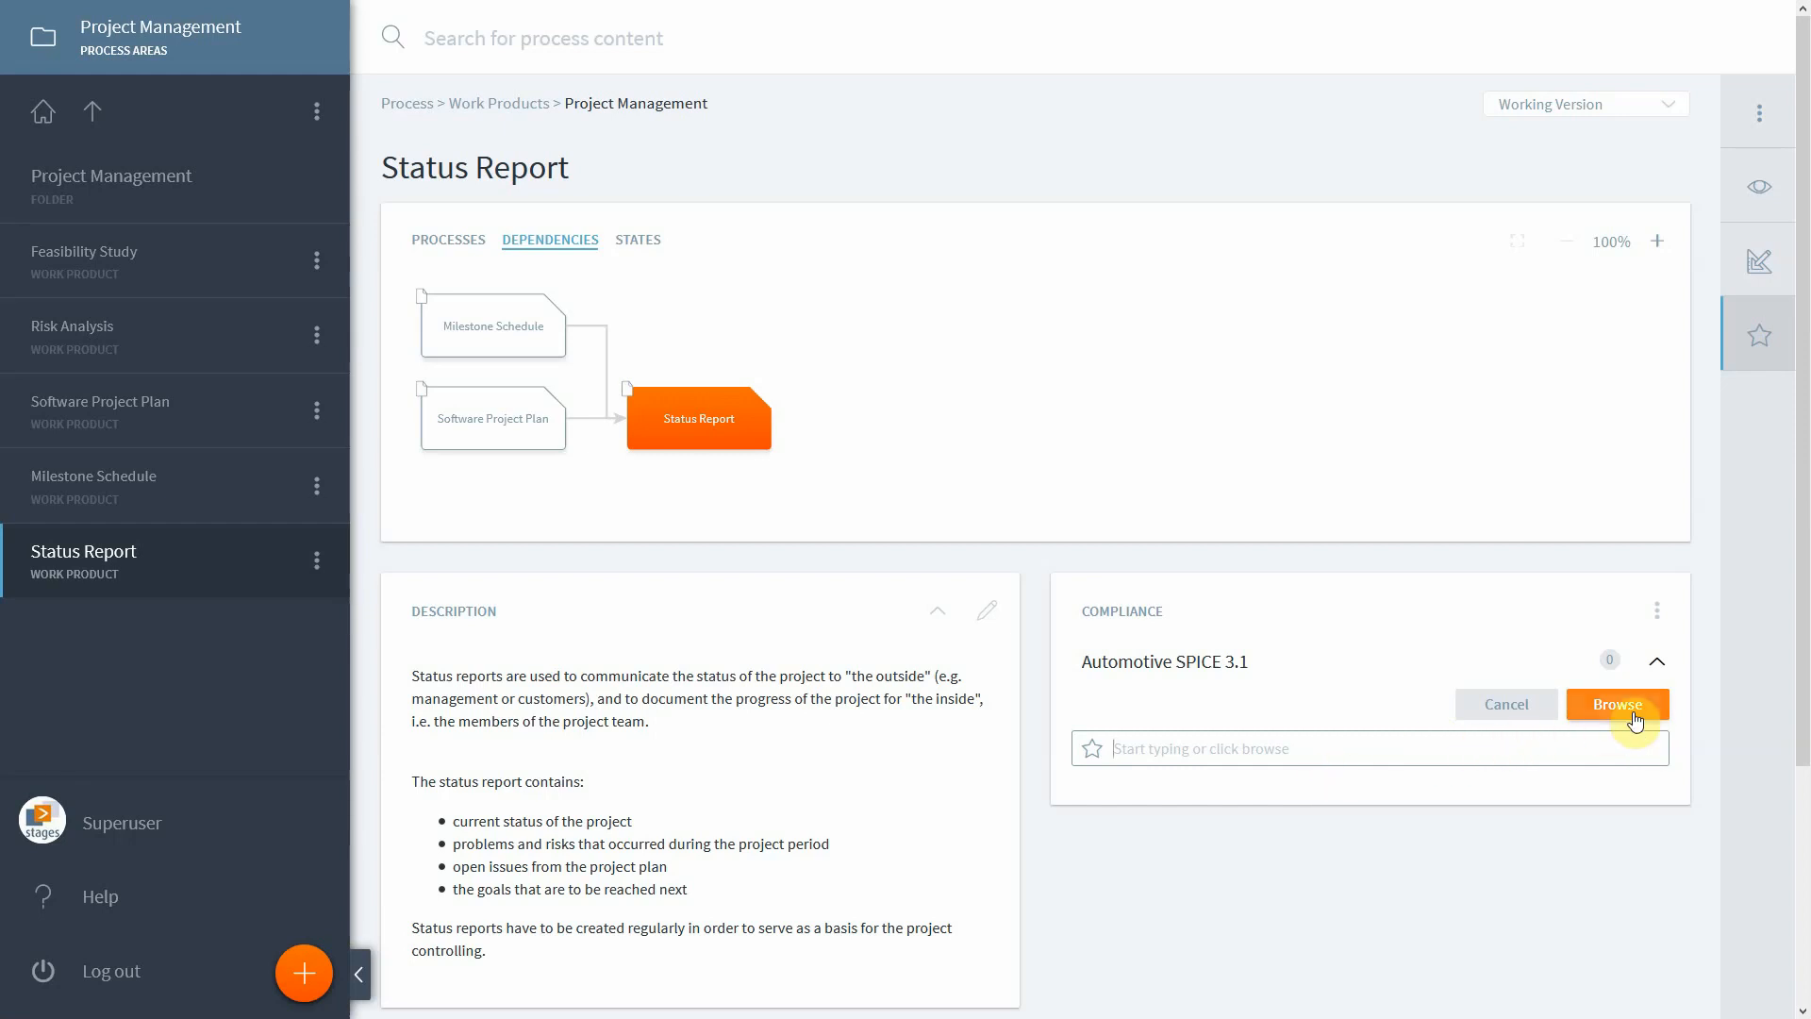
# Step: Browse Practices > MAN > MAN.3, tick MAN.3.BP1: Define the scope of work, and save
pyautogui.click(1616, 705)
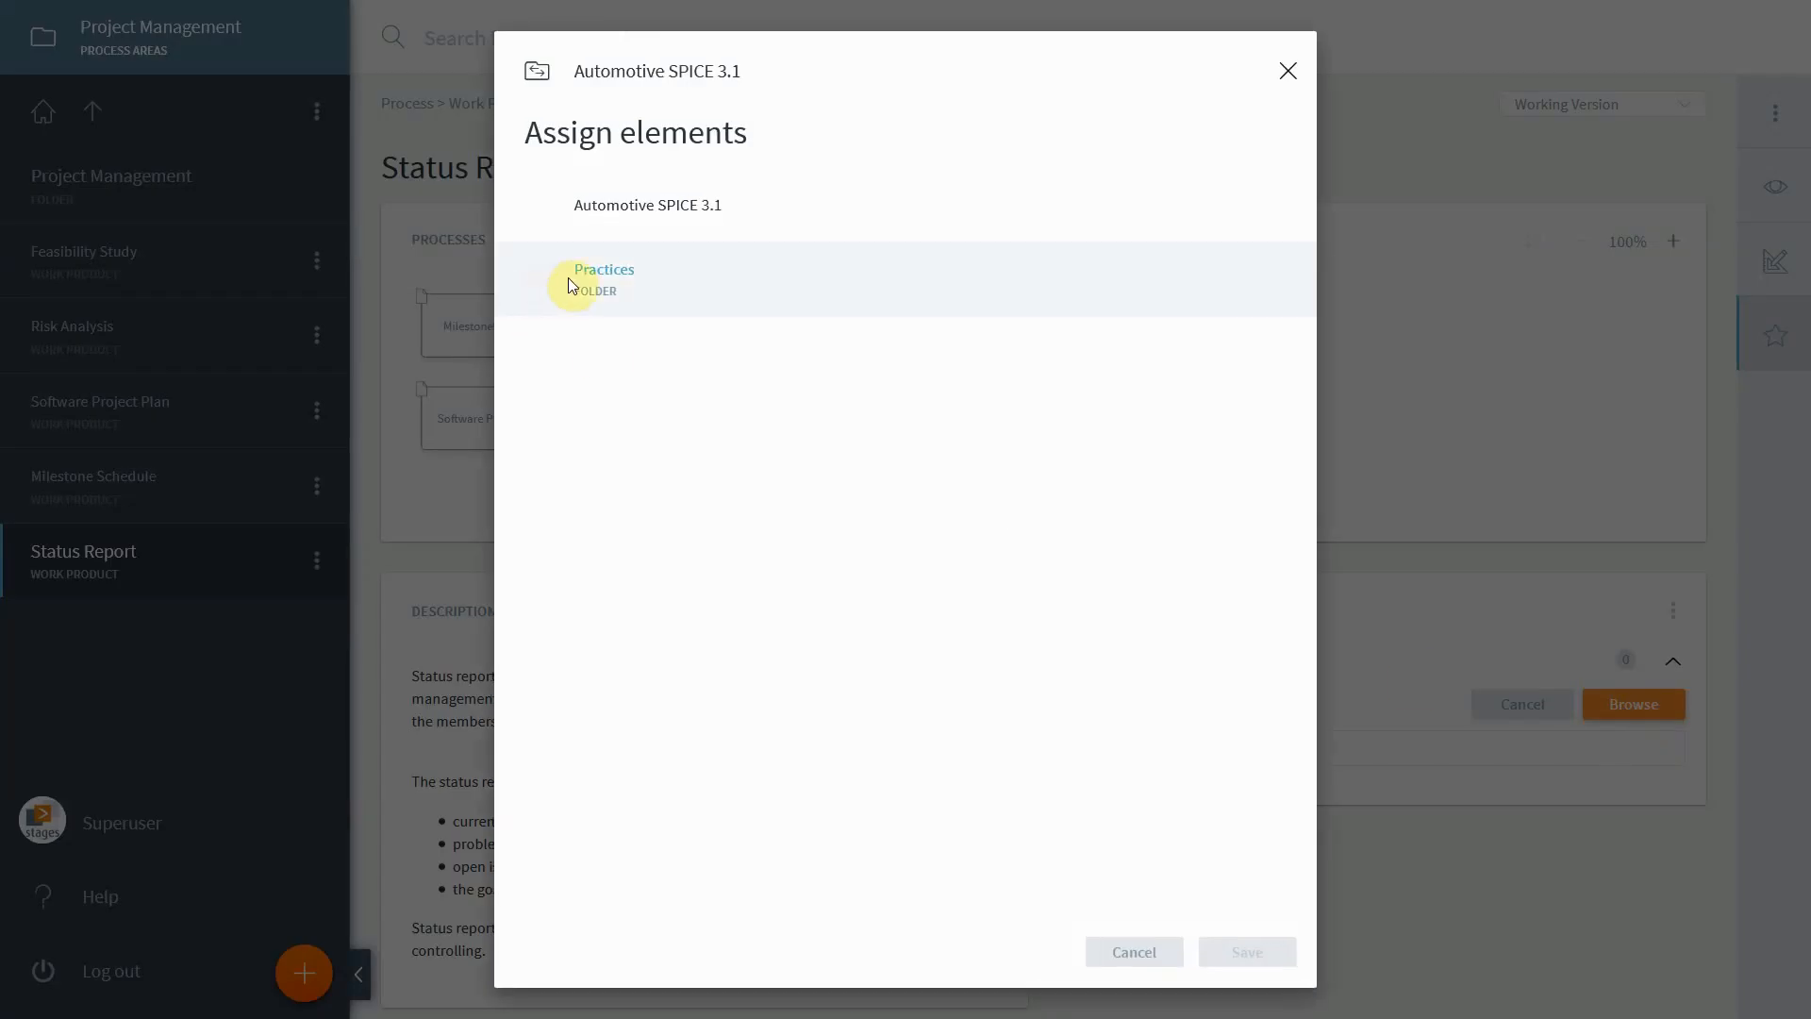
pyautogui.click(603, 278)
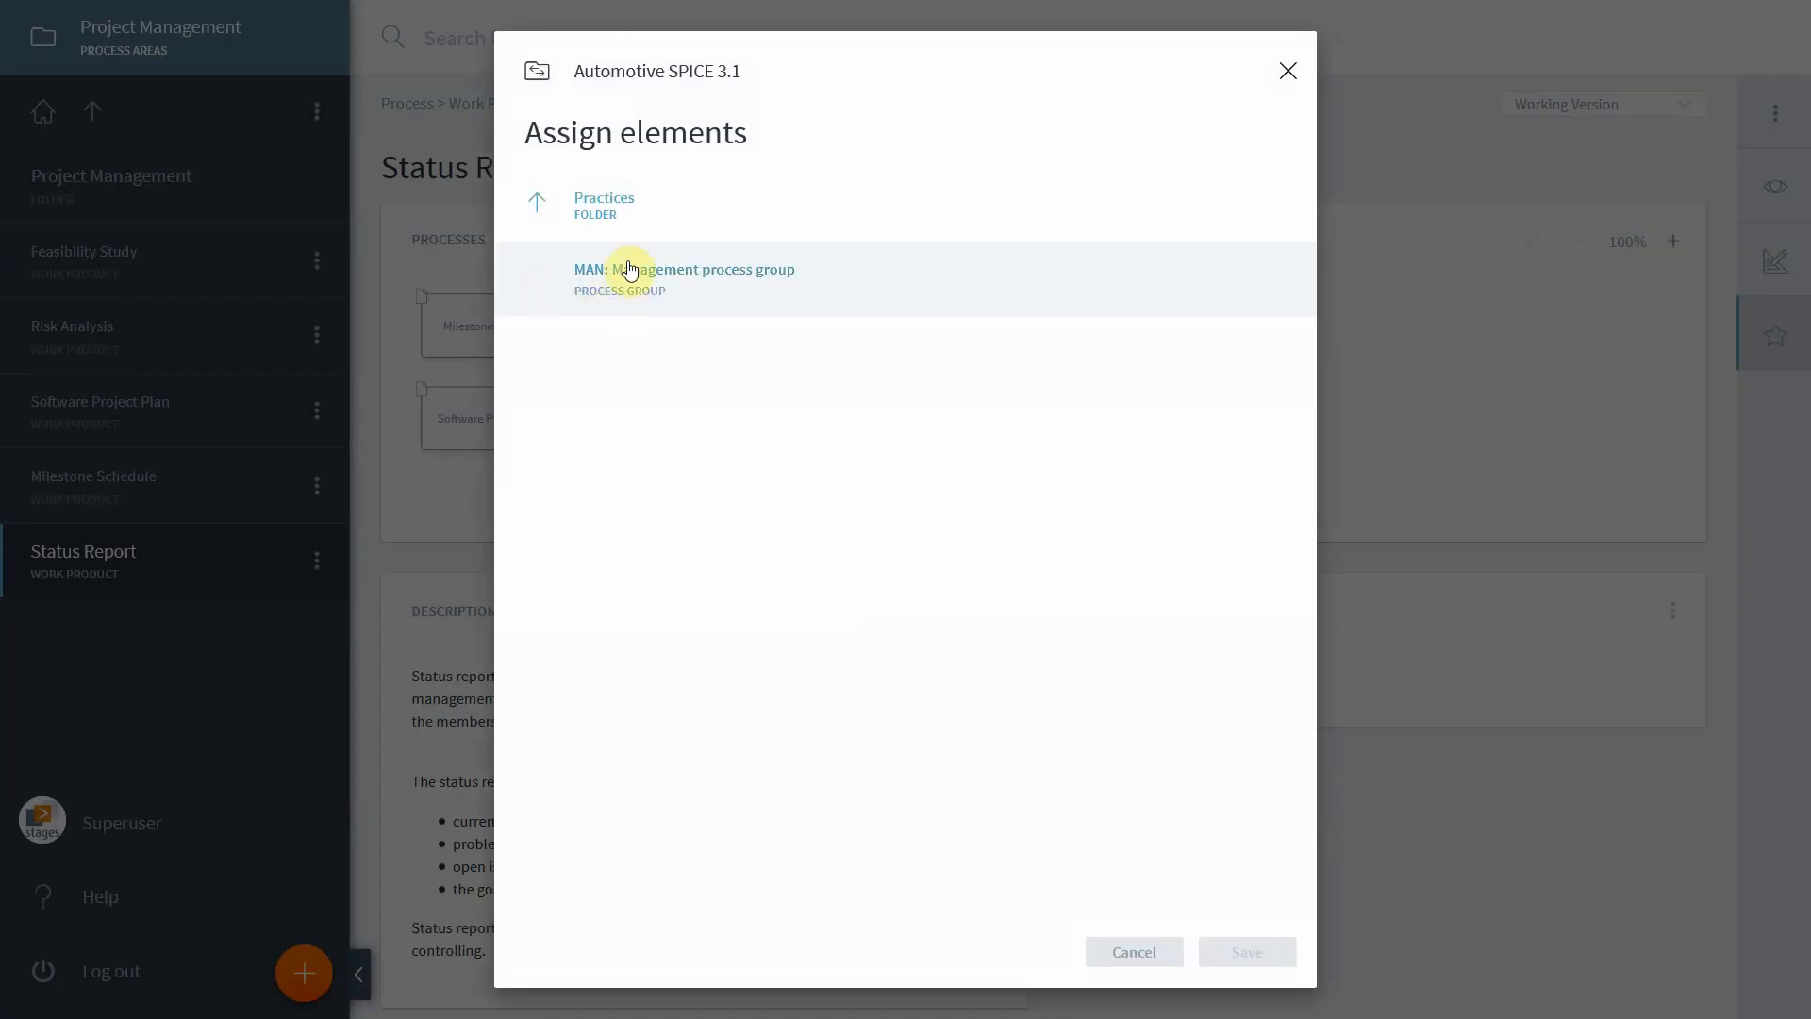
pyautogui.click(684, 269)
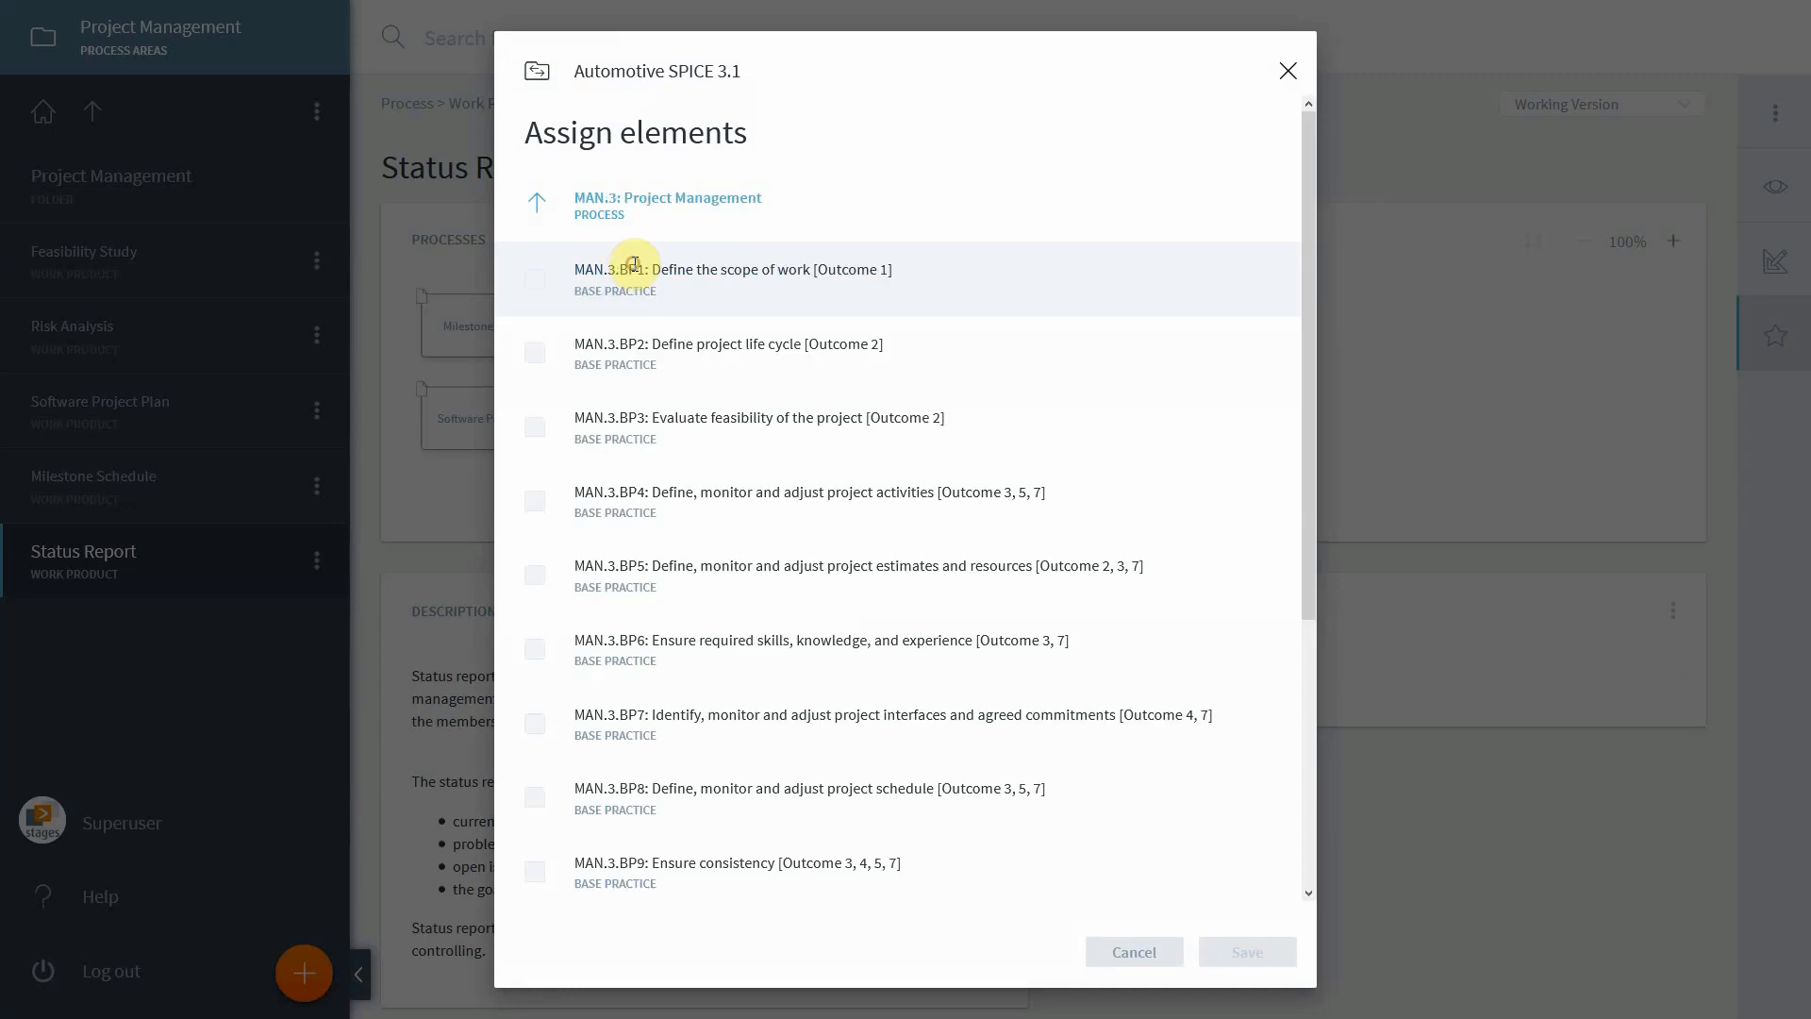
pyautogui.click(535, 279)
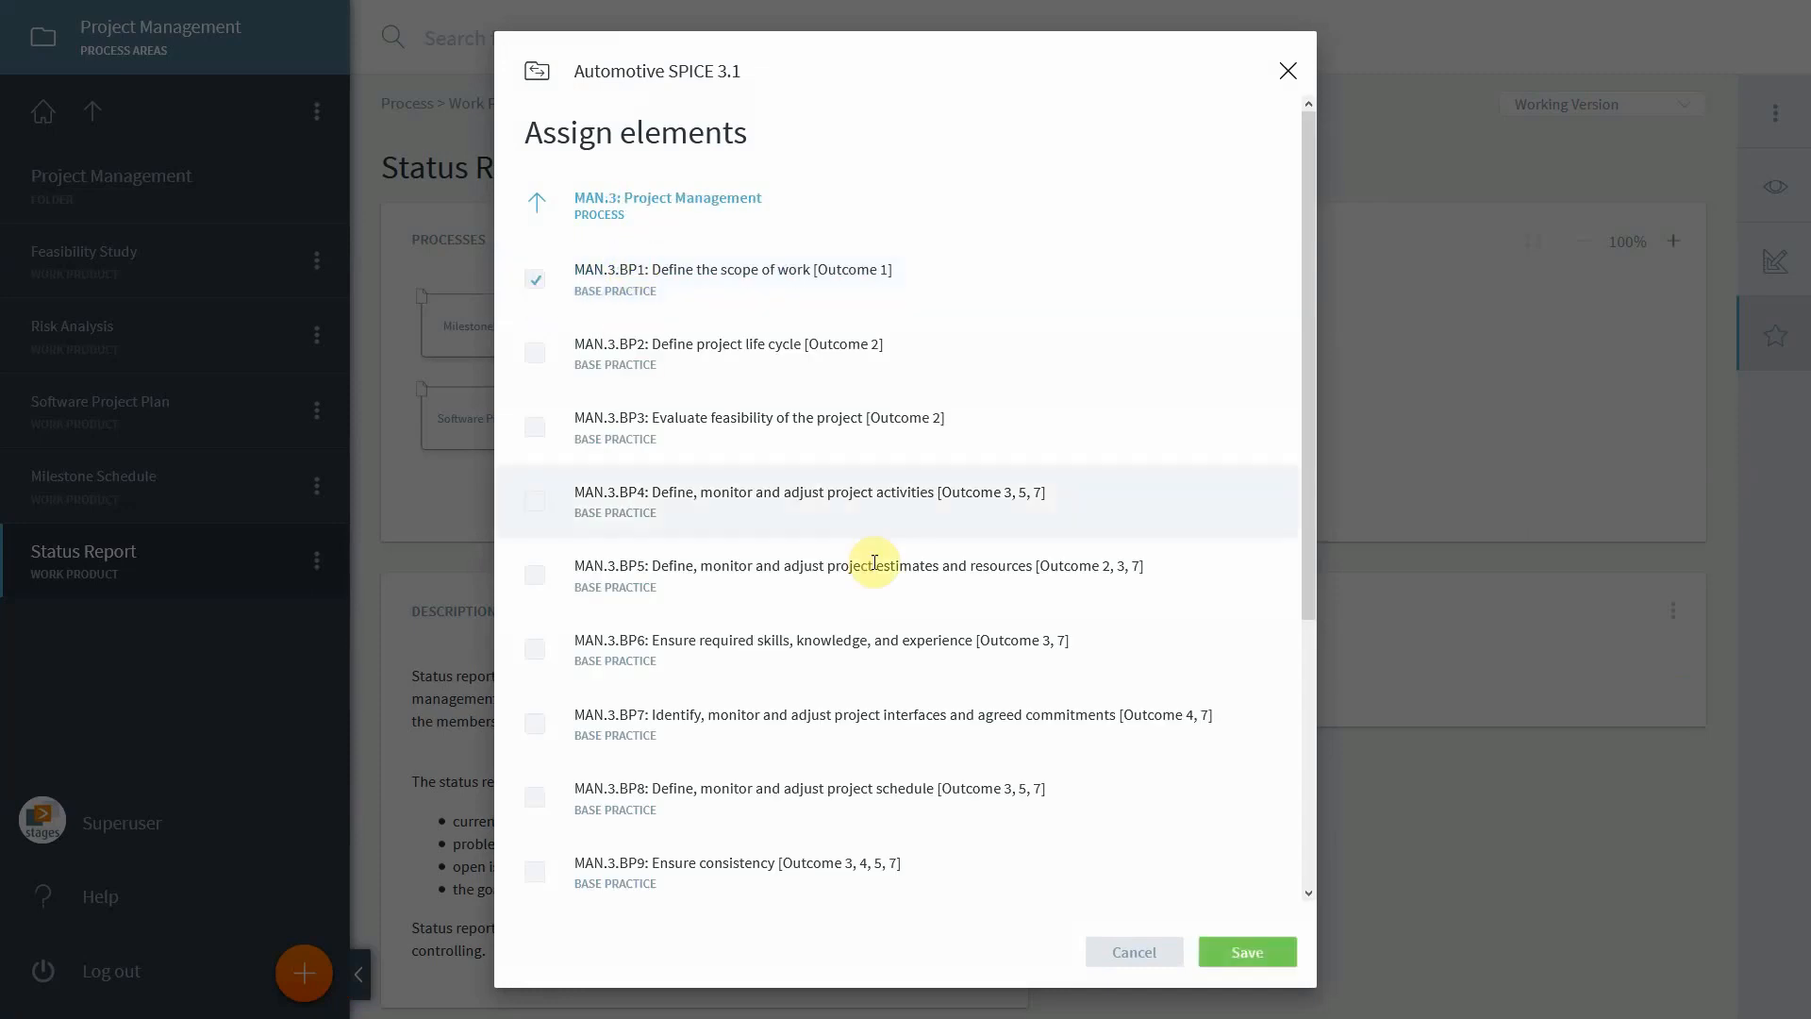
pyautogui.click(1246, 952)
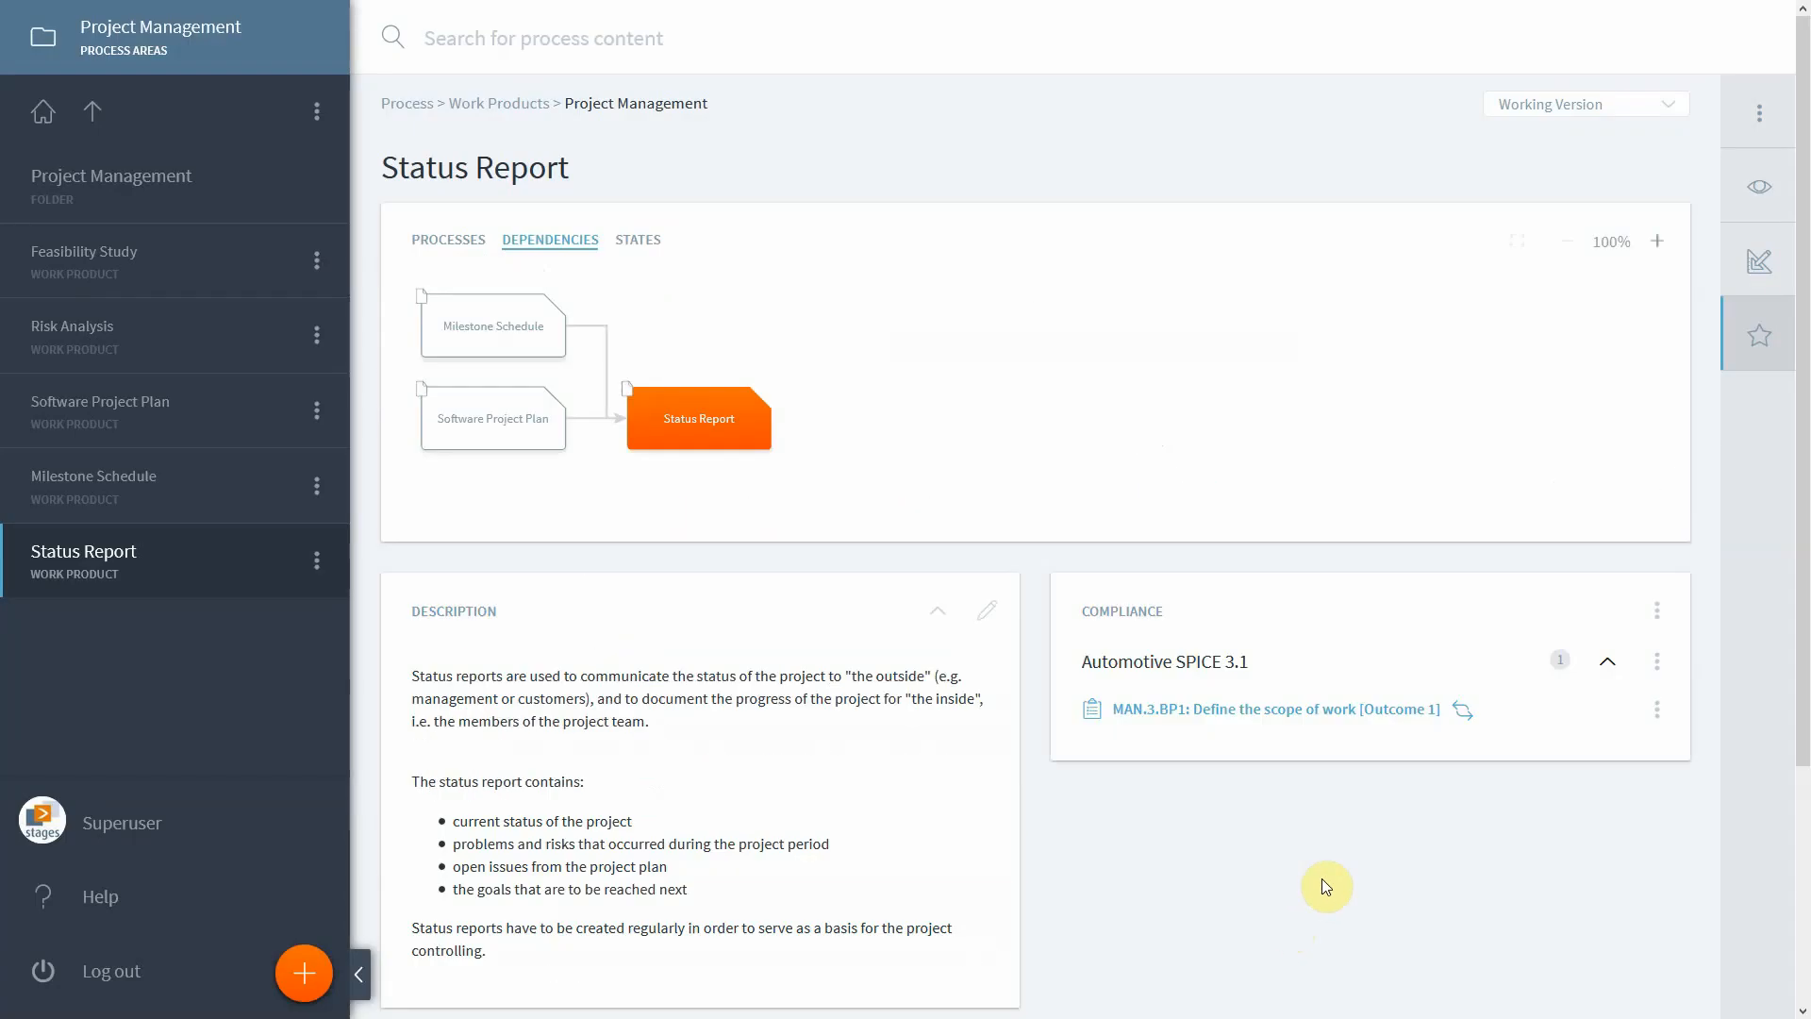
pyautogui.moveTo(745, 464)
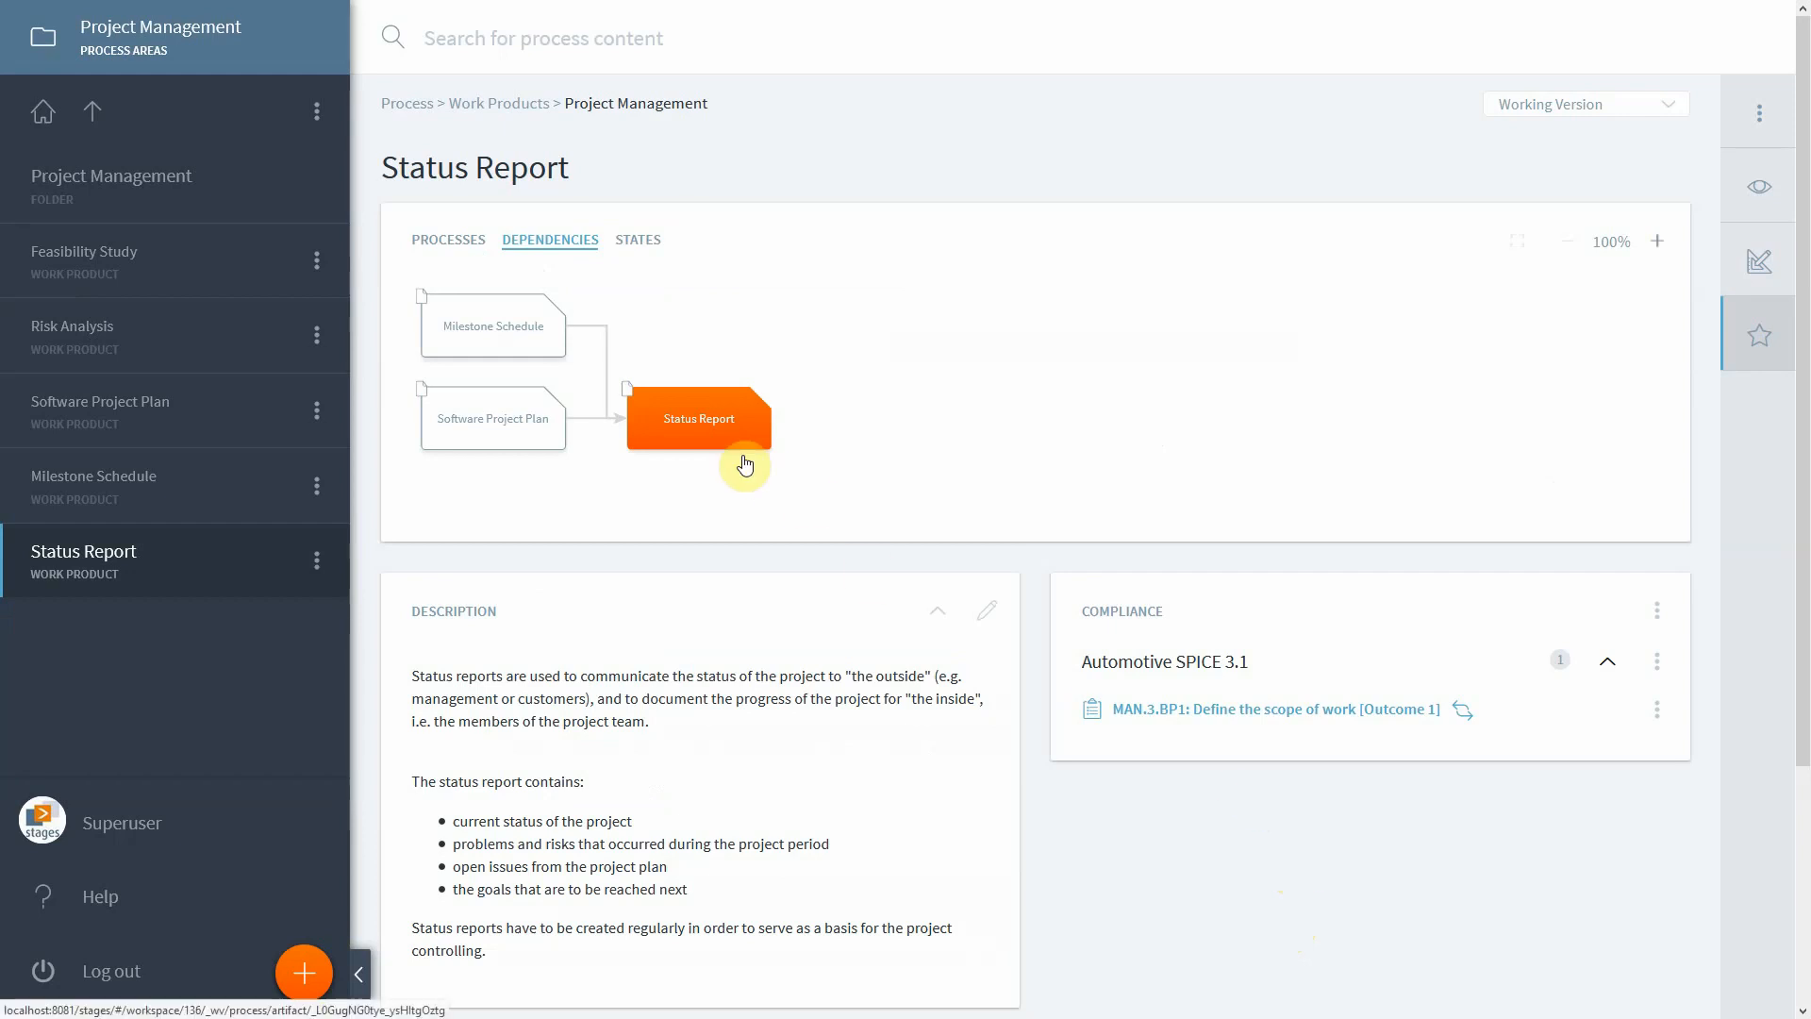
pyautogui.moveTo(1148, 790)
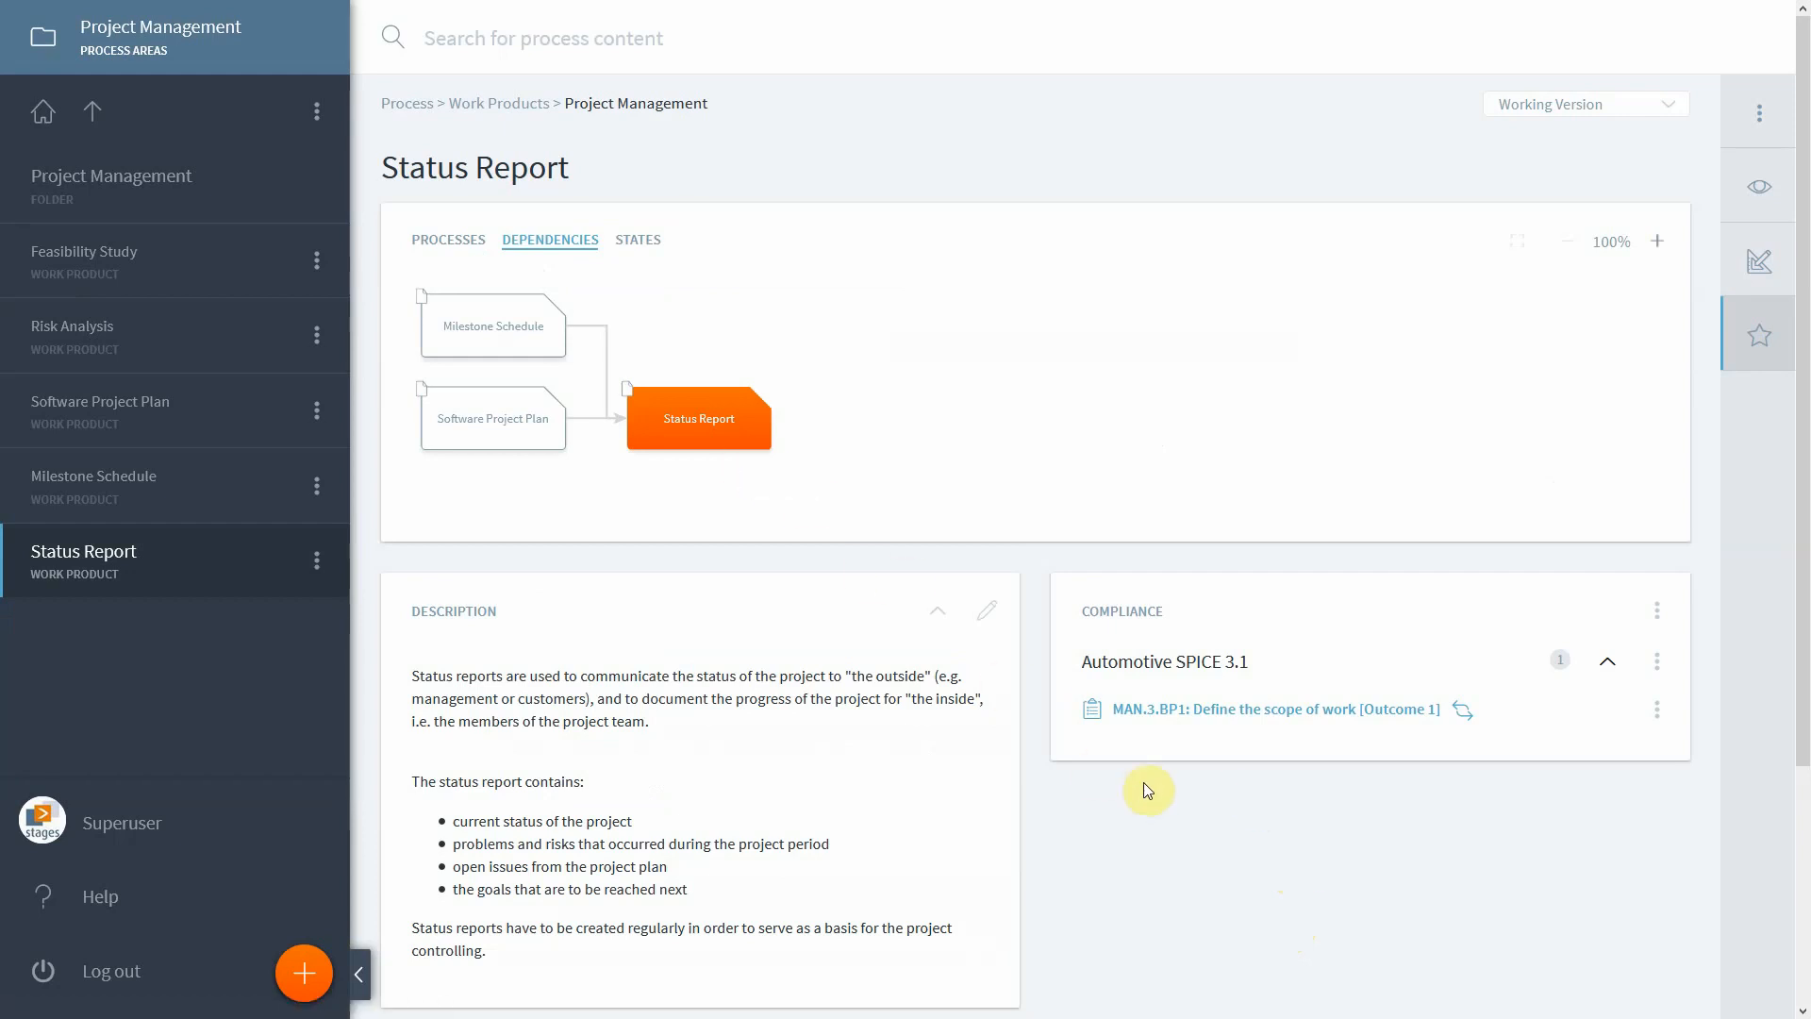
pyautogui.moveTo(11, 518)
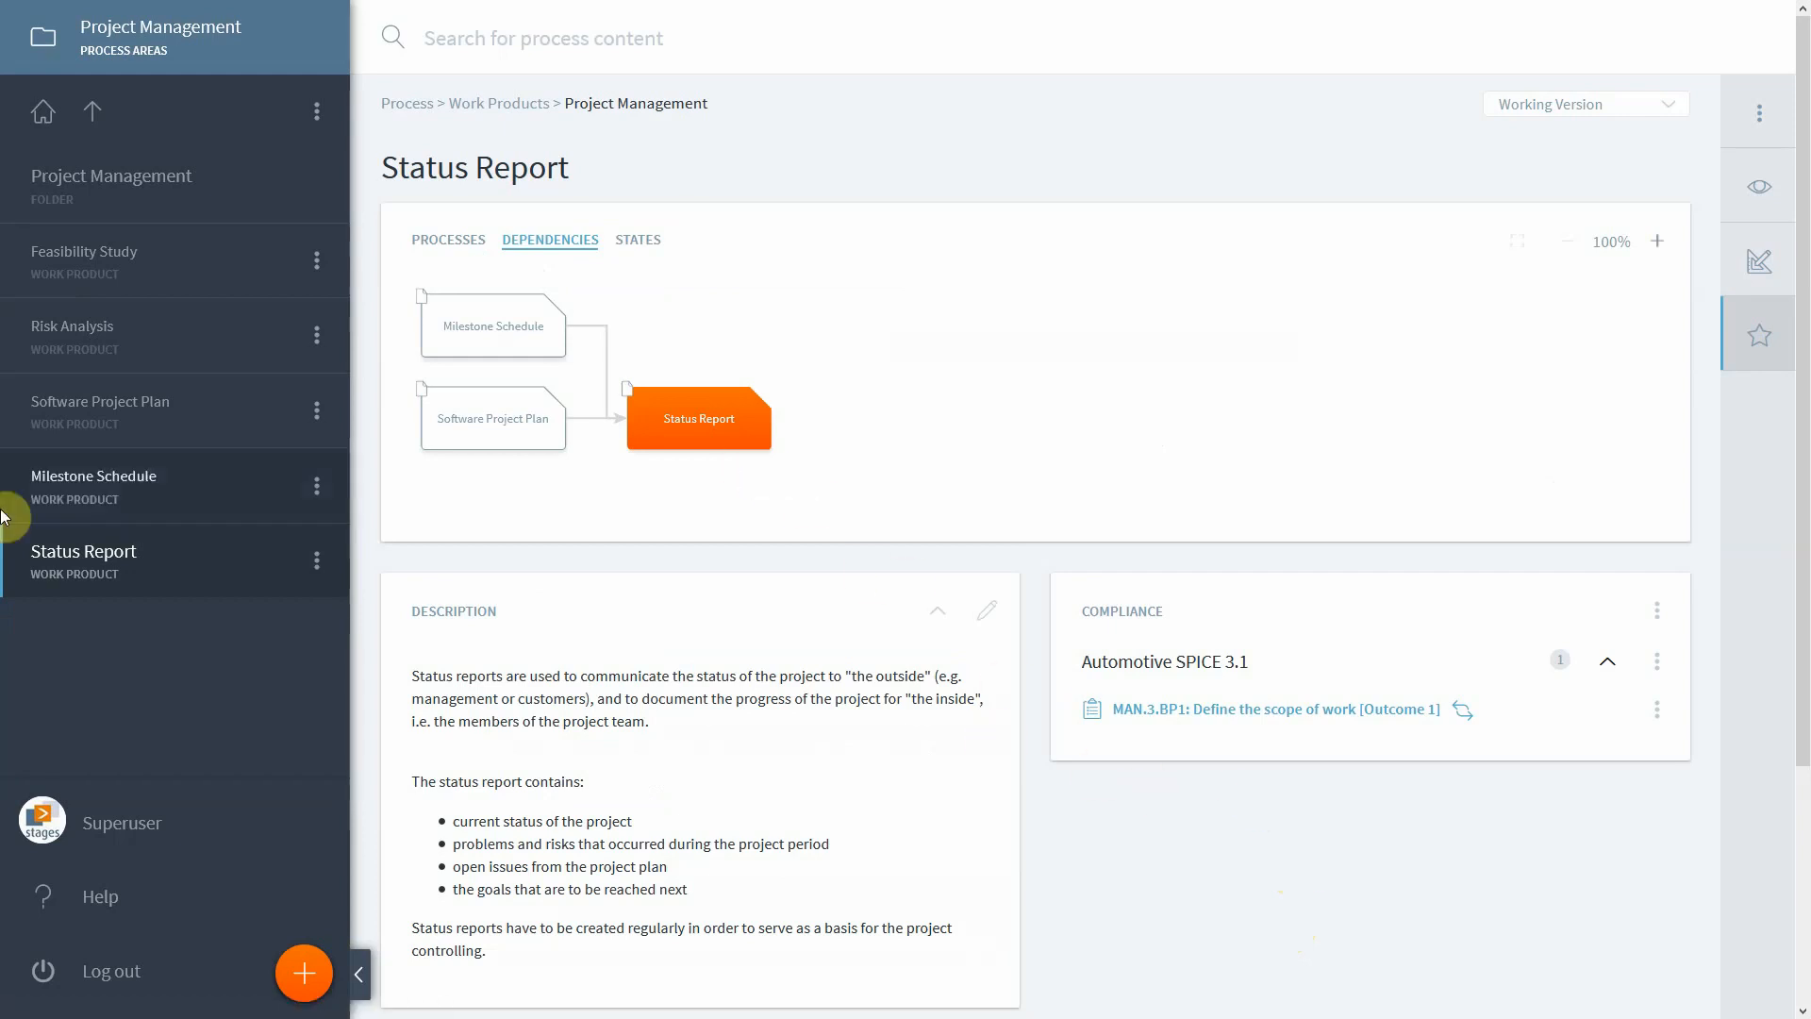
pyautogui.moveTo(52, 324)
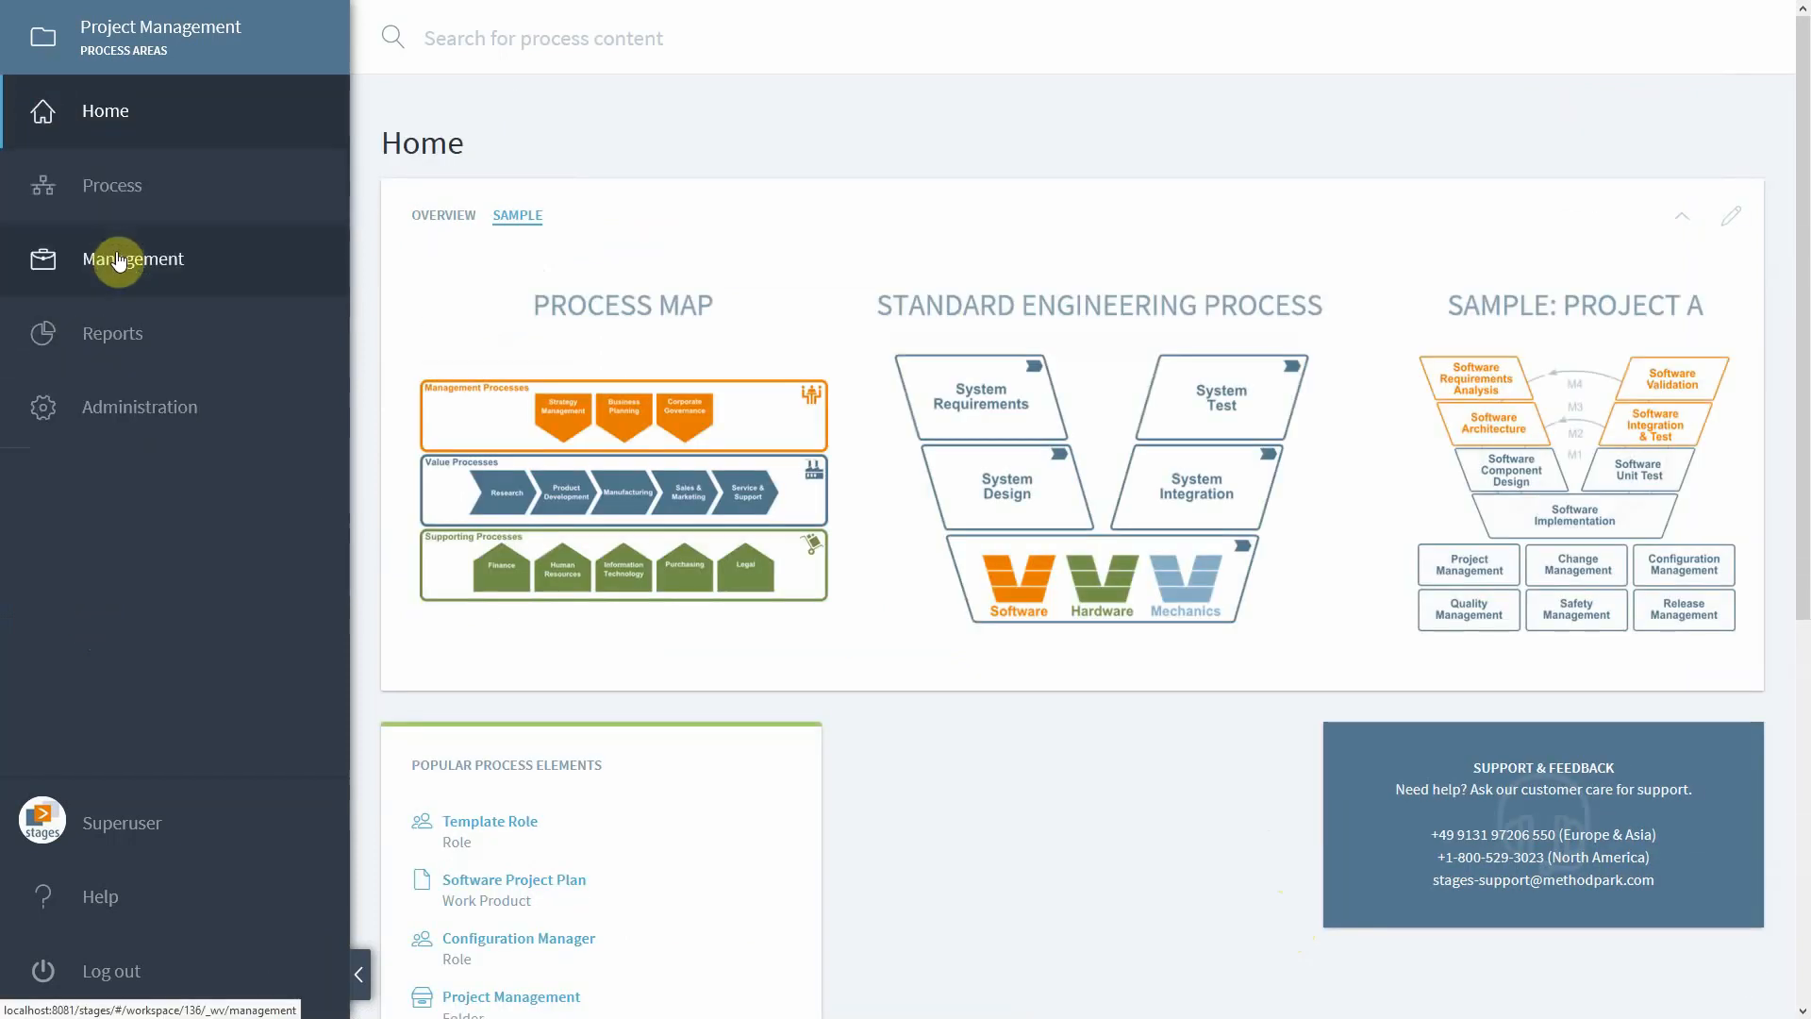
# Step: Open Management Compliance to list the Automotive SPICE 3.1 MAN.3 and CMMI 2.0 (SAMPLE) models
pyautogui.click(134, 257)
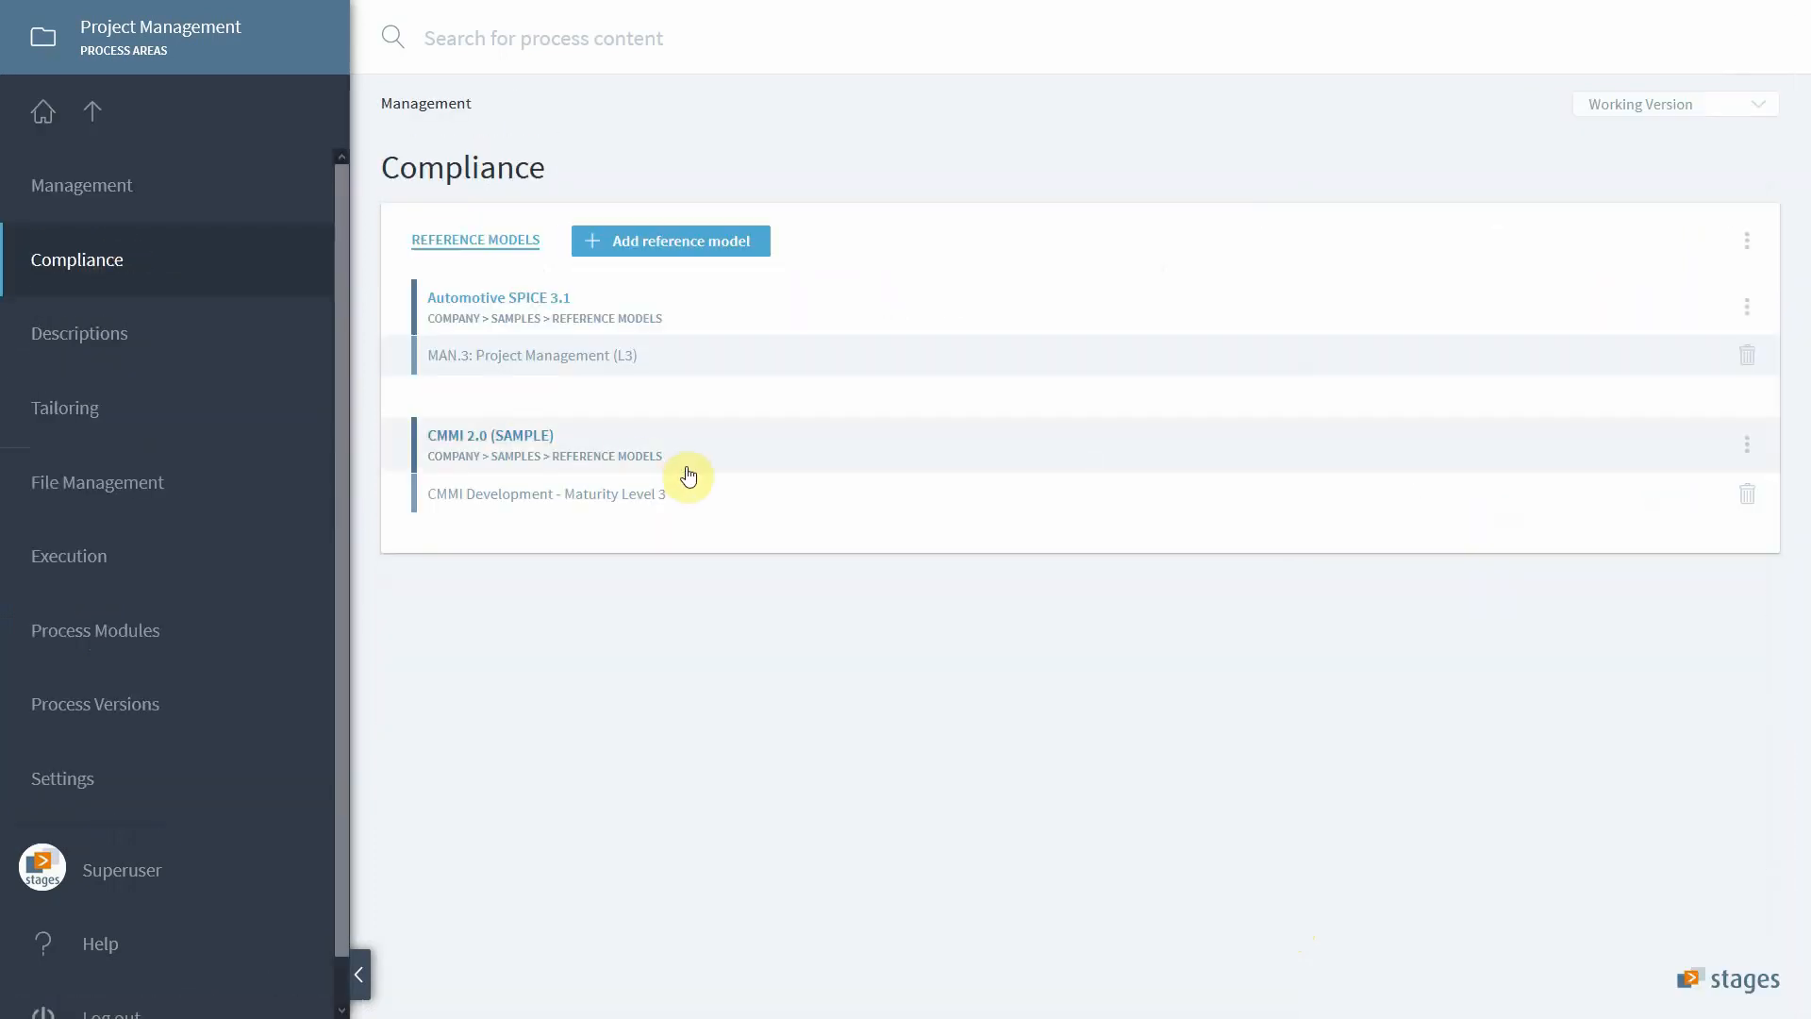
pyautogui.moveTo(809, 362)
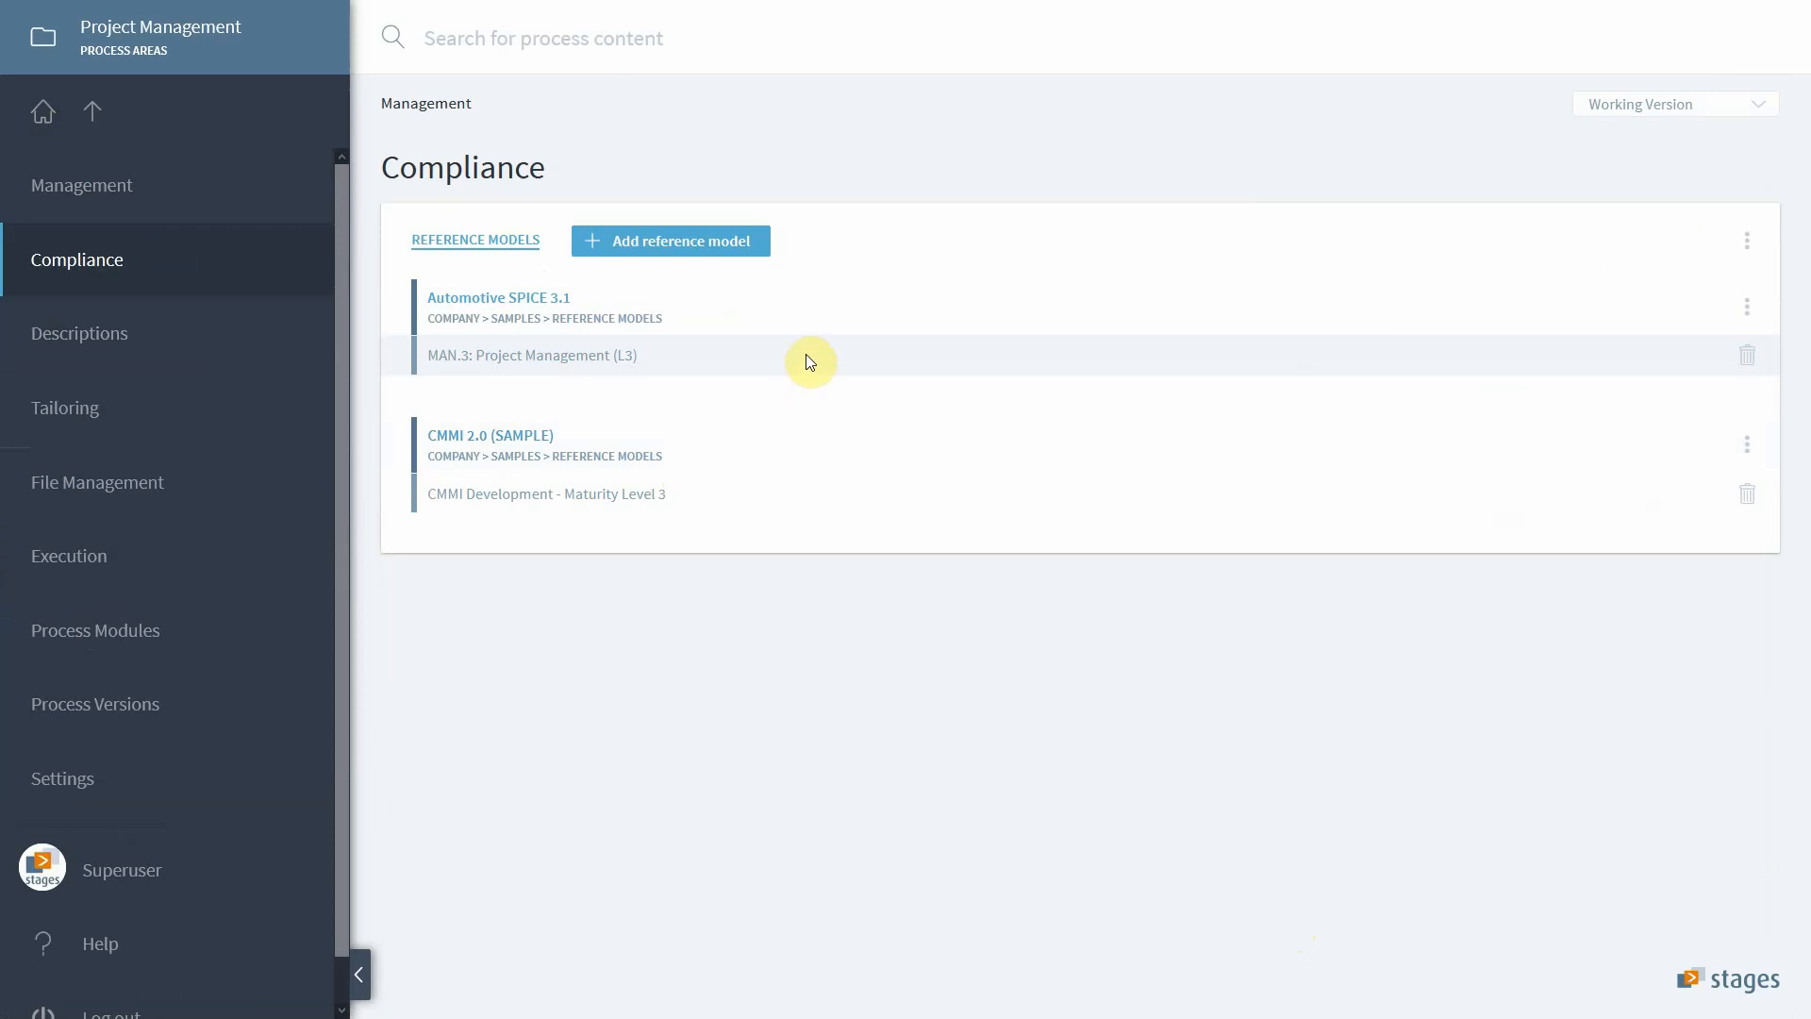
pyautogui.moveTo(755, 343)
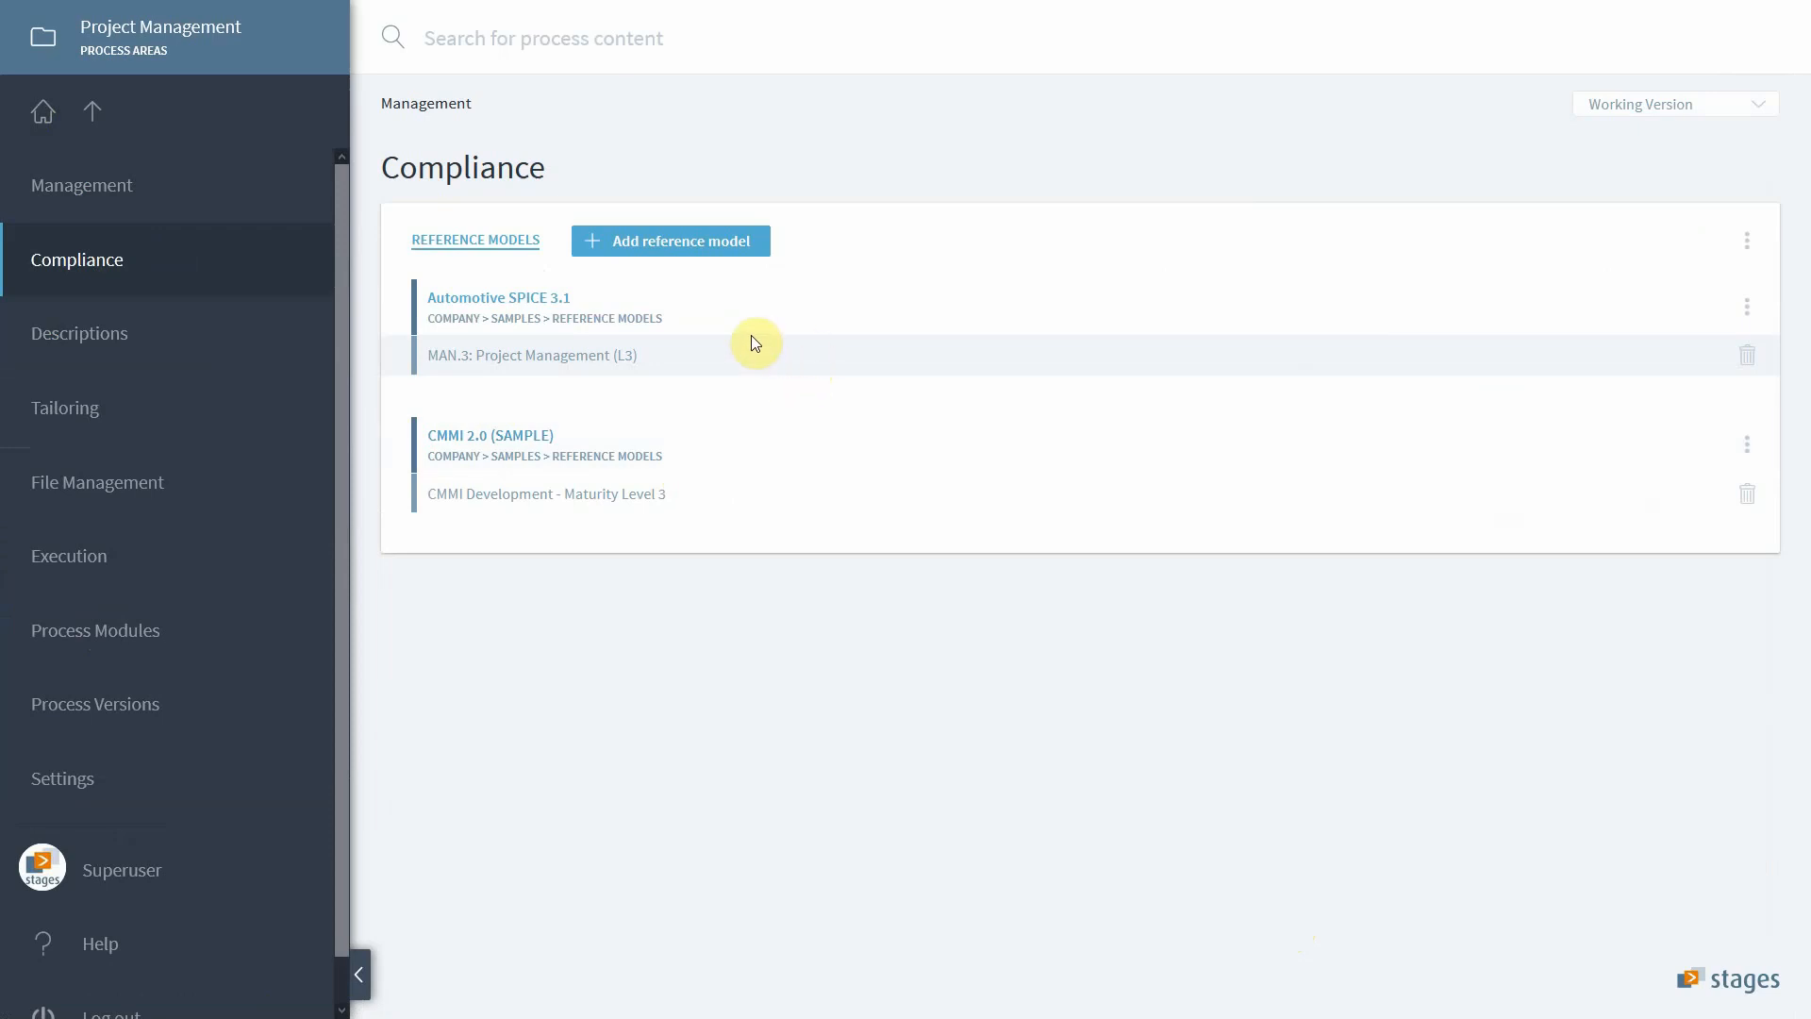
pyautogui.moveTo(860, 287)
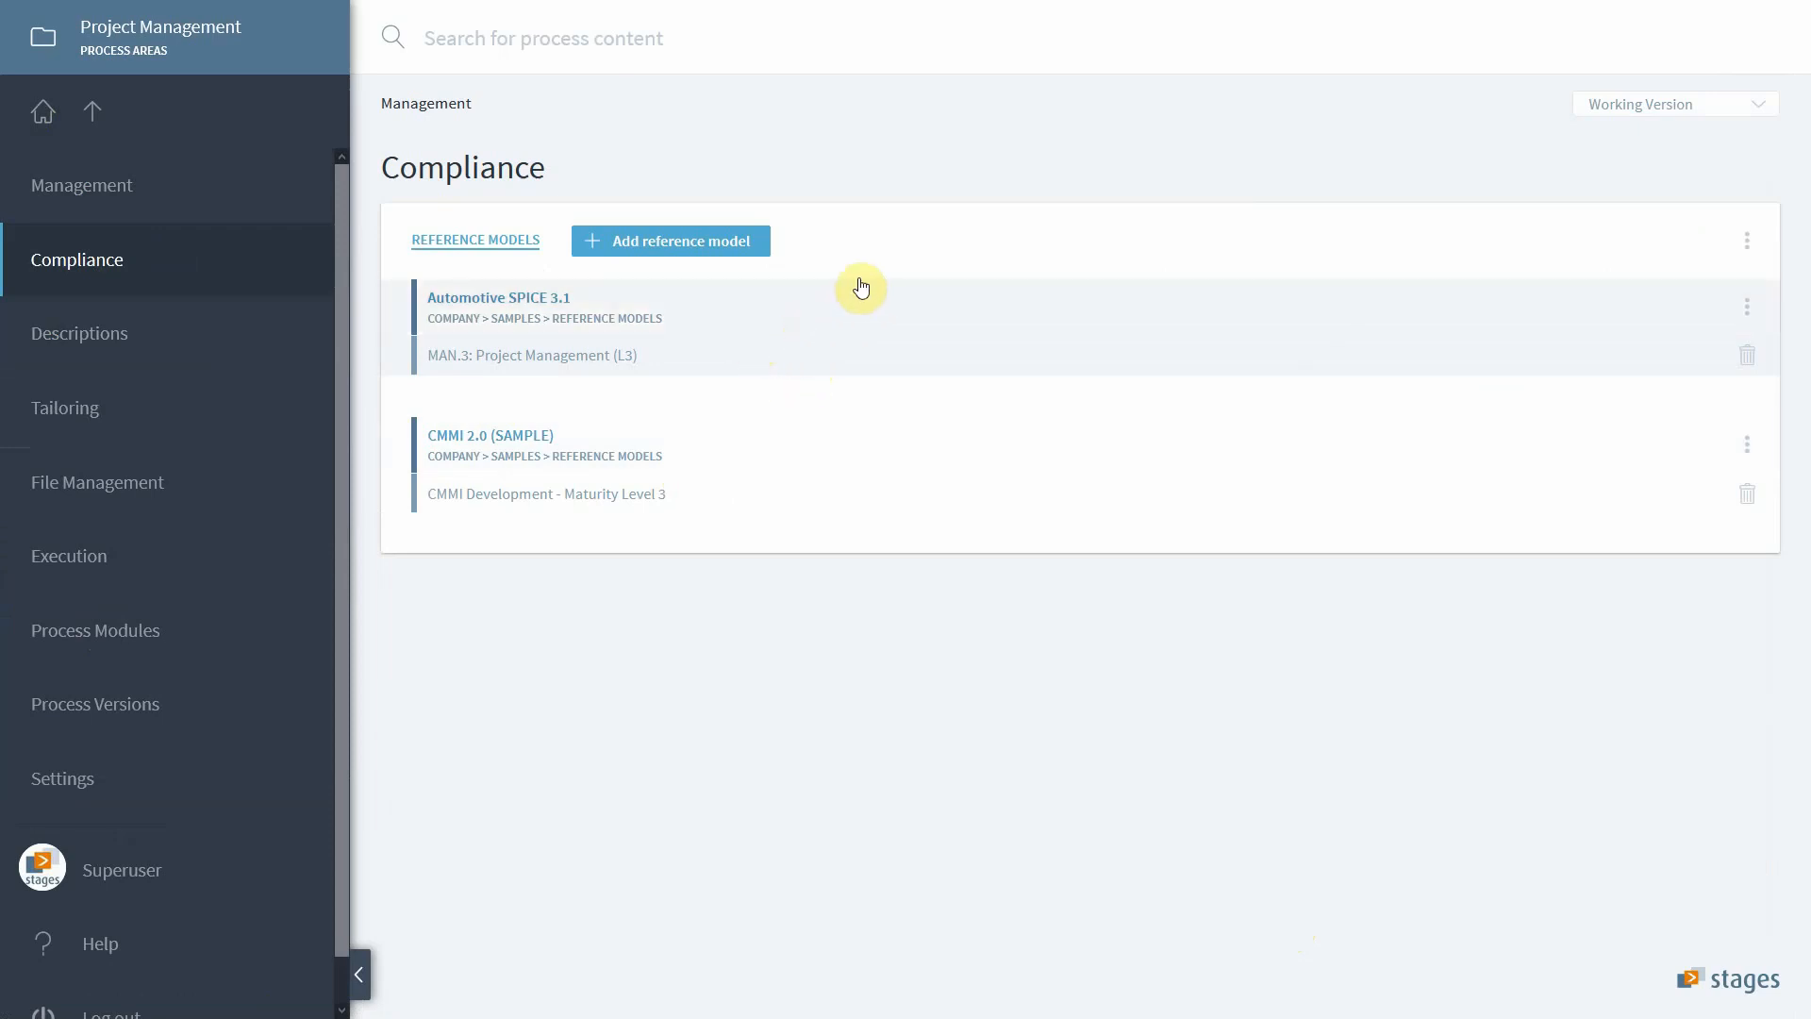
pyautogui.moveTo(866, 242)
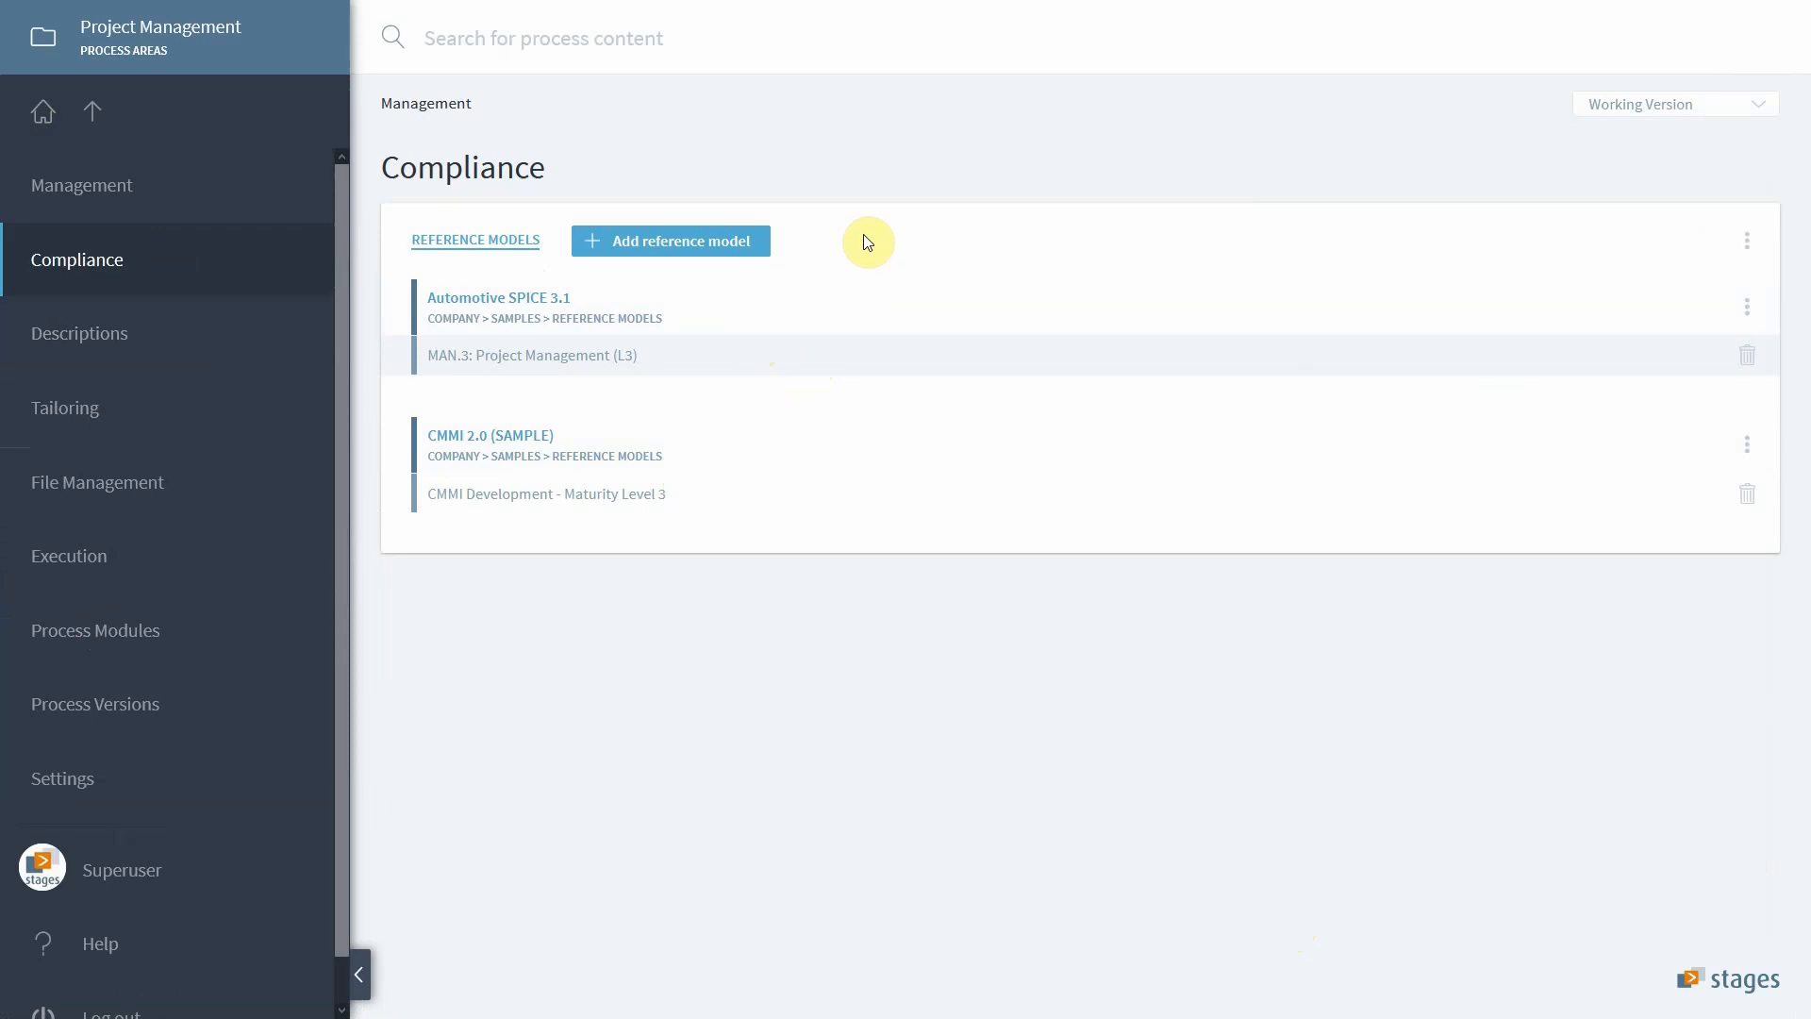